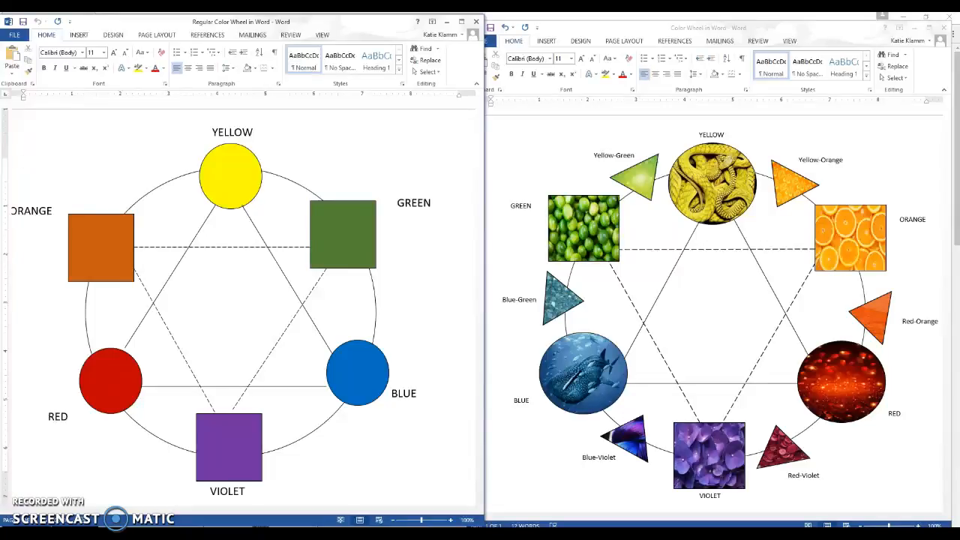
mouse_move(593, 327)
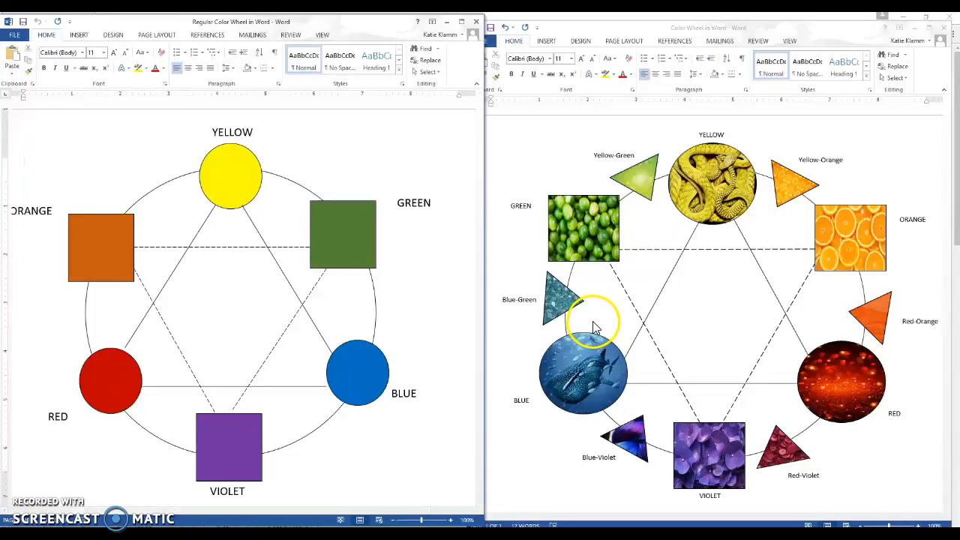
mouse_move(678, 283)
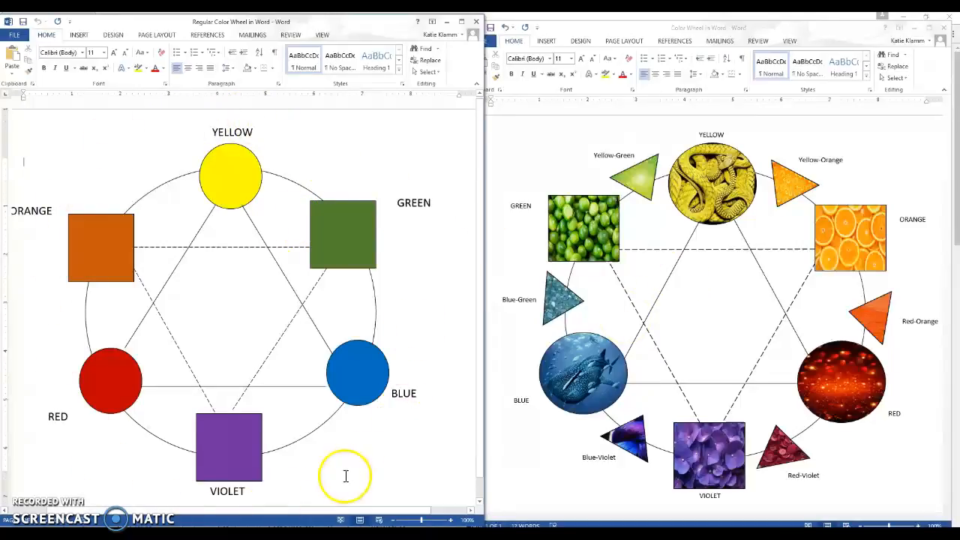
mouse_move(408, 174)
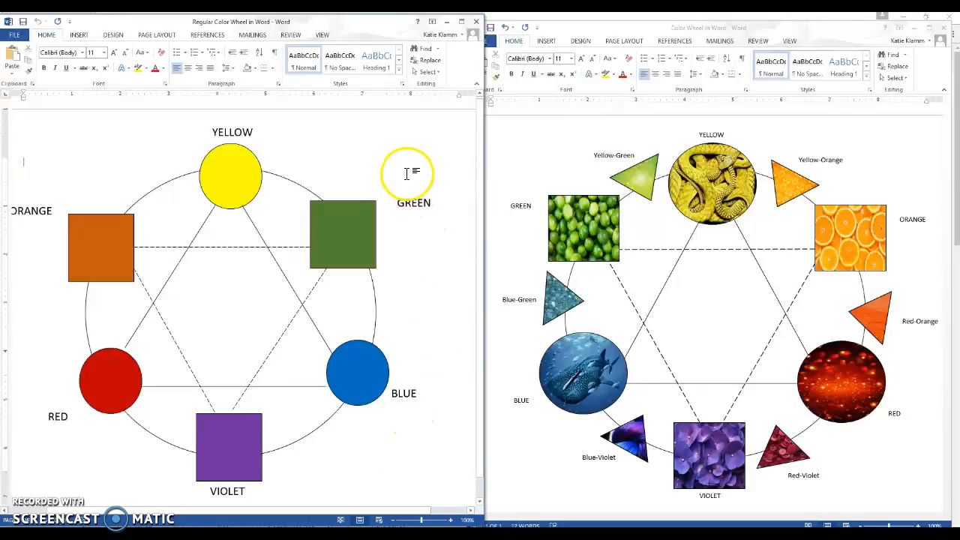
mouse_move(328, 193)
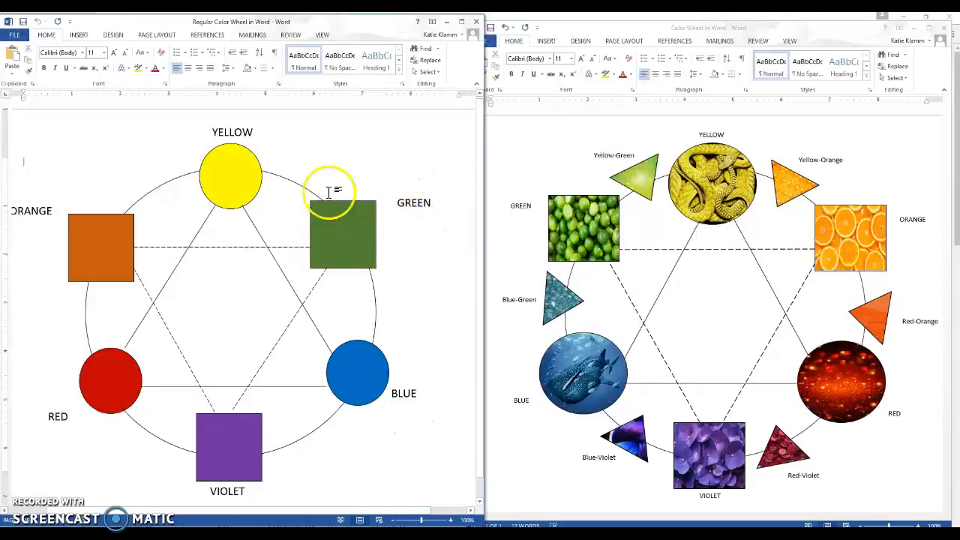
mouse_move(597, 252)
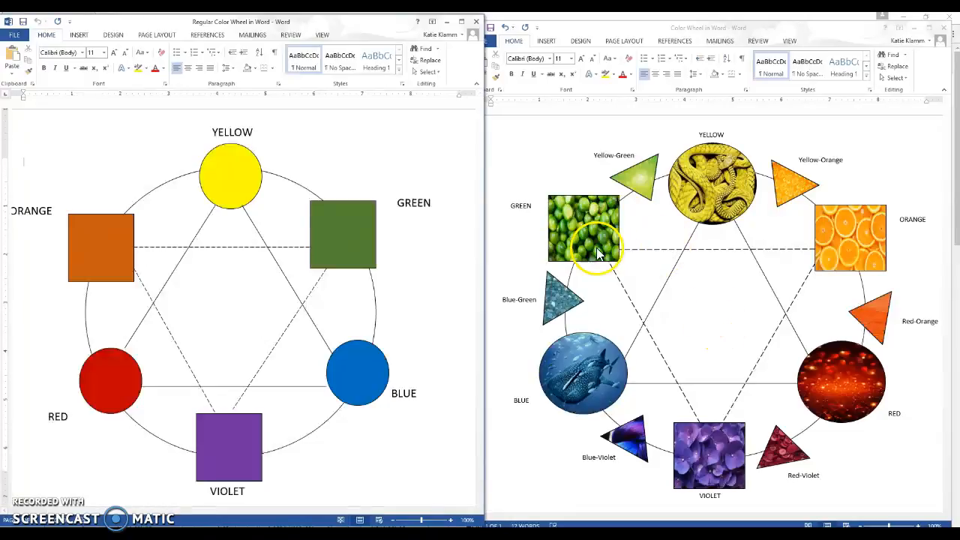
mouse_move(603, 213)
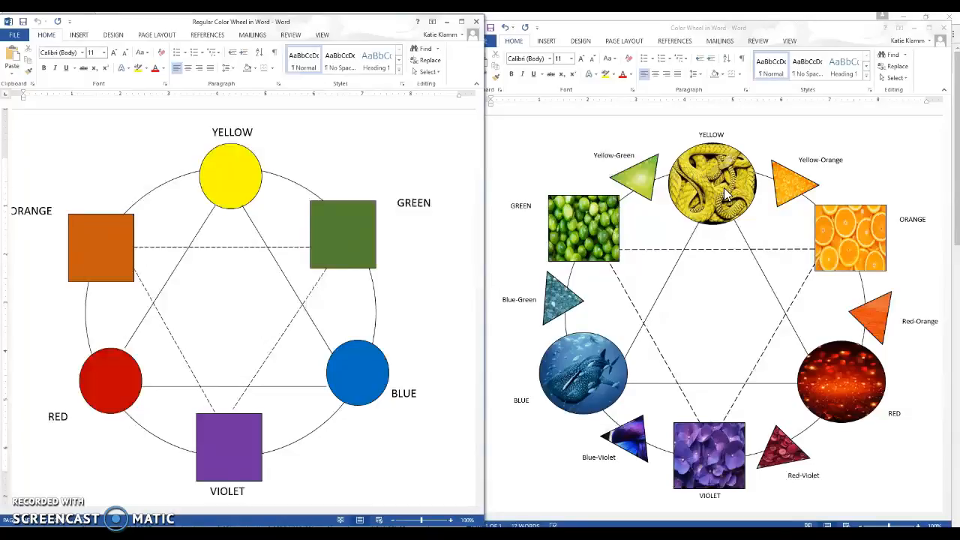
mouse_move(873, 46)
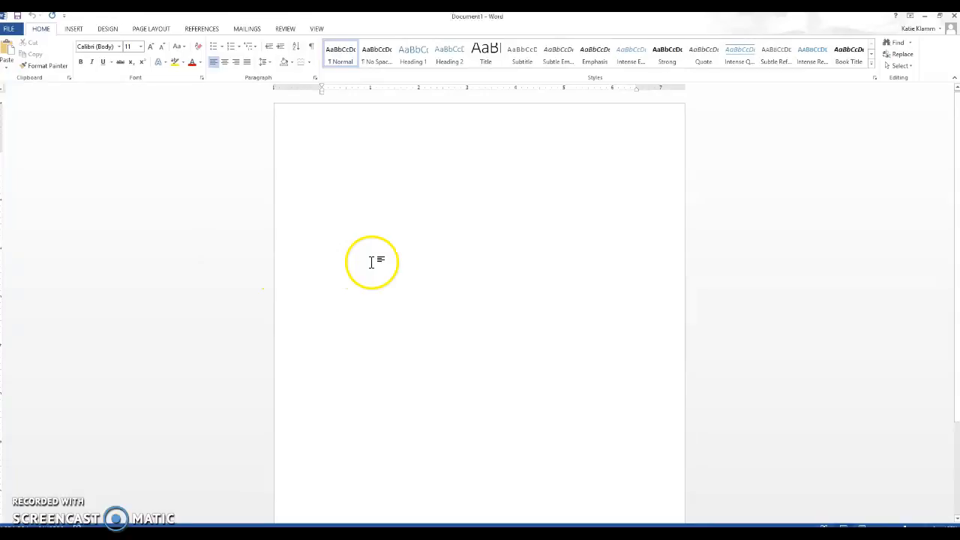
mouse_move(126, 38)
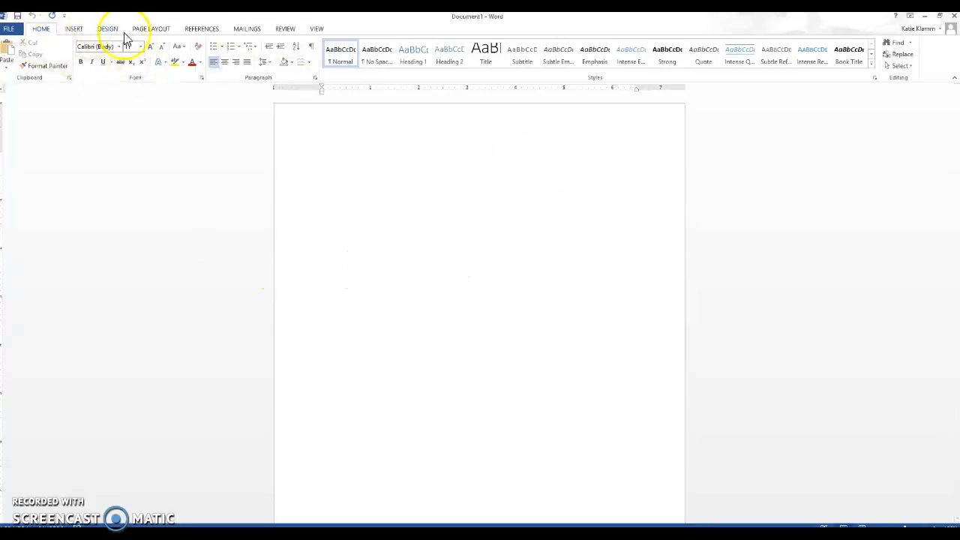
Set the blank page to landscape orientation and fit the whole page on screen.
left_click(150, 28)
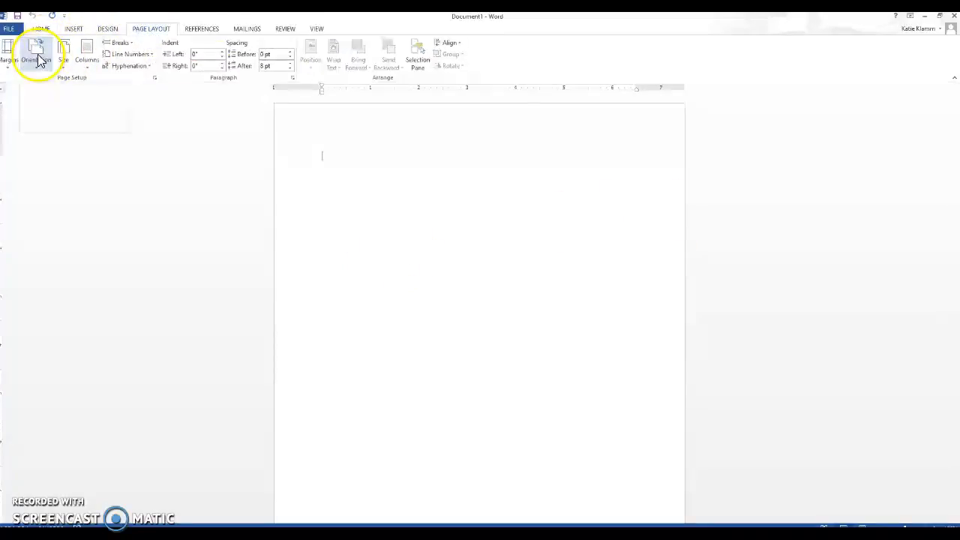
left_click(36, 52)
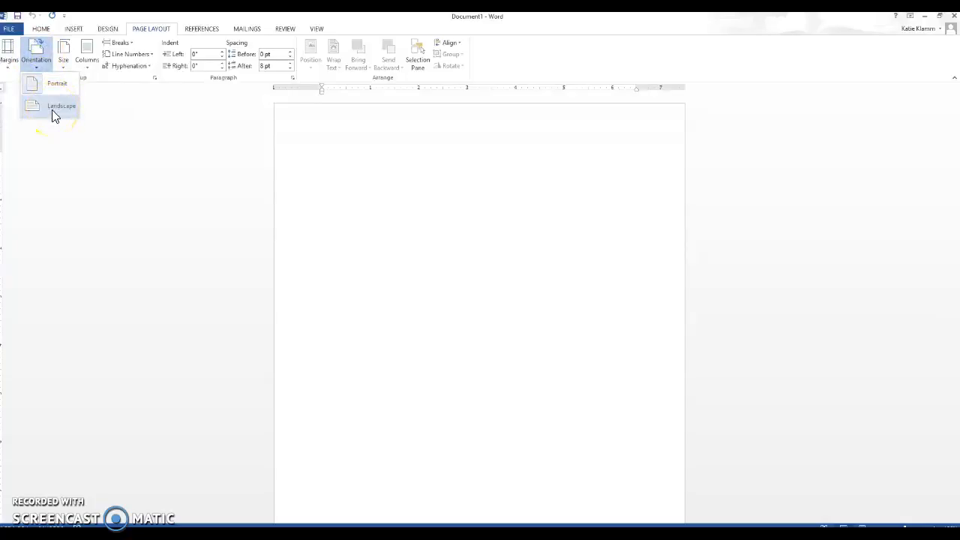
left_click(60, 105)
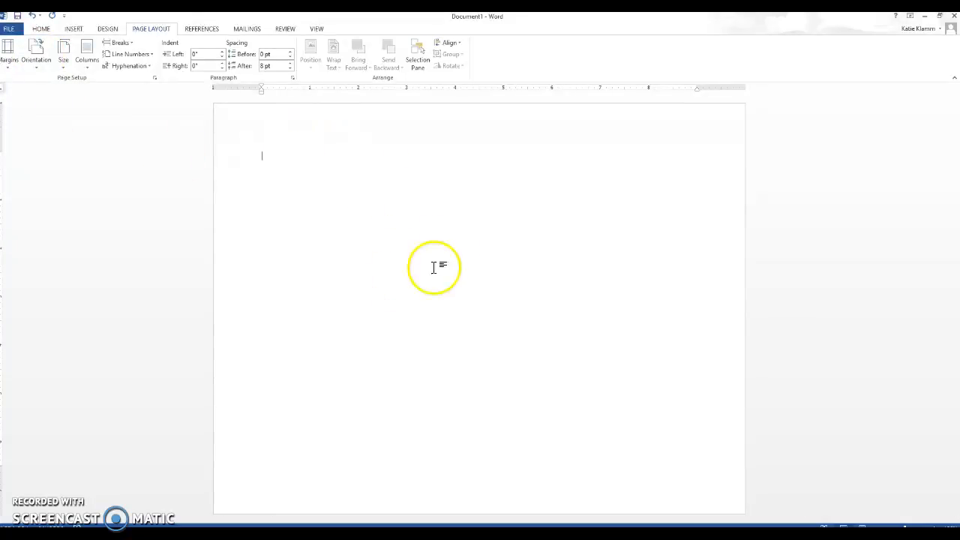
mouse_move(369, 294)
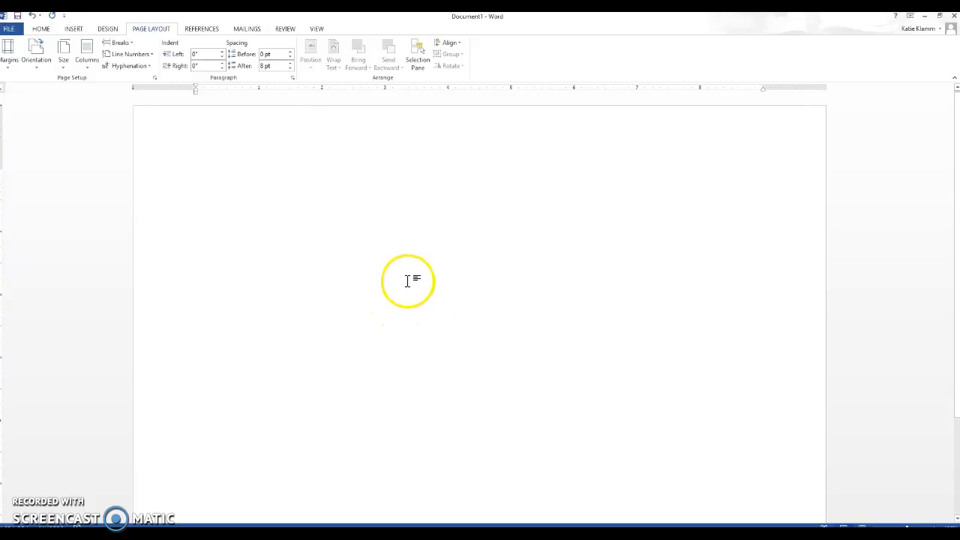
left_click(315, 29)
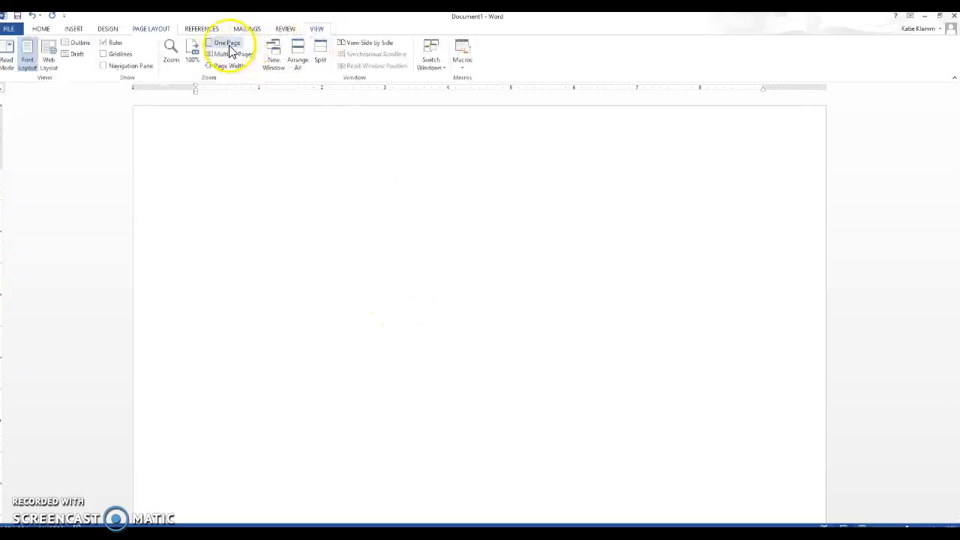
left_click(230, 66)
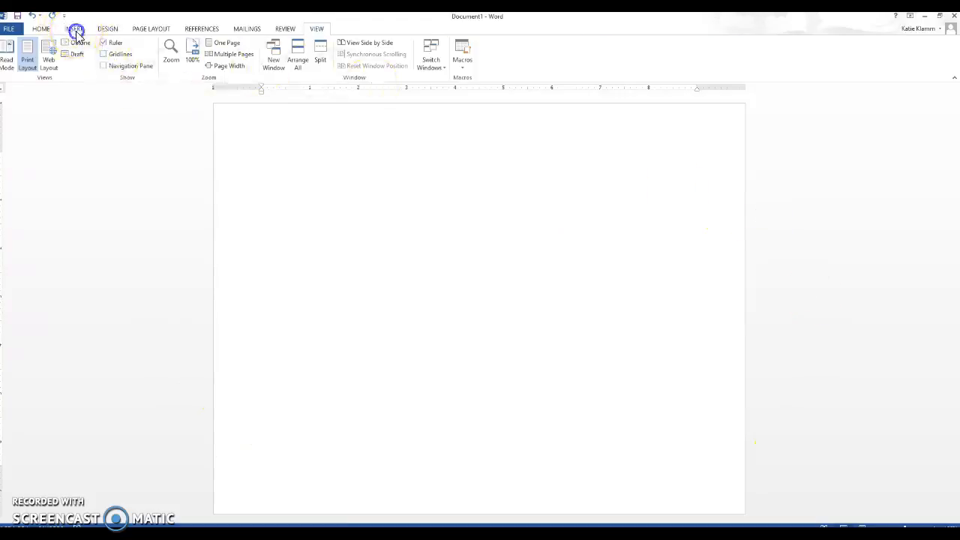
Draw a large oval centred near the top of the page and remove its fill.
left_click(147, 53)
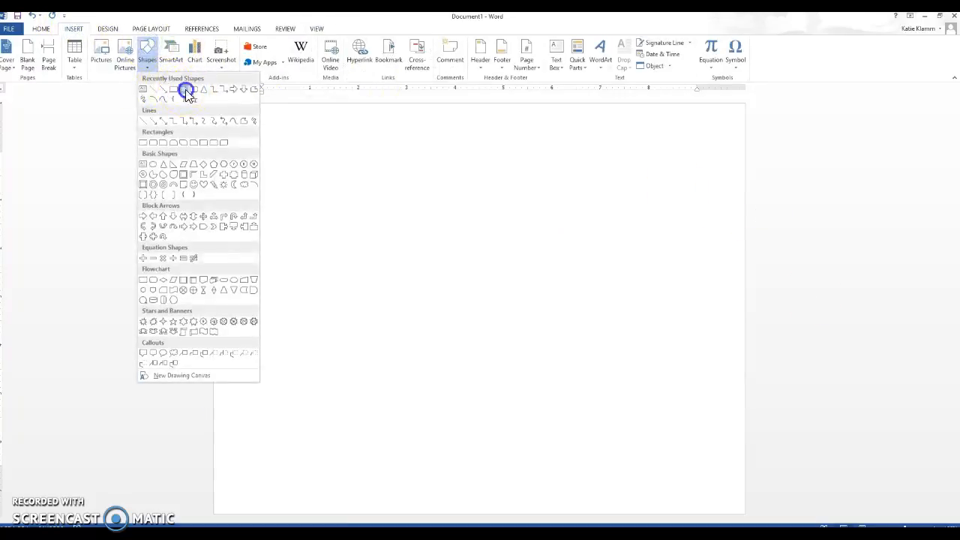
left_click_drag(360, 157, 646, 473)
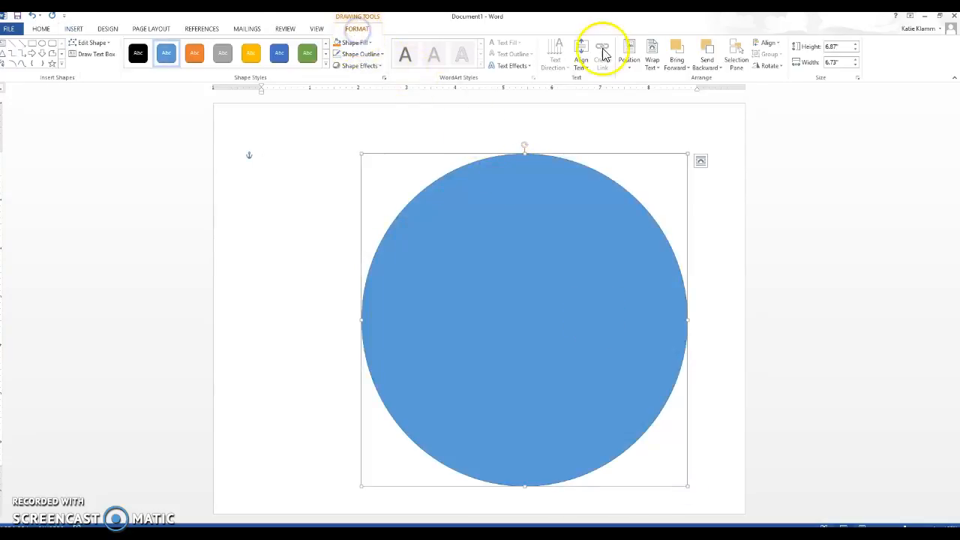
left_click(628, 54)
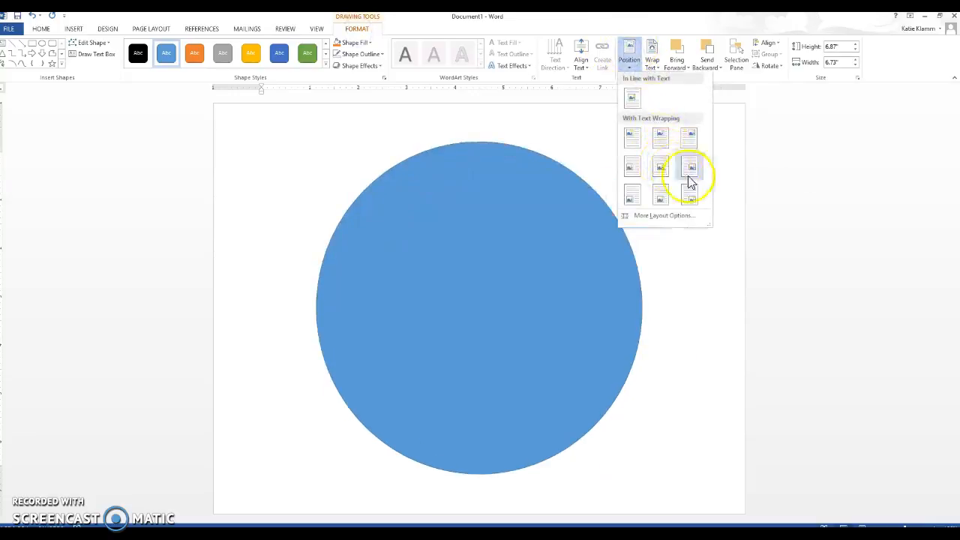
mouse_move(663, 150)
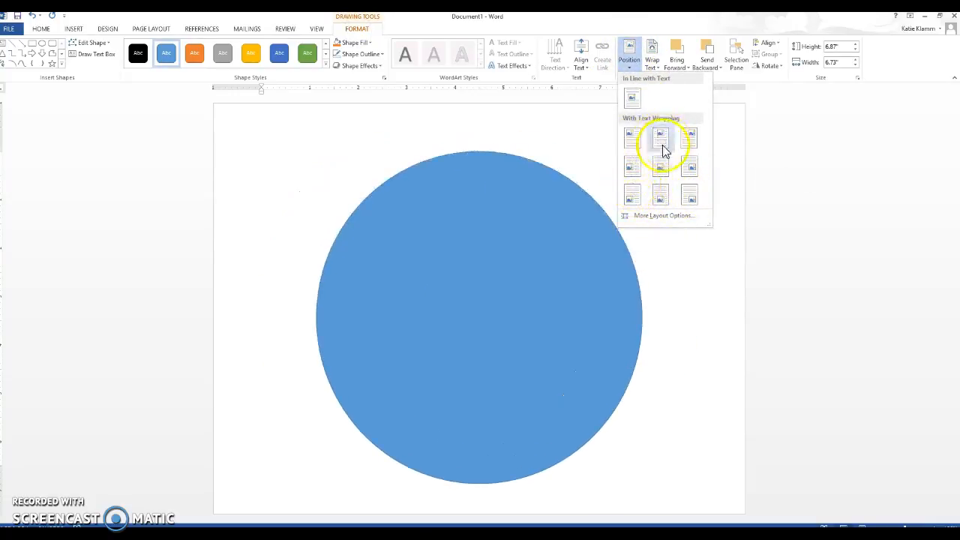
left_click(660, 135)
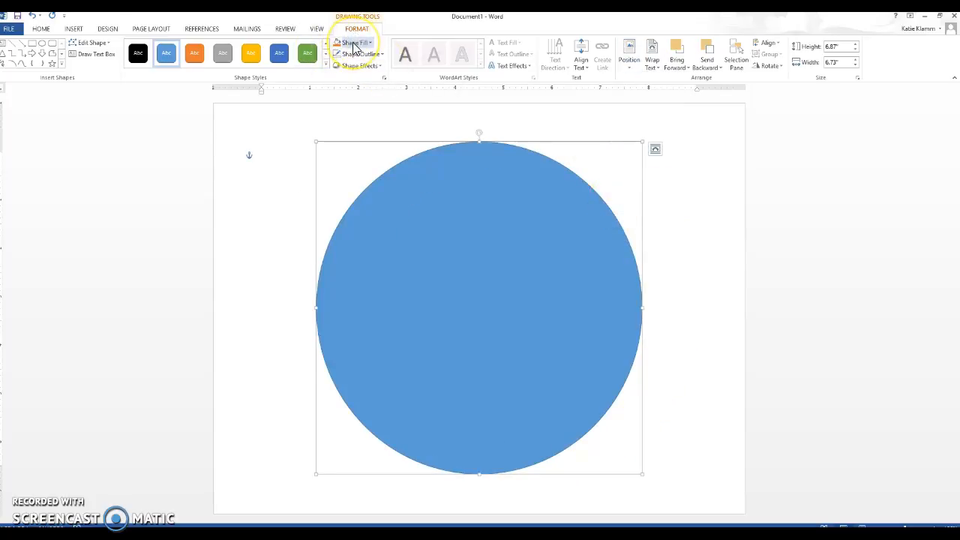
left_click(351, 42)
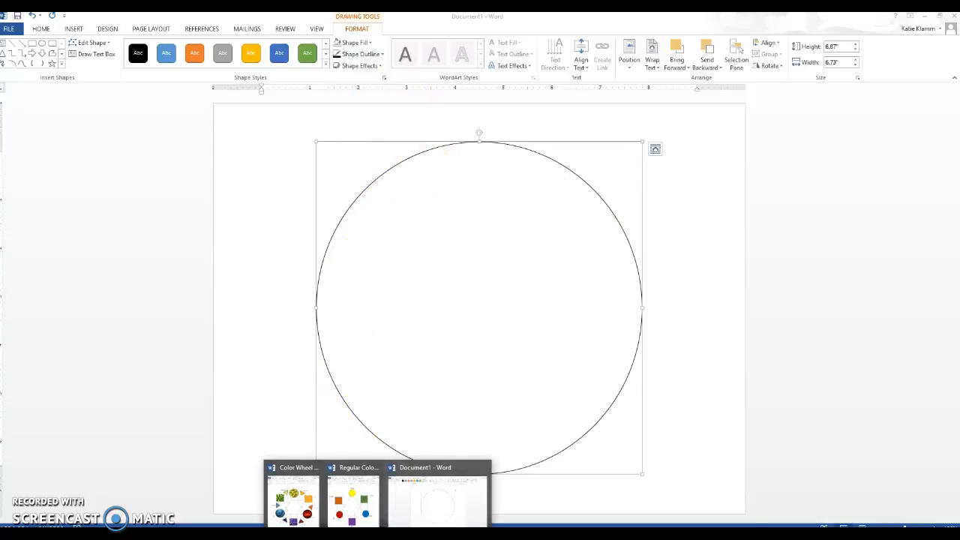
left_click(293, 498)
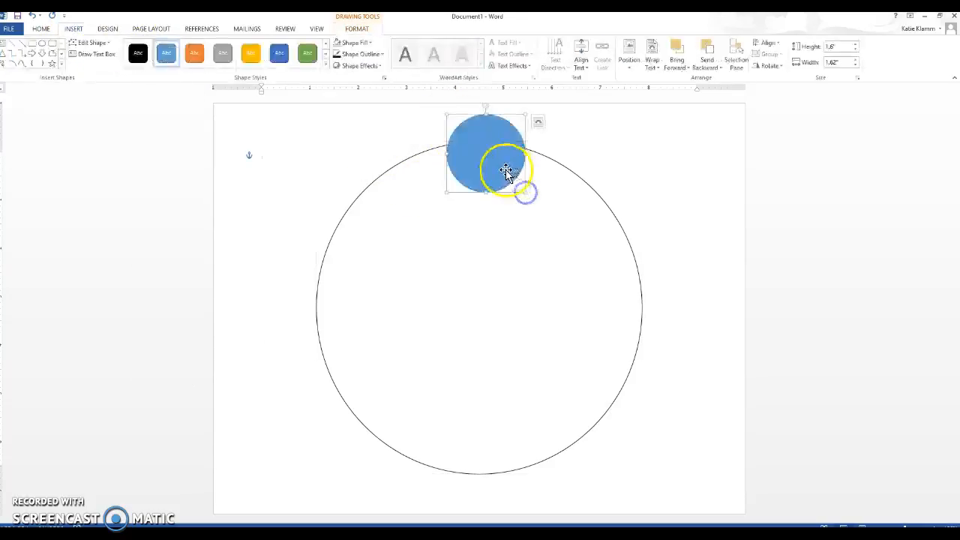
Draw a small oval on the big circle's top edge and give it no fill.
left_click_drag(508, 171, 496, 168)
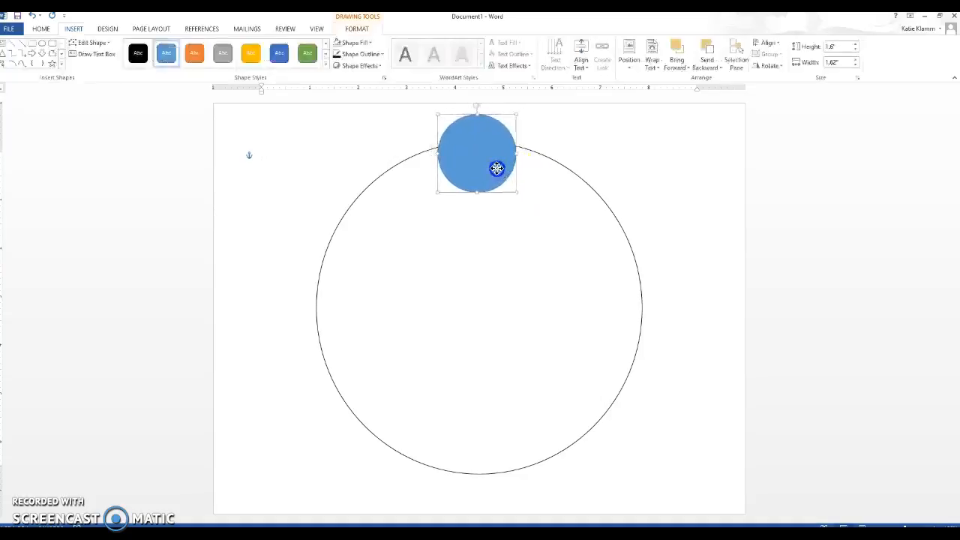
left_click(353, 43)
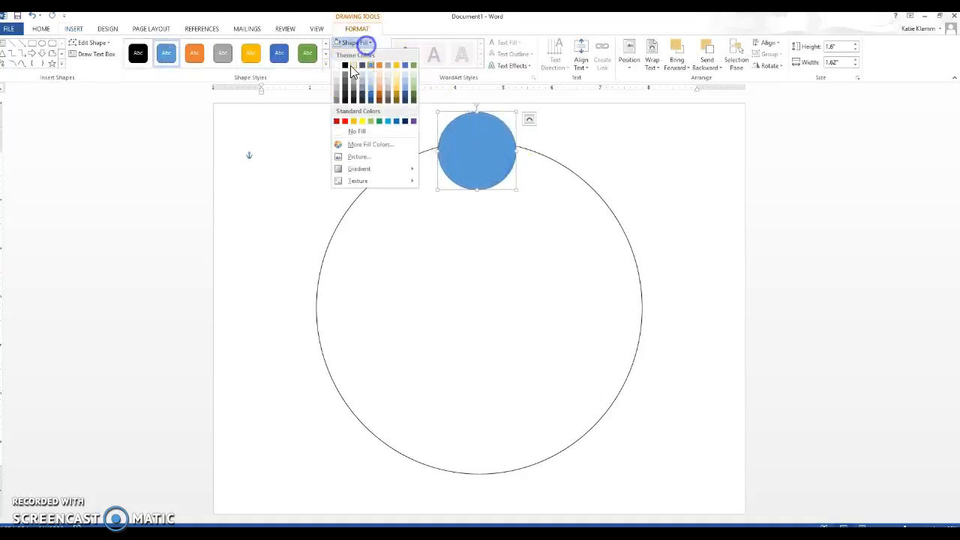
left_click(358, 132)
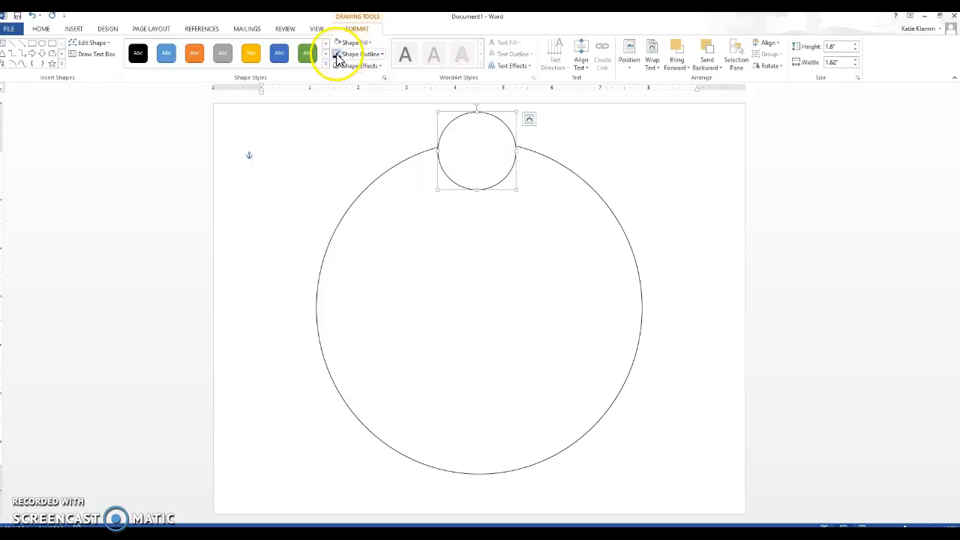
left_click(361, 54)
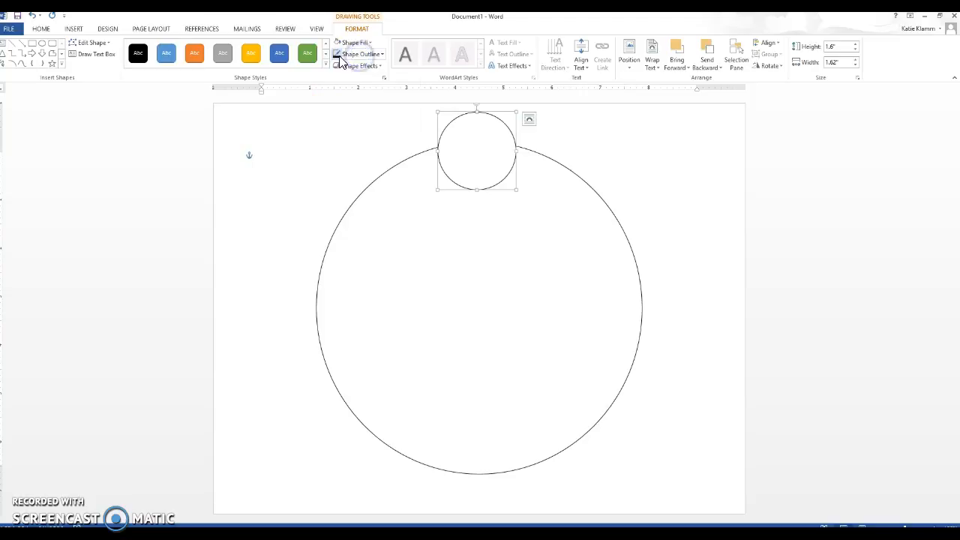
left_click(353, 42)
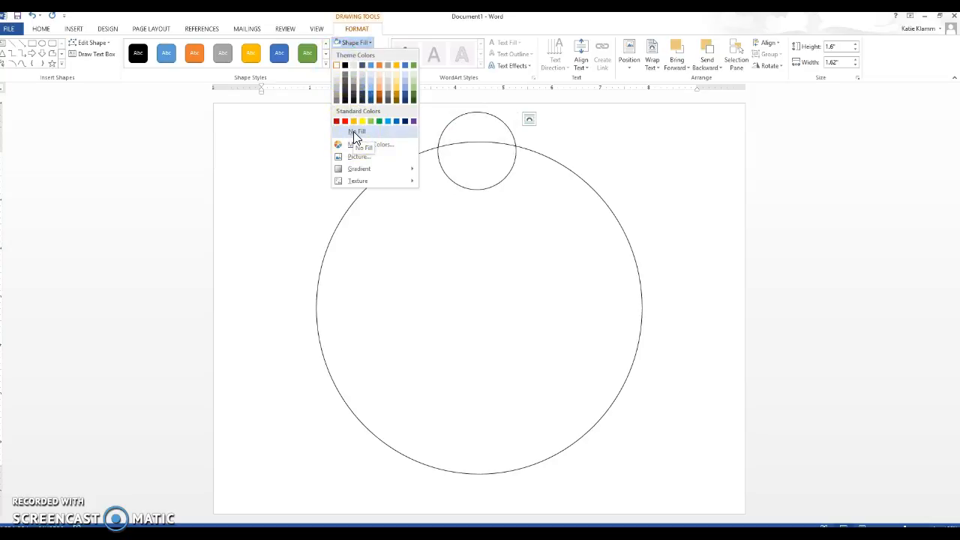
left_click(363, 122)
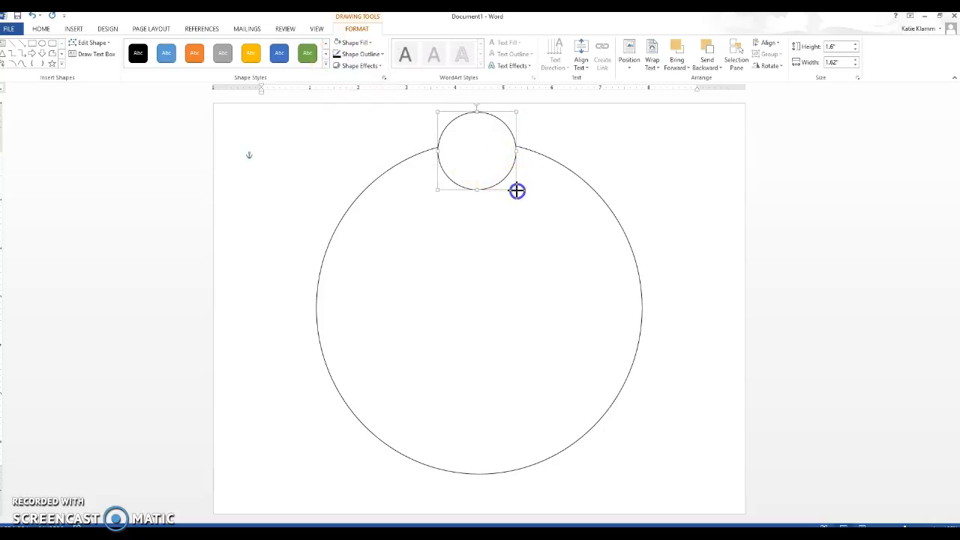
Copy the top circle and paste two copies, moving the first to the lower left.
left_click_drag(517, 190, 493, 165)
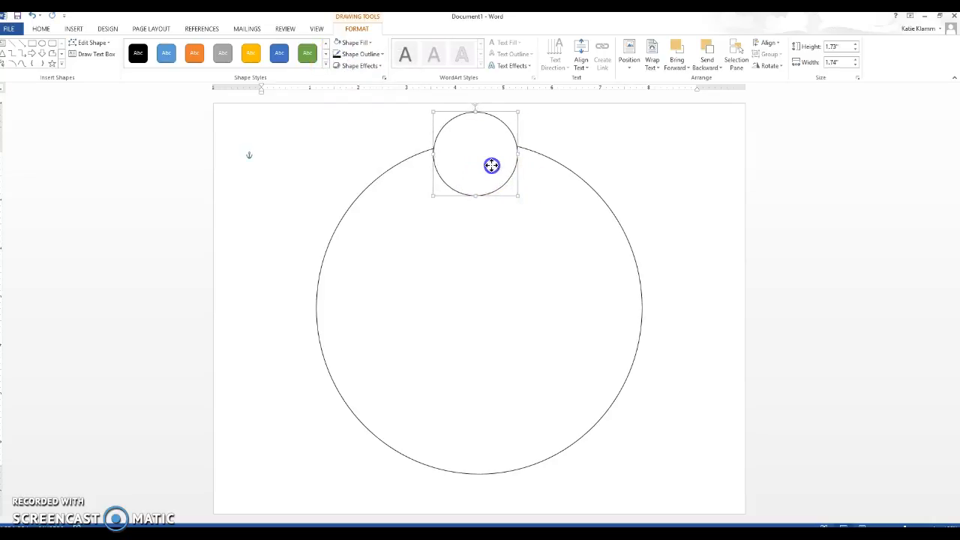
right_click(492, 165)
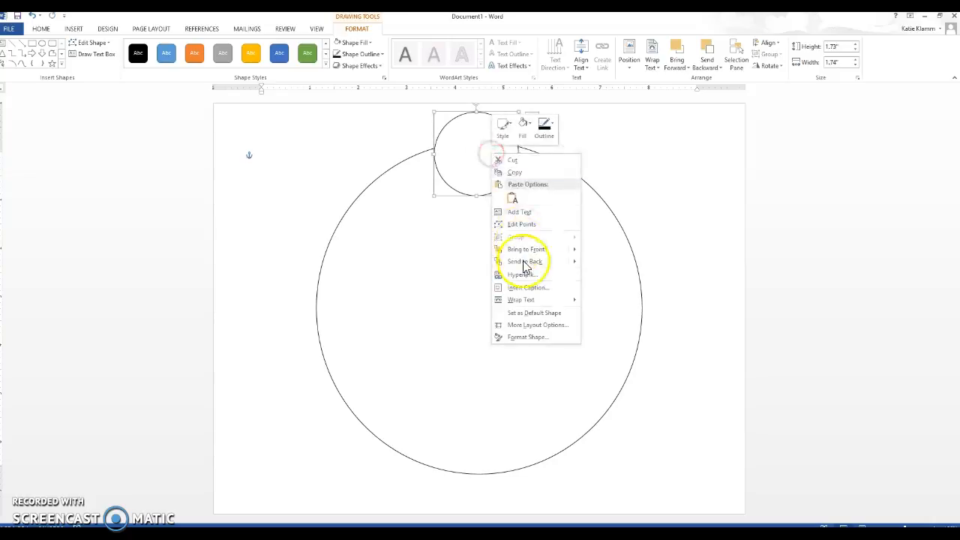
right_click(487, 267)
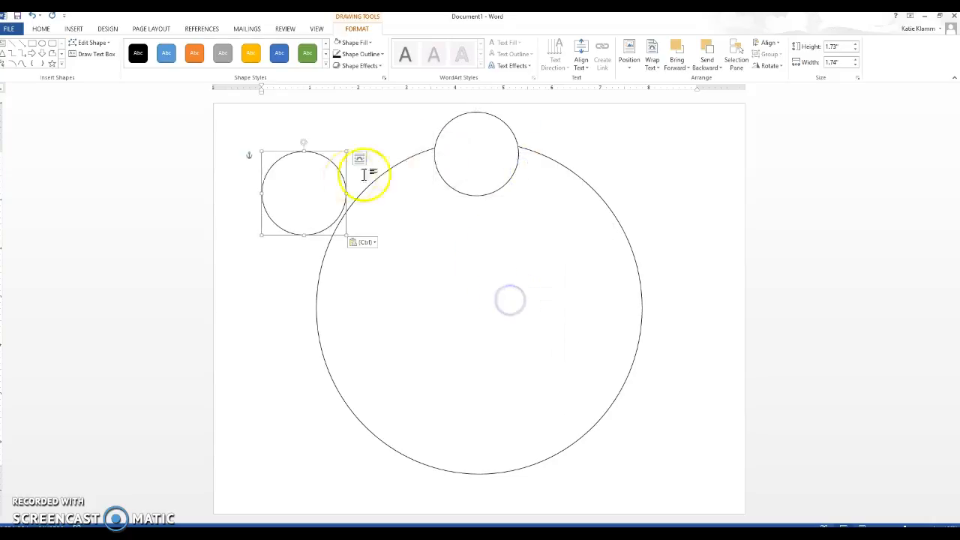
left_click_drag(303, 189, 339, 381)
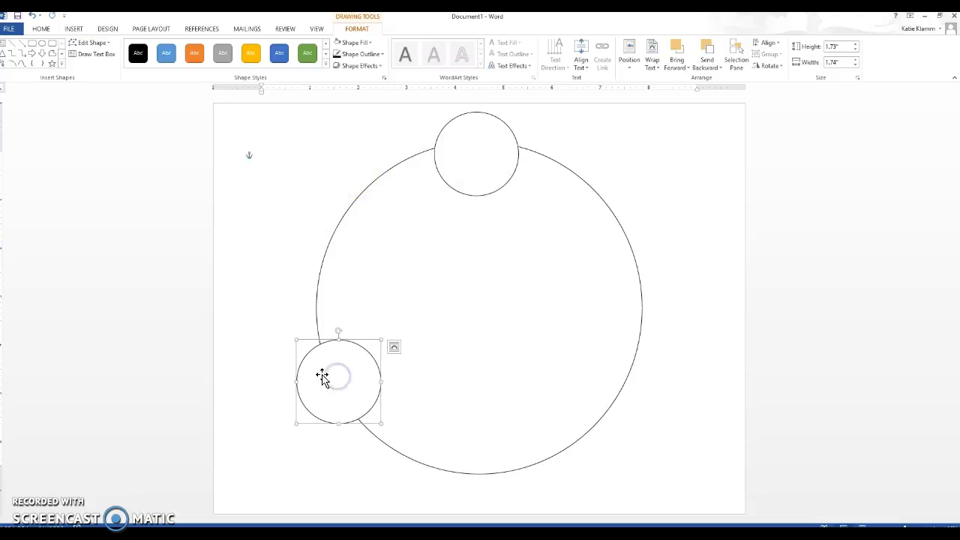
right_click(498, 291)
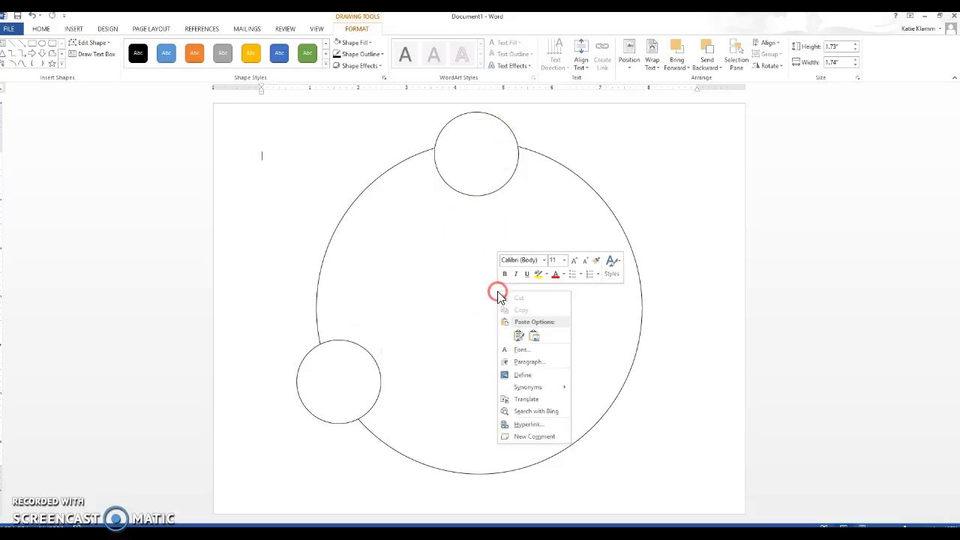
left_click(339, 381)
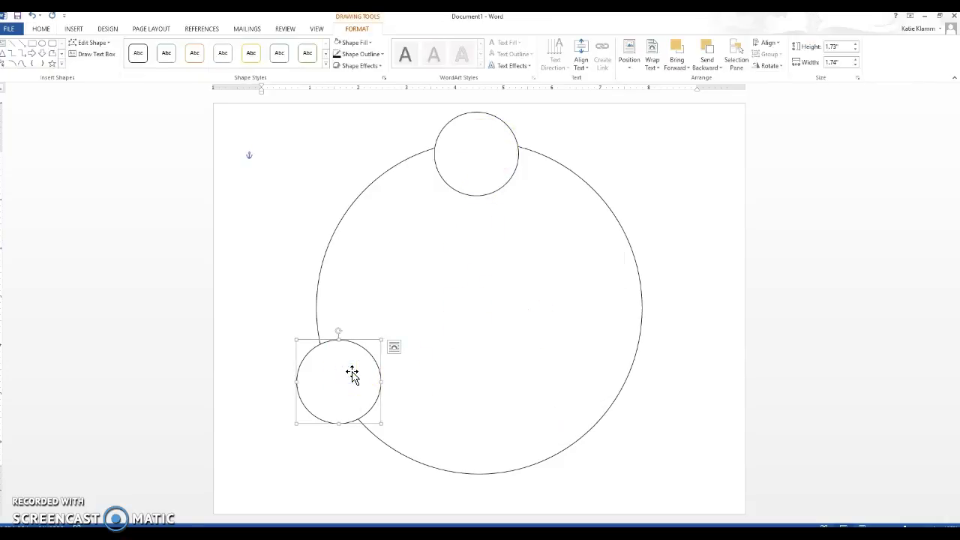
Position the copies on the outline at lower right and lower left.
left_click_drag(338, 378, 589, 384)
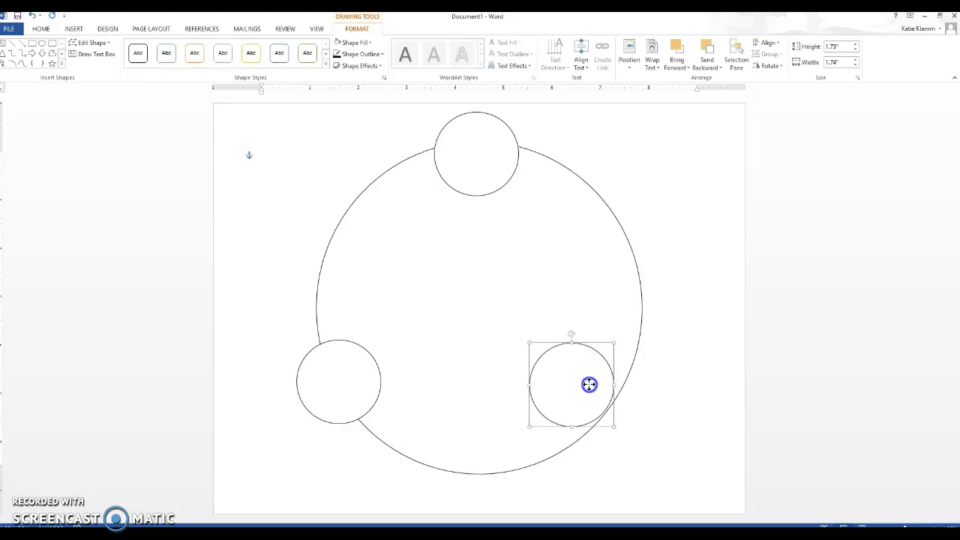
left_click_drag(588, 384, 618, 381)
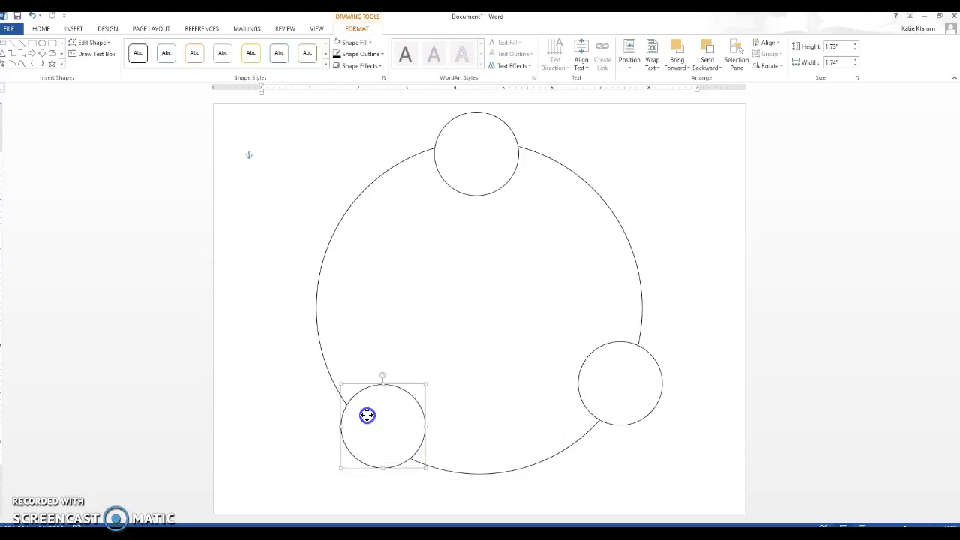
left_click_drag(366, 414, 351, 378)
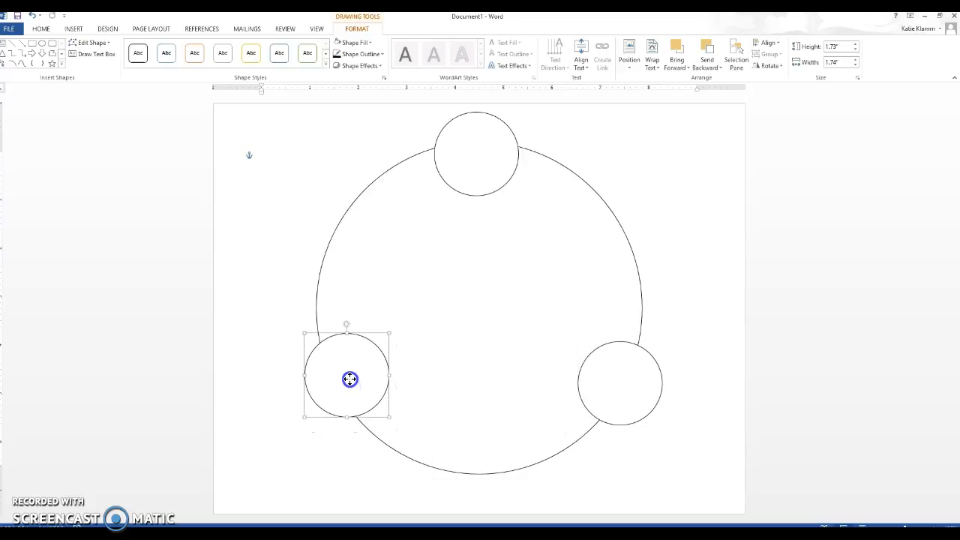
left_click_drag(351, 378, 345, 385)
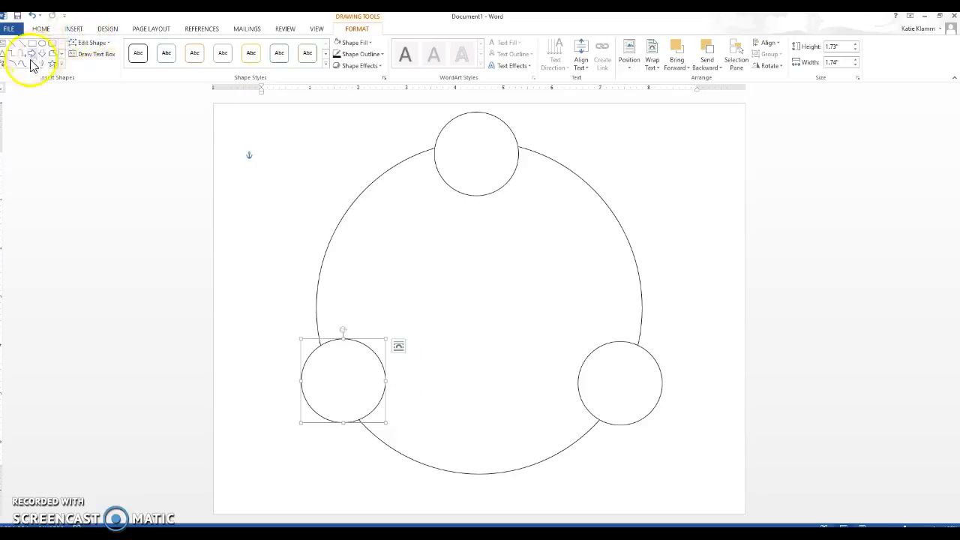
mouse_move(138, 75)
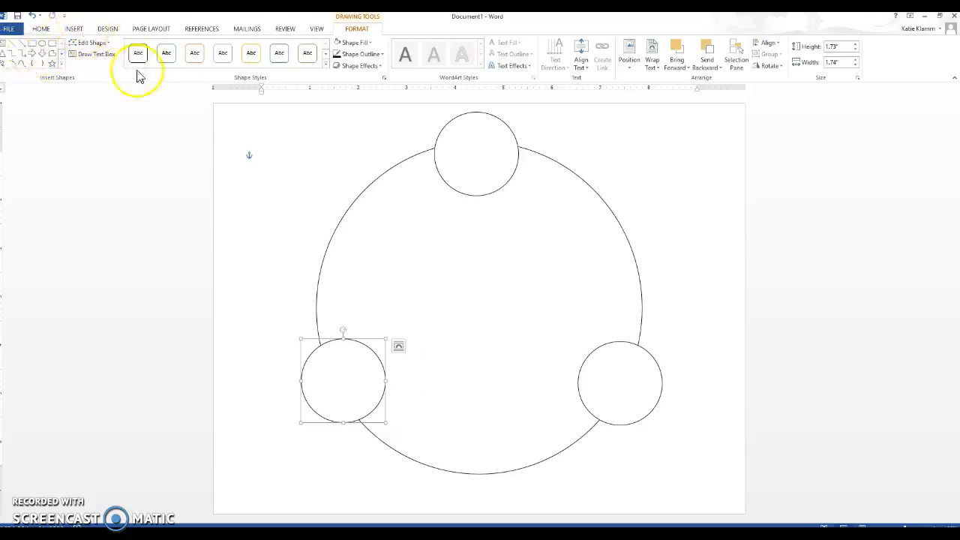
mouse_move(173, 96)
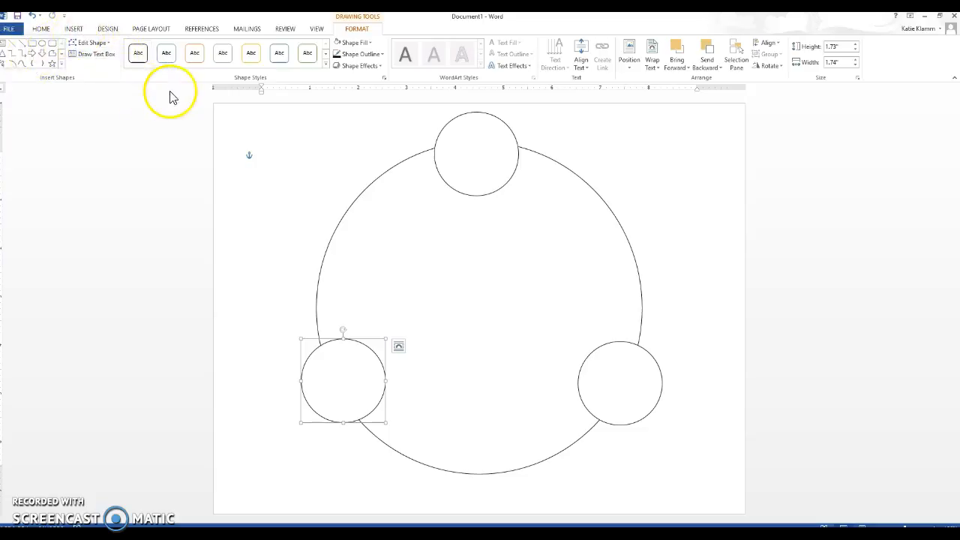
mouse_move(159, 140)
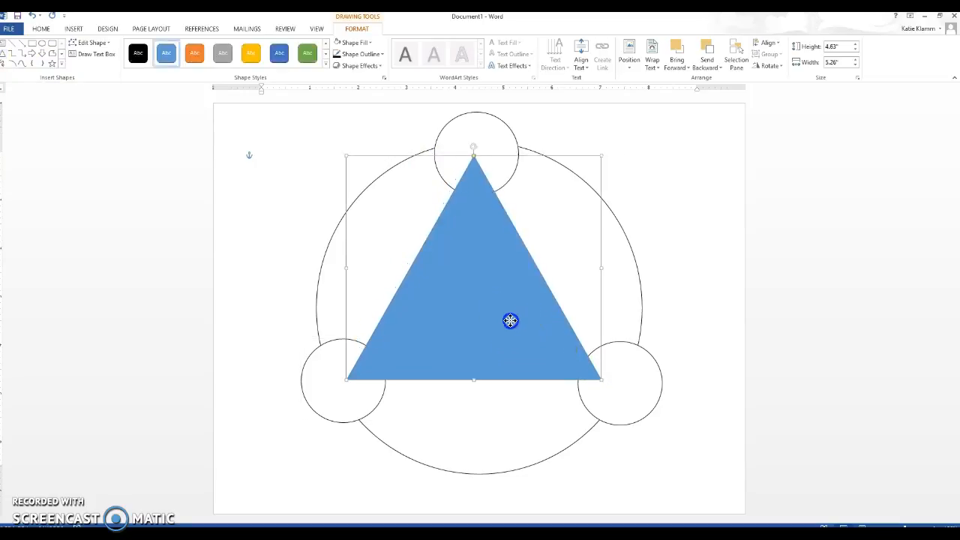
Draw a triangle connecting the three small circles and remove its fill.
left_click_drag(510, 322, 511, 332)
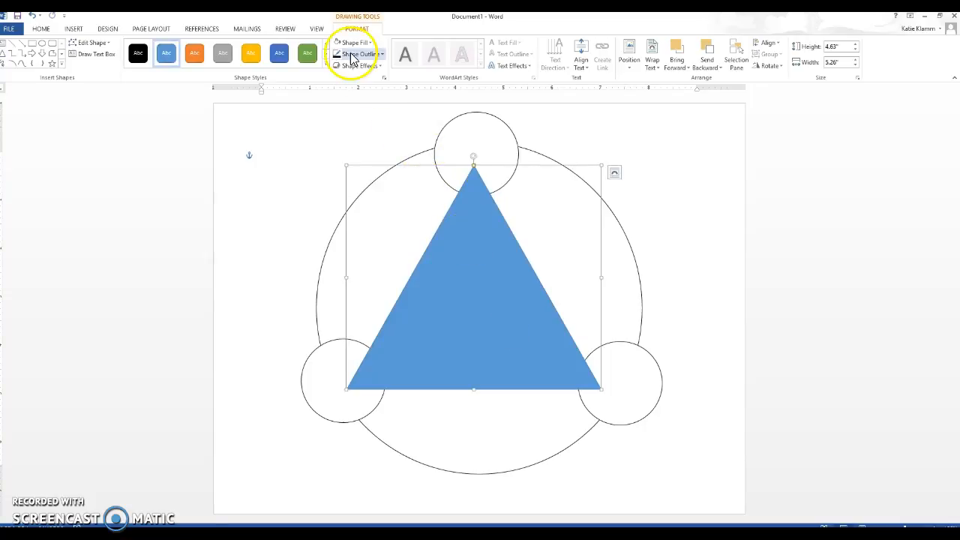
left_click(354, 42)
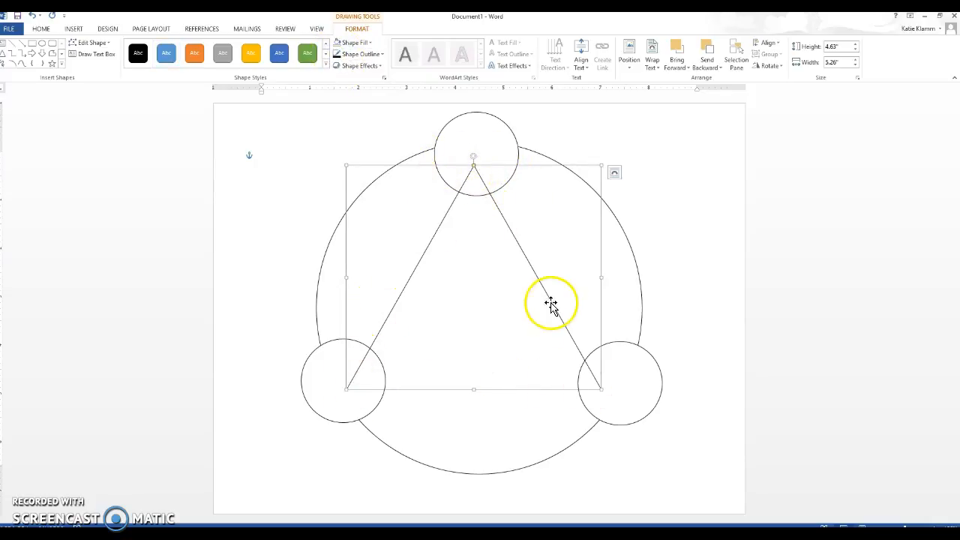
left_click(489, 134)
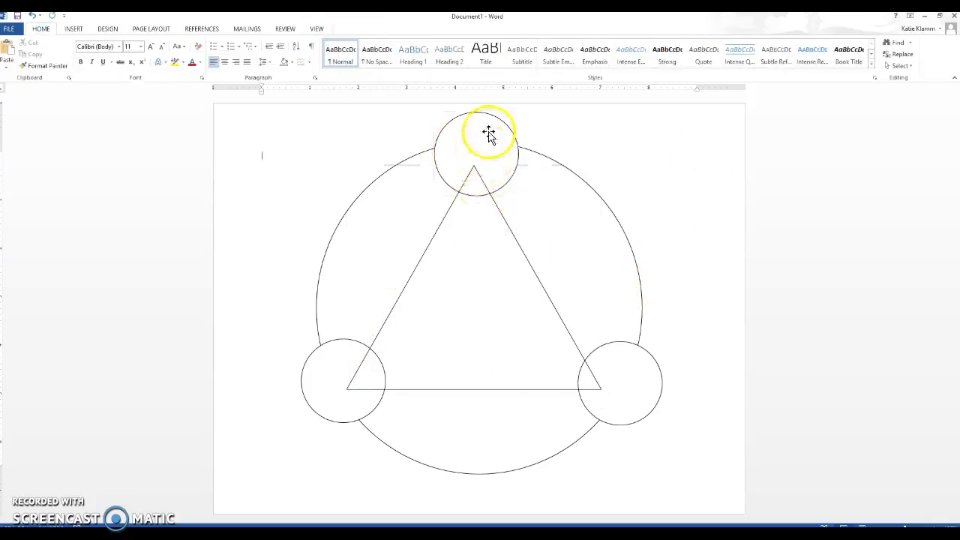
left_click(489, 134)
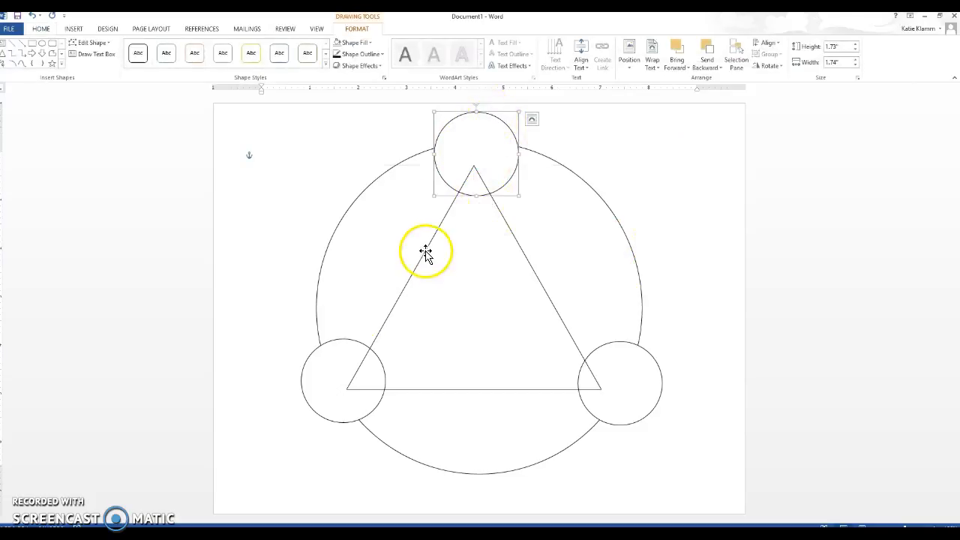
Select the three circles together and bring them in front of the triangle.
left_click(342, 381)
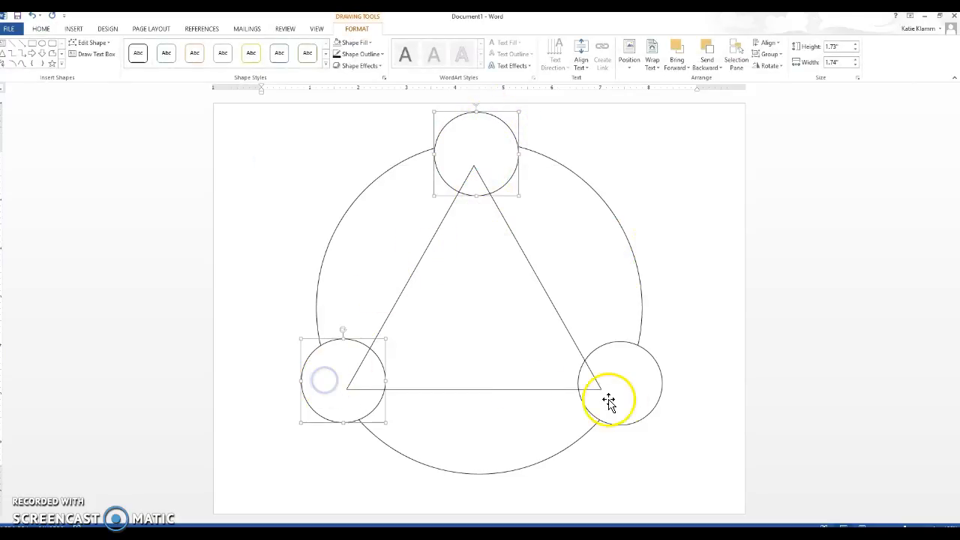
left_click(618, 383)
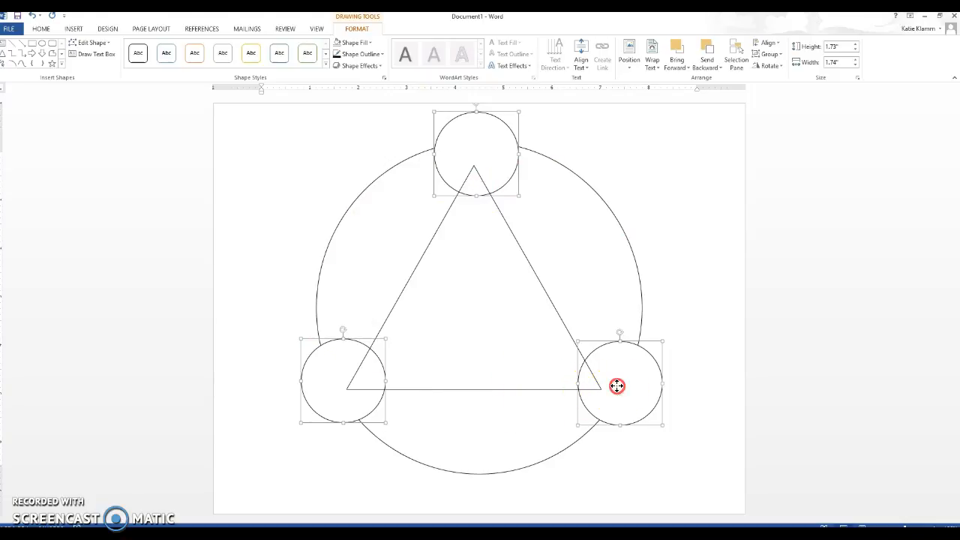
right_click(618, 387)
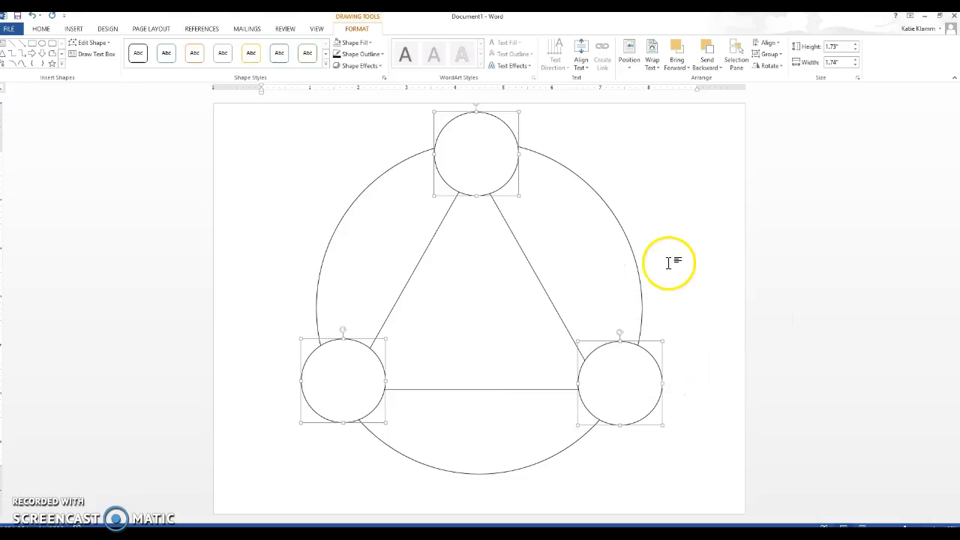
left_click(511, 418)
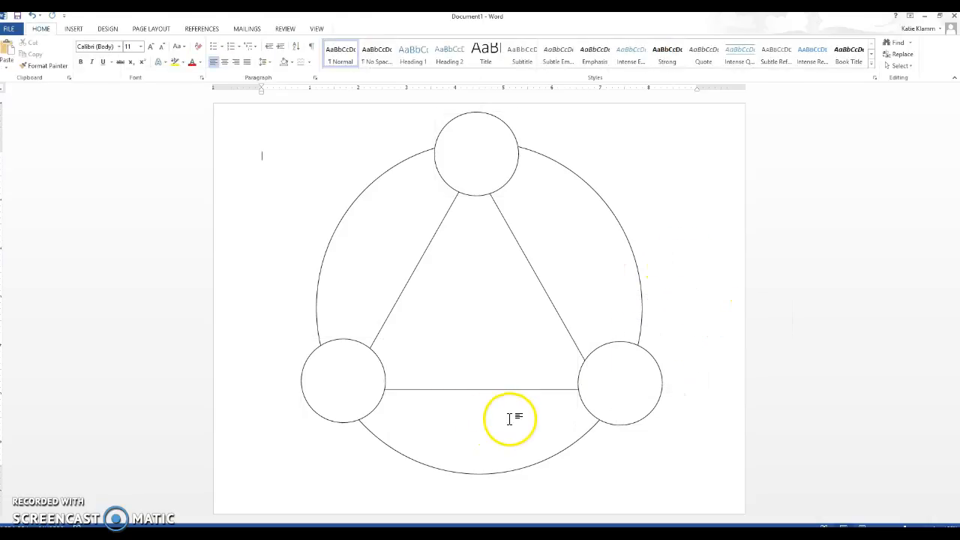
mouse_move(232, 192)
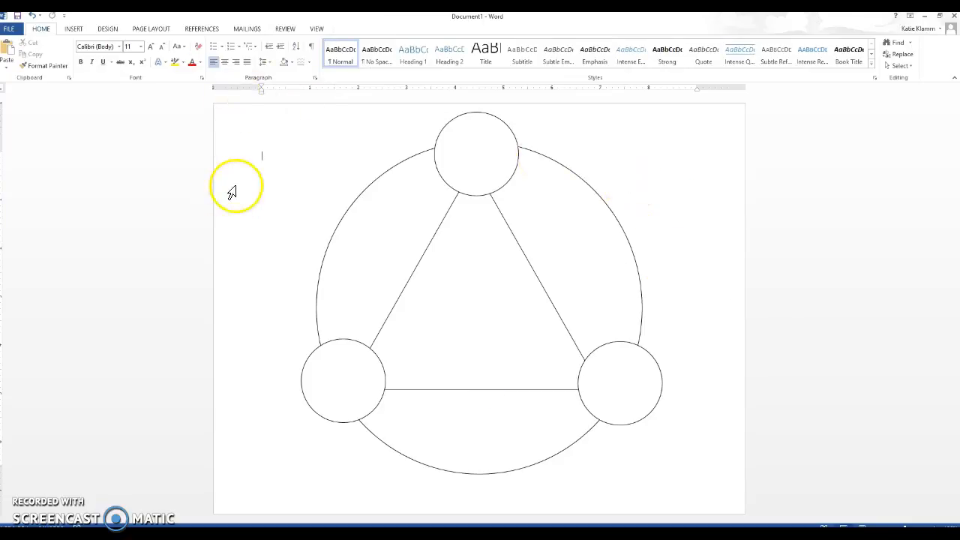
mouse_move(73, 33)
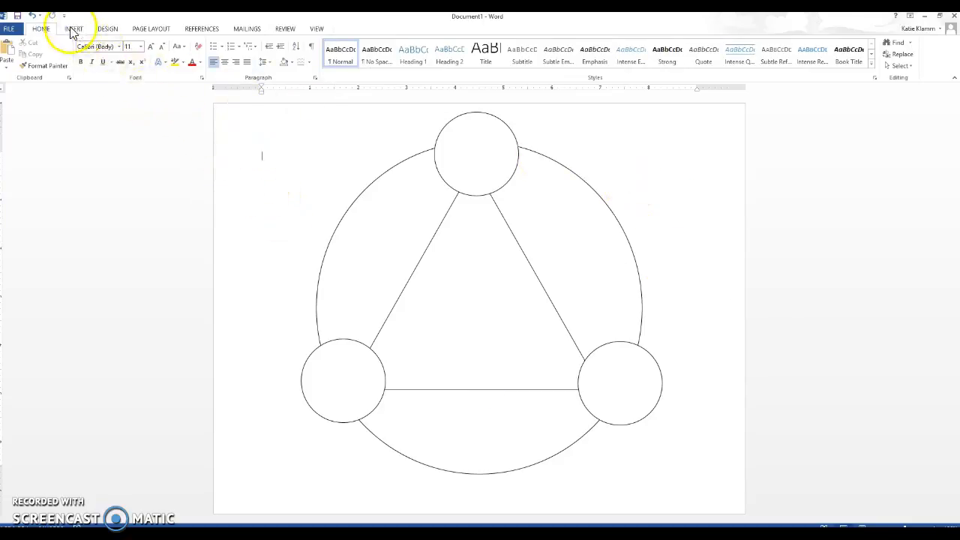
Draw an unfilled square at the upper left of the large circle.
left_click(72, 29)
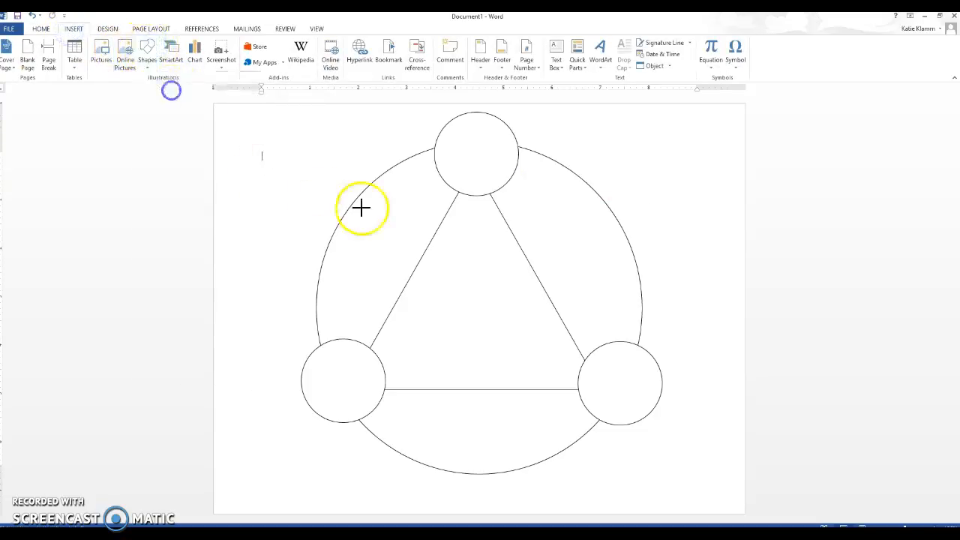
left_click_drag(293, 181, 367, 252)
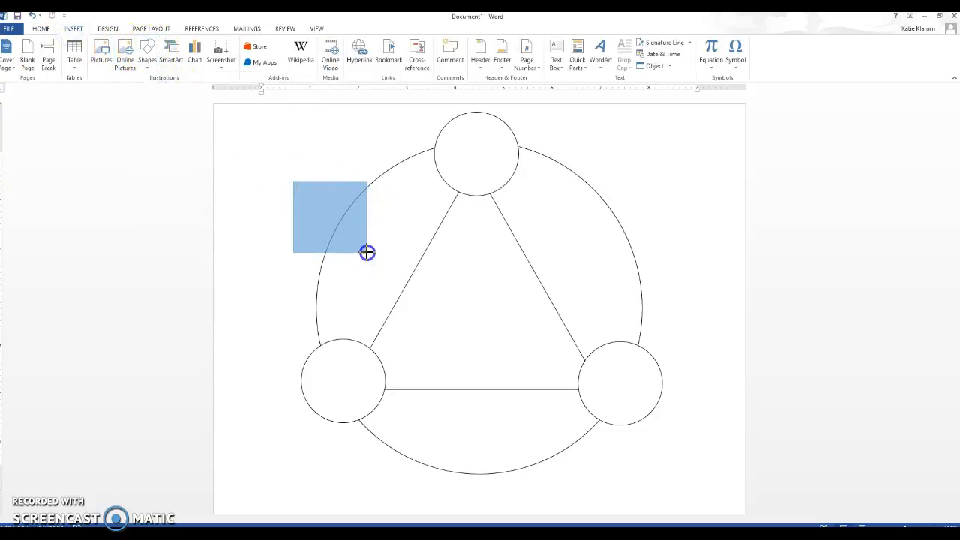
left_click(330, 217)
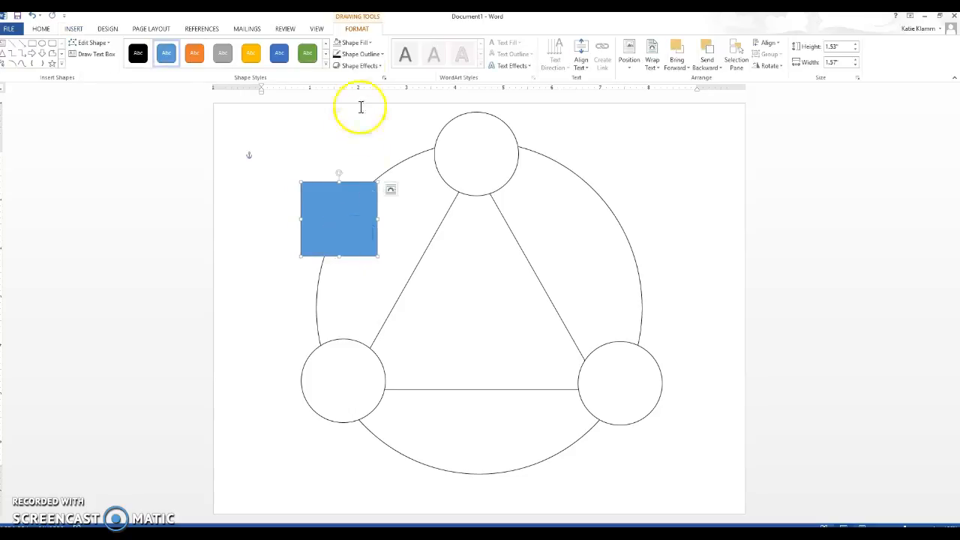
left_click(353, 42)
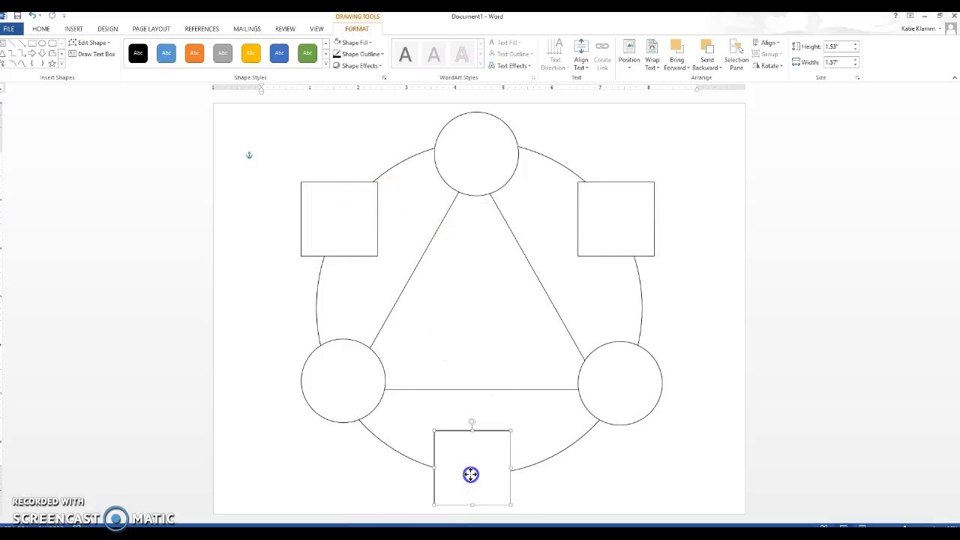
Place the square copies at the bottom between the lower circles and at upper right.
left_click_drag(471, 474, 477, 465)
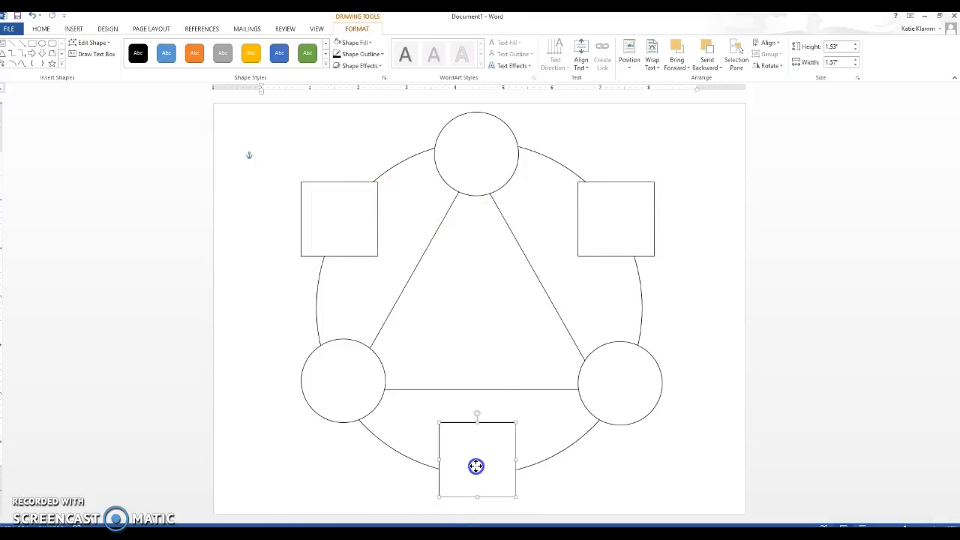
left_click_drag(477, 457, 634, 282)
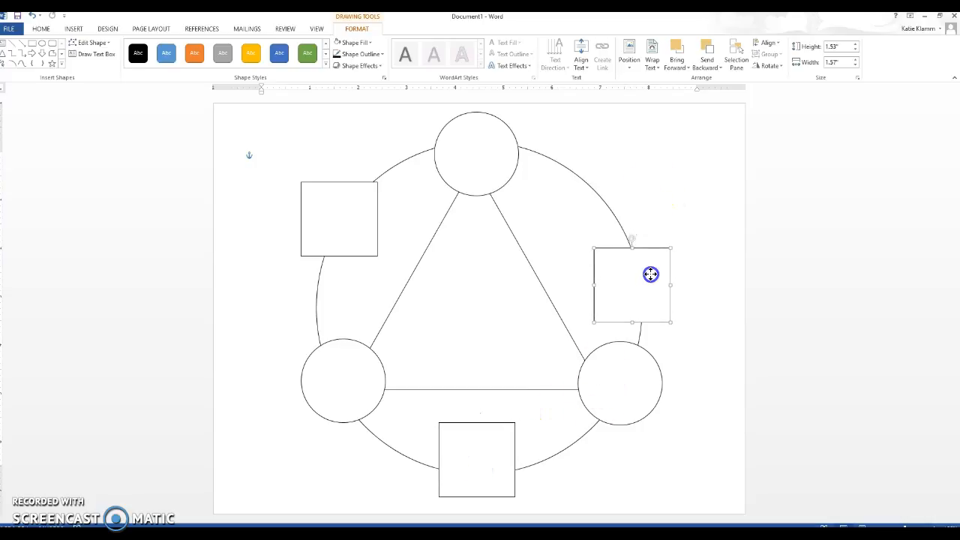
left_click_drag(651, 273, 582, 168)
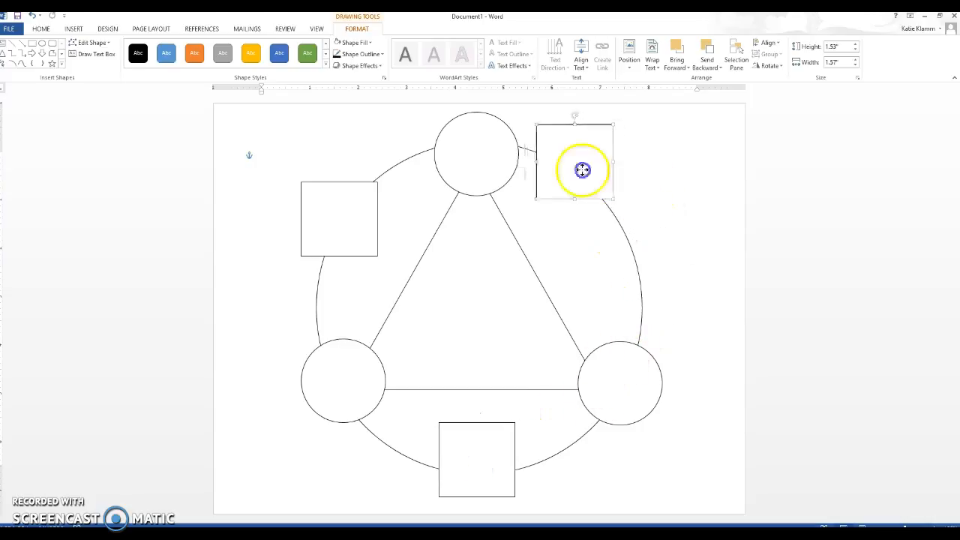
left_click_drag(583, 168, 610, 216)
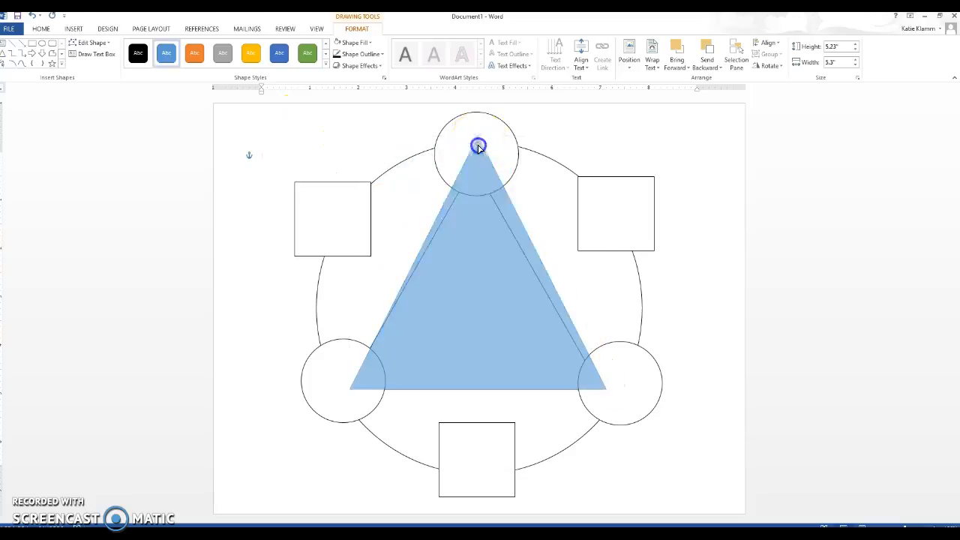
Finish the unfilled triangle between the circles and turn its copy point-down onto the squares.
left_click(477, 150)
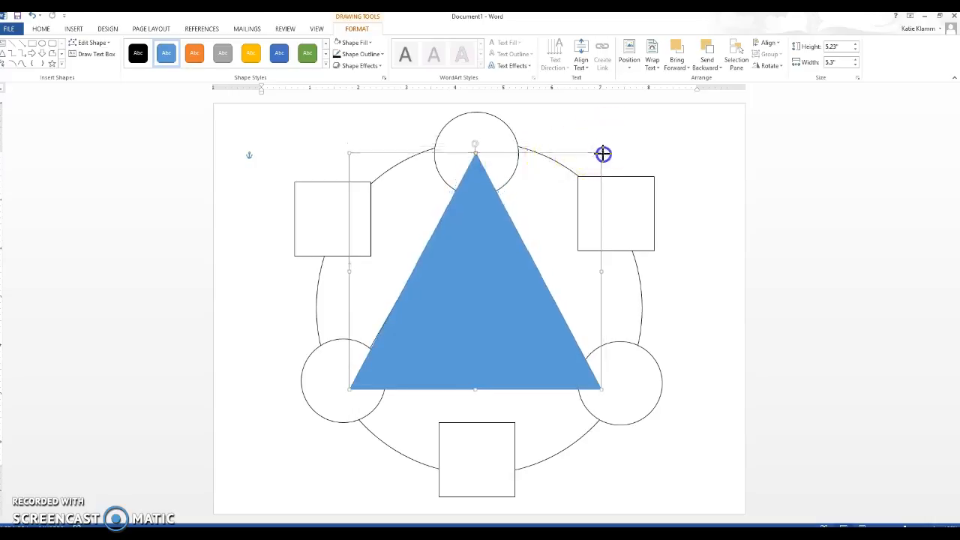
left_click(354, 42)
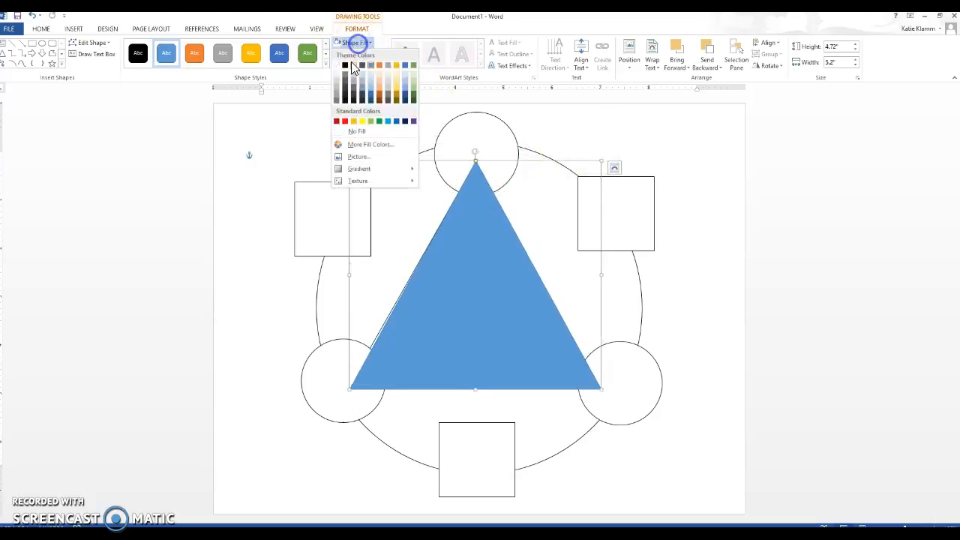
left_click(357, 132)
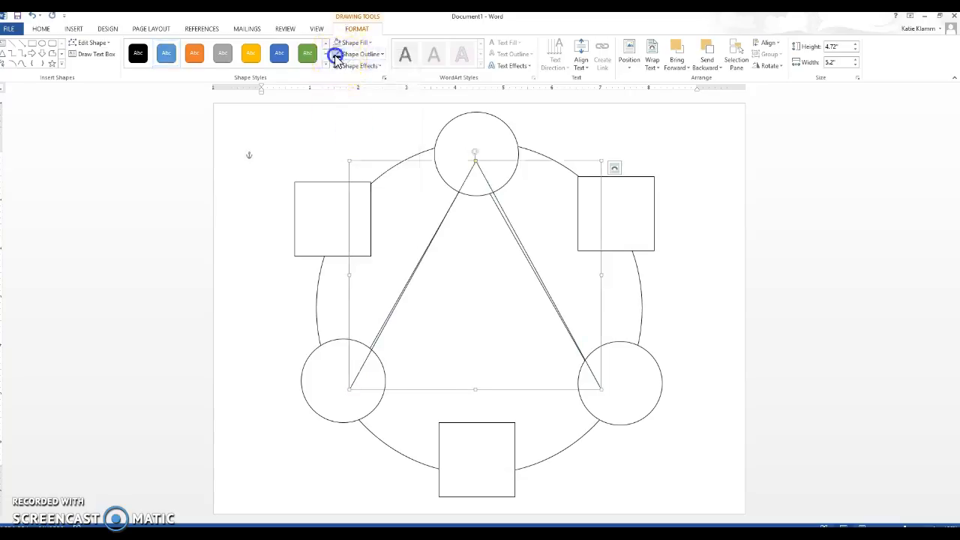
mouse_move(474, 153)
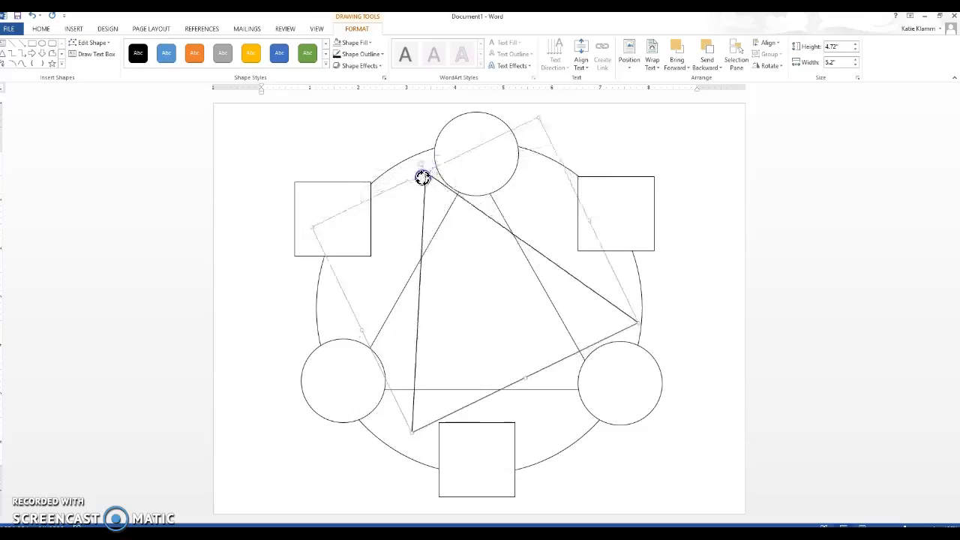
left_click_drag(423, 177, 396, 231)
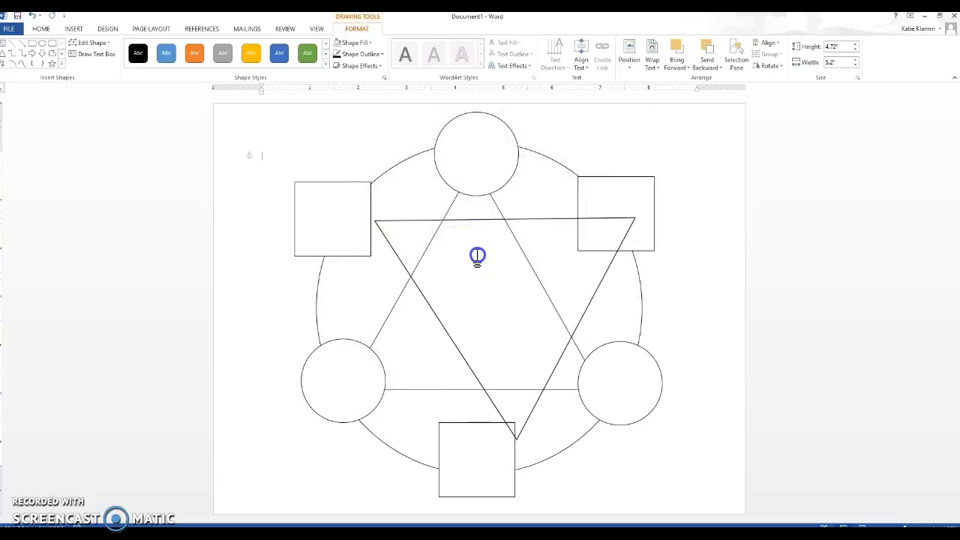
left_click(477, 222)
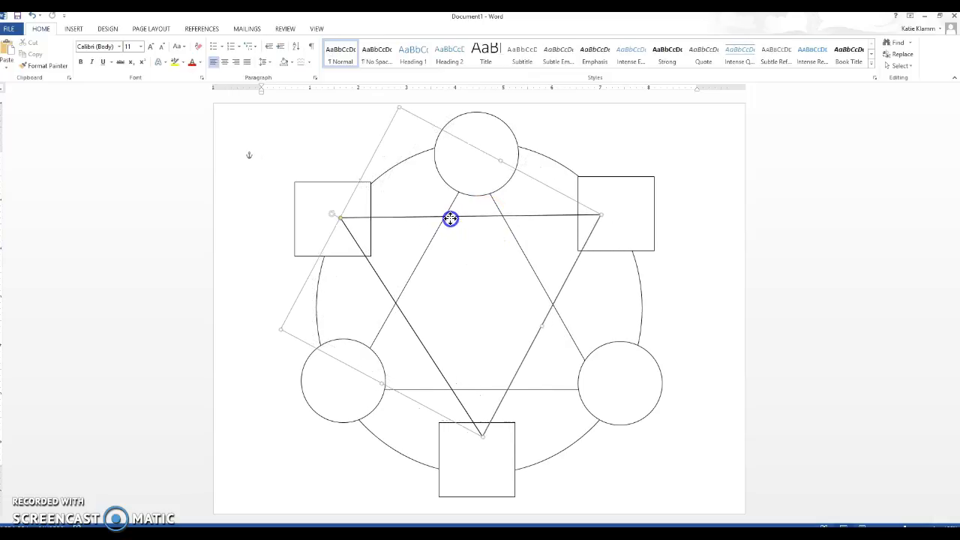
Give the inverted triangle a dashed outline.
left_click(451, 219)
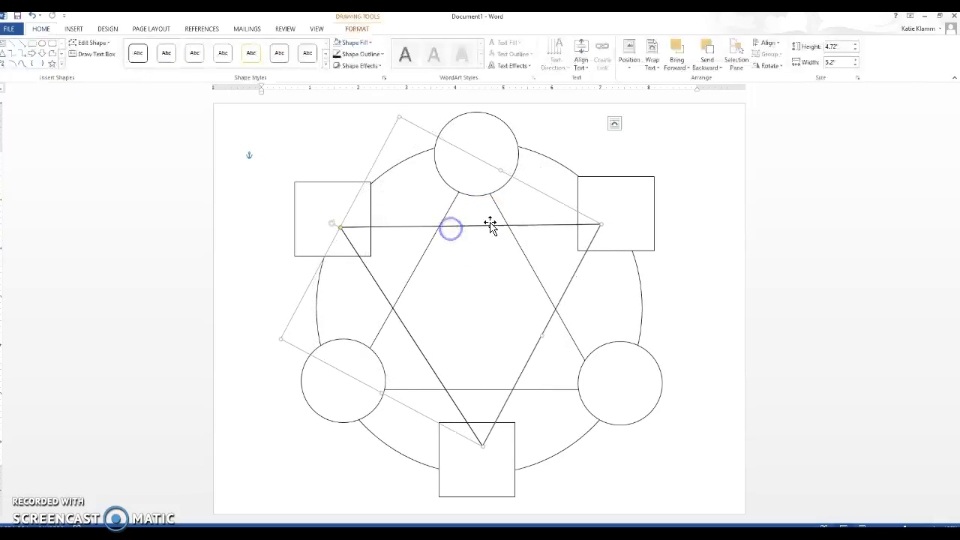
left_click(359, 54)
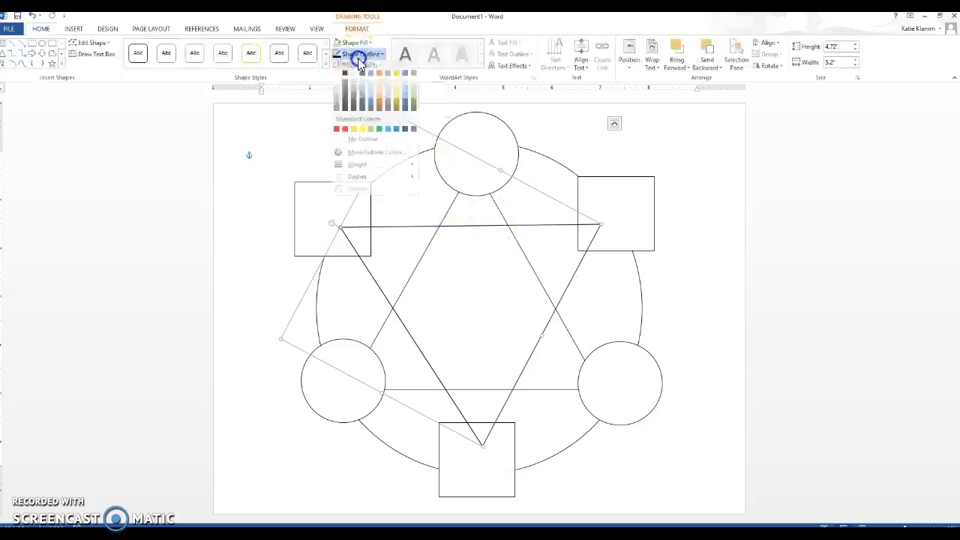
left_click(358, 180)
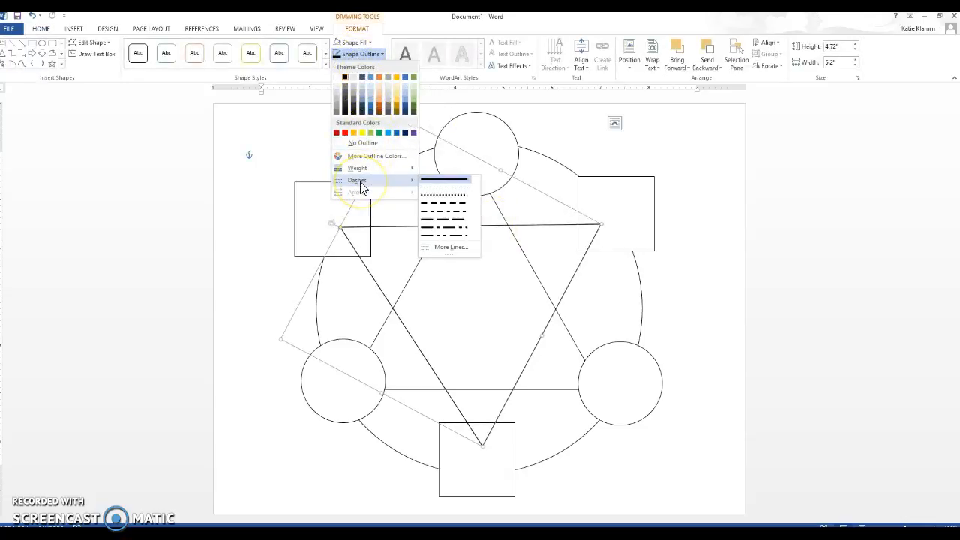
left_click(443, 213)
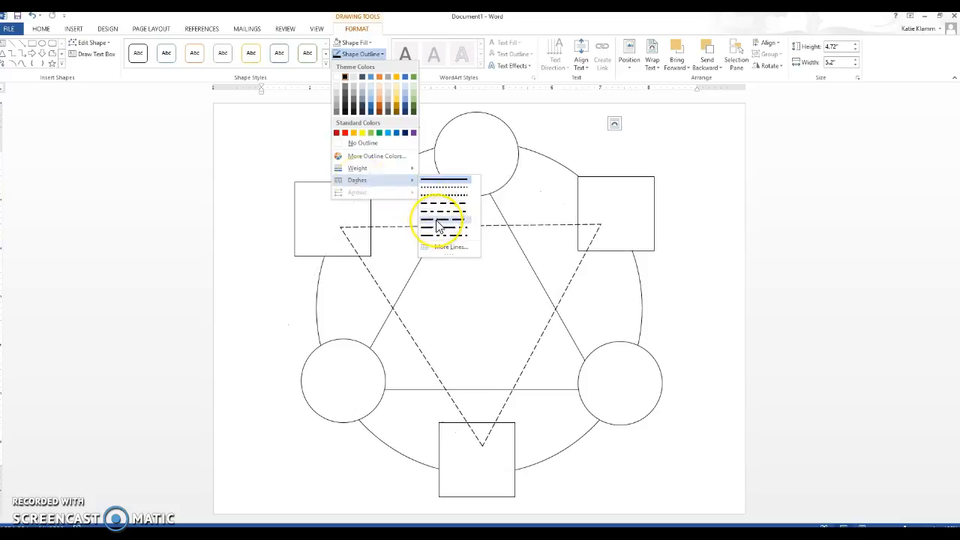
left_click(445, 218)
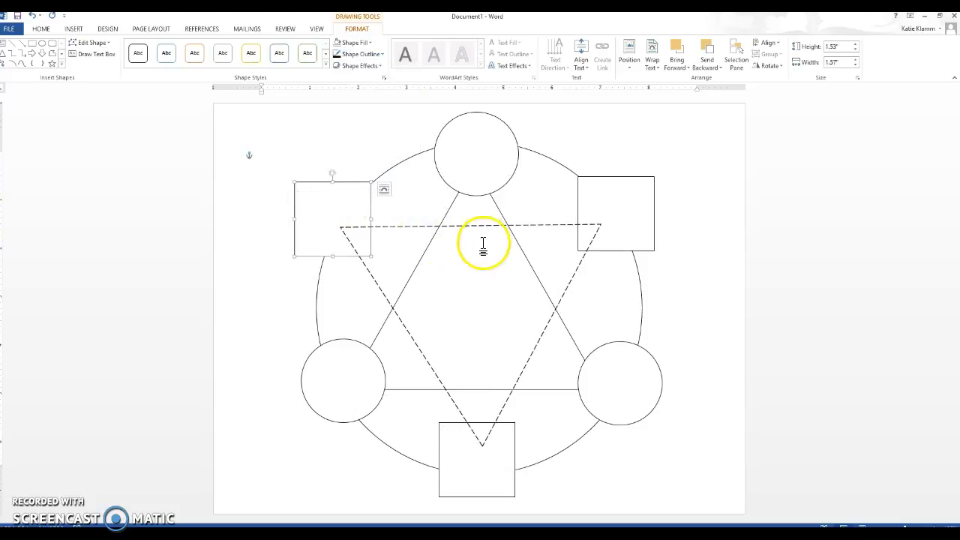
Layer the three squares in front of the dashed triangle.
left_click(477, 459)
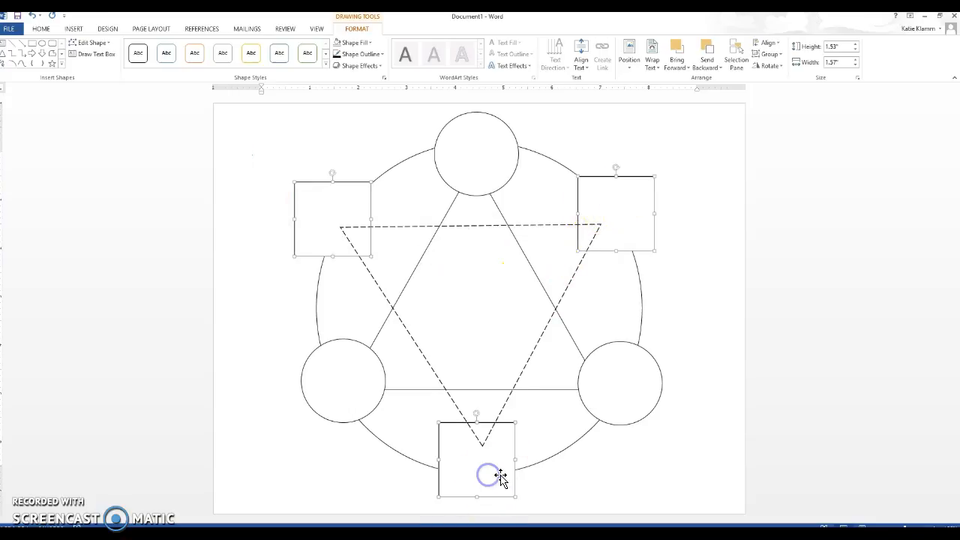
right_click(501, 477)
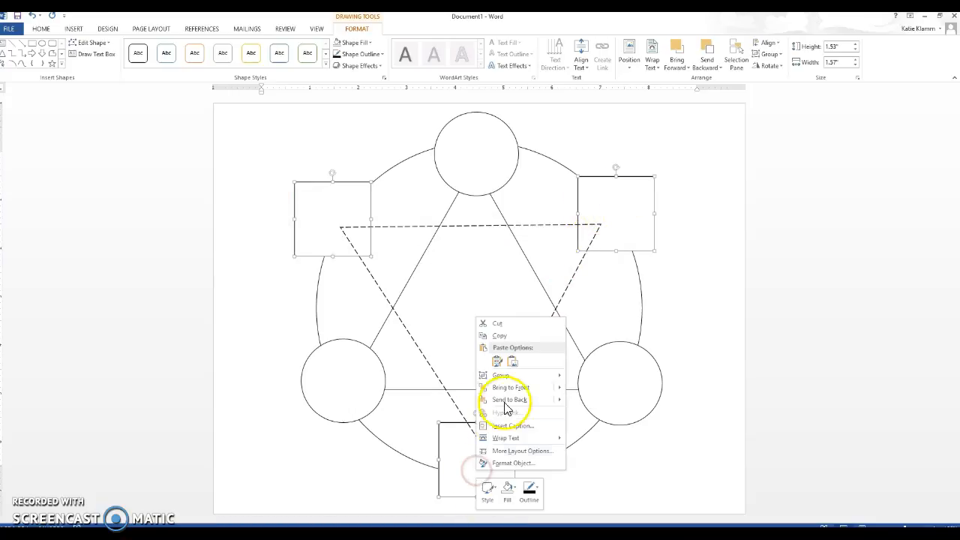
left_click(548, 214)
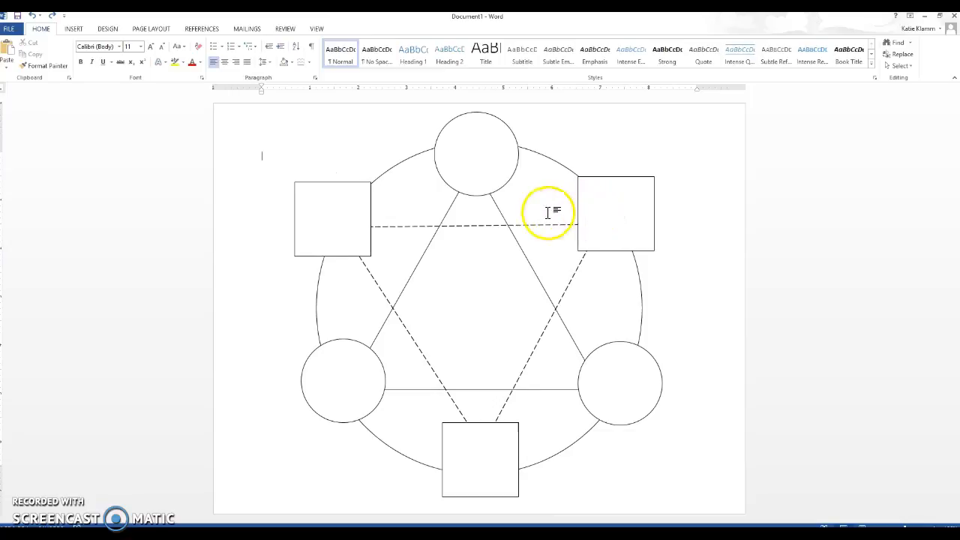
mouse_move(532, 196)
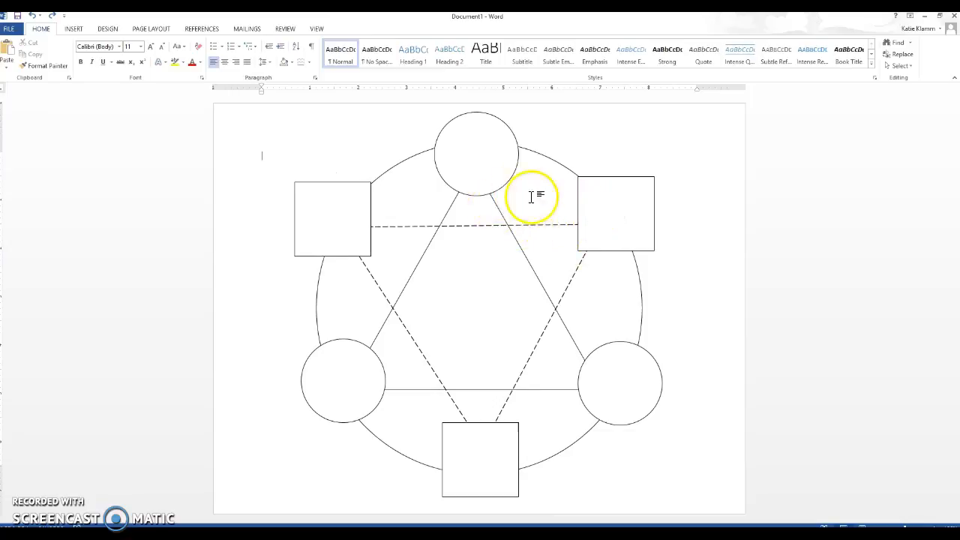
mouse_move(472, 171)
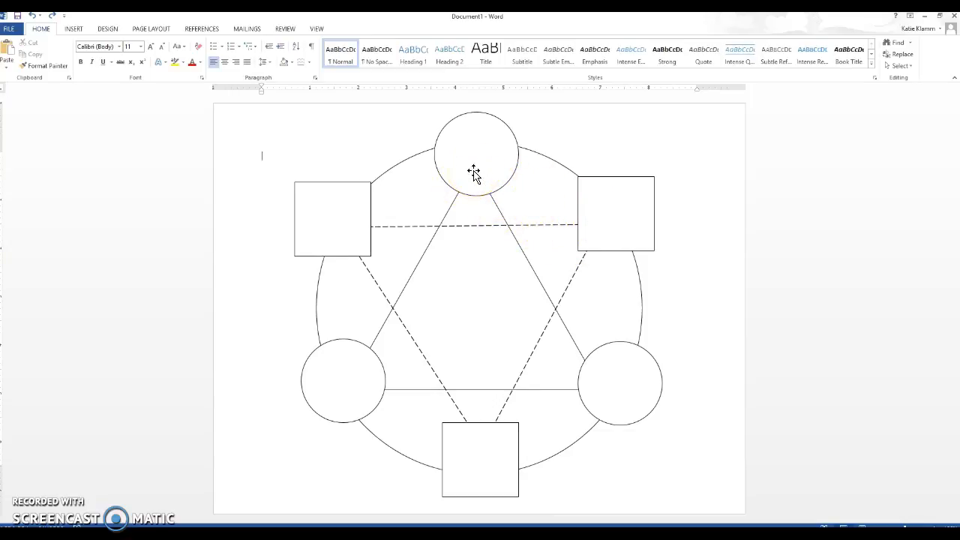
Fill the top circle yellow and the lower-left circle red.
left_click(477, 153)
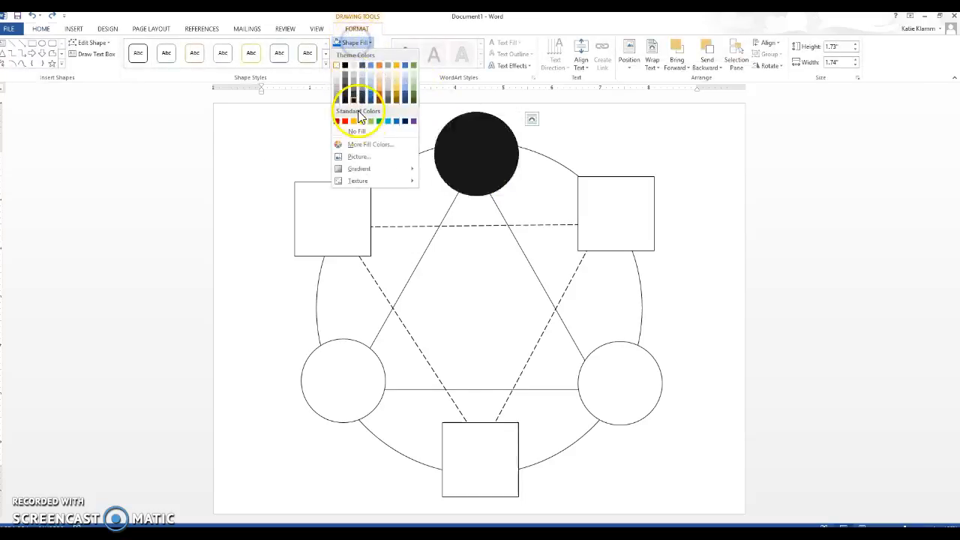
left_click(369, 122)
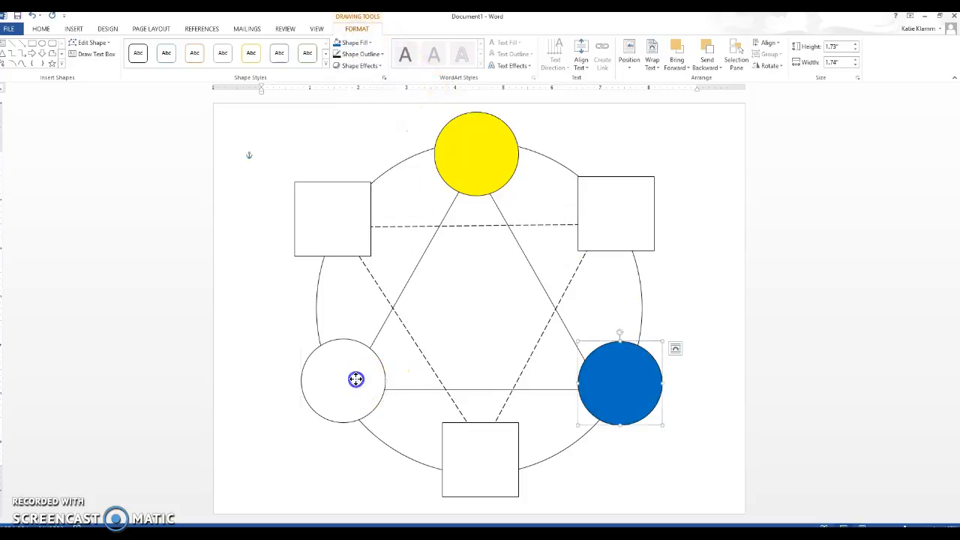
left_click(353, 42)
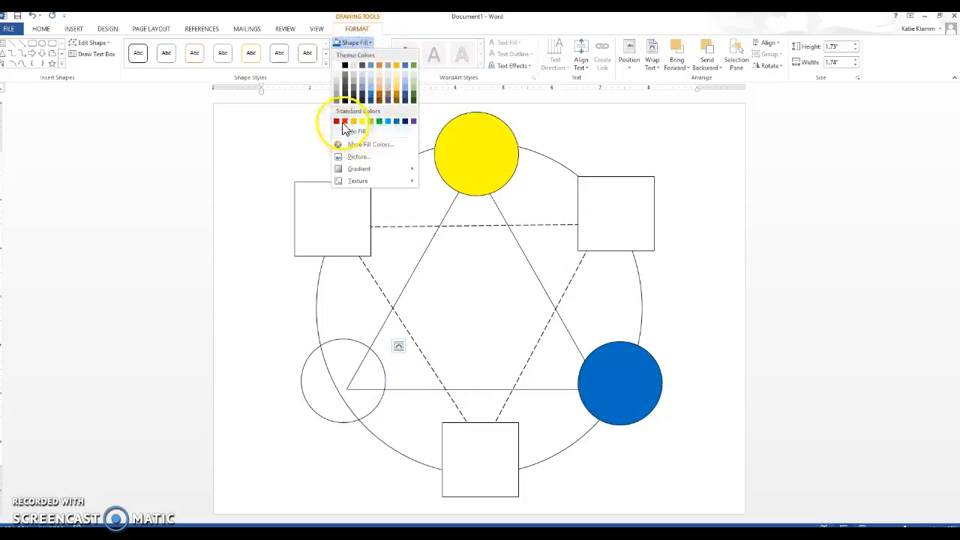
left_click(345, 122)
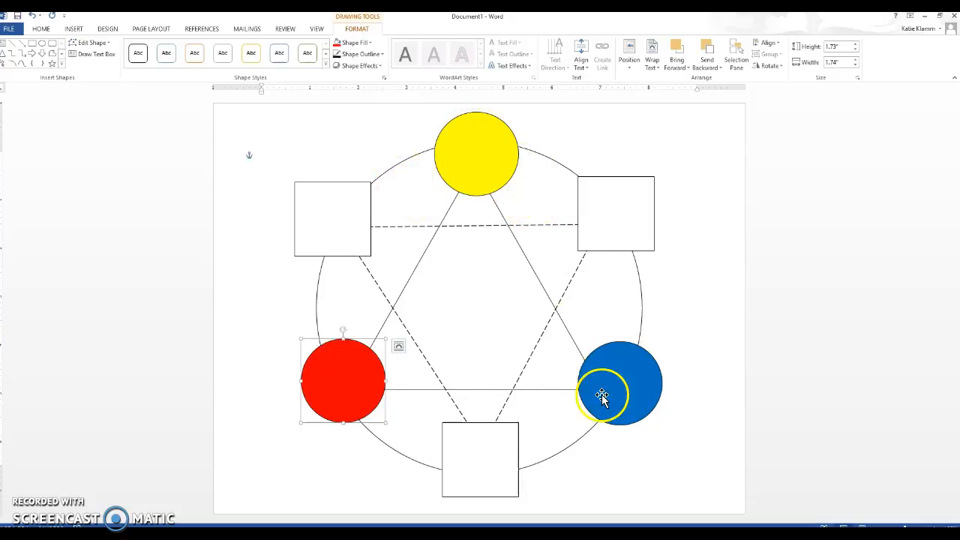
Fill the bottom square purple, upper-right square green and upper-left square orange.
left_click(353, 42)
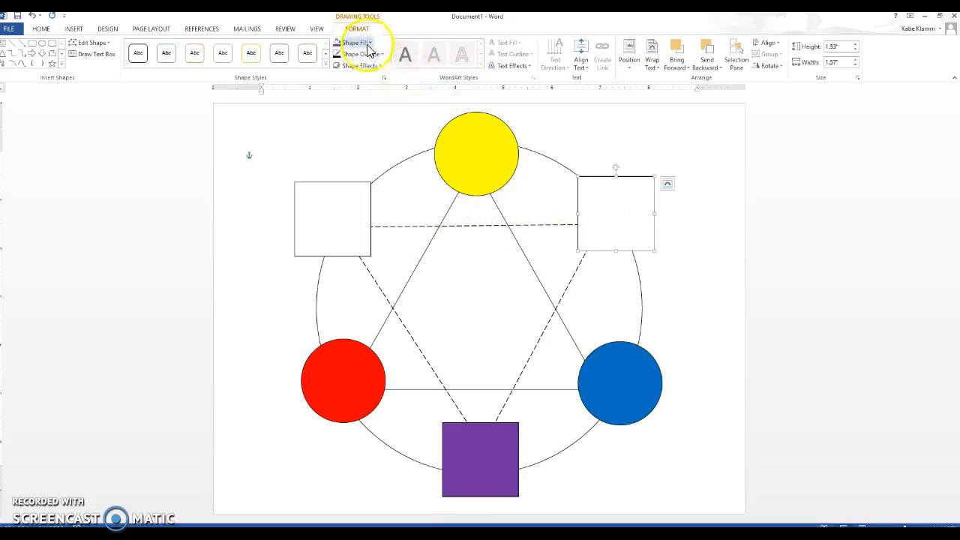
left_click(352, 42)
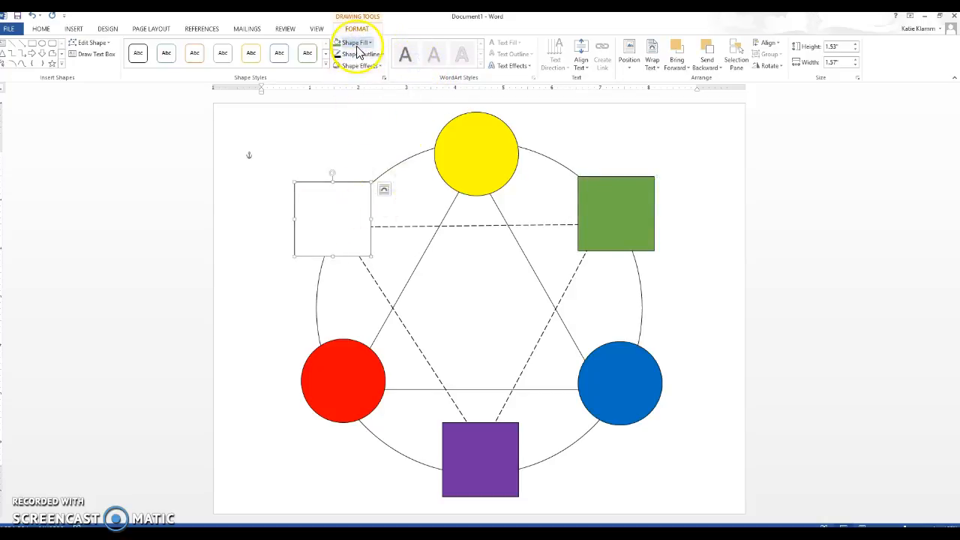
left_click(353, 42)
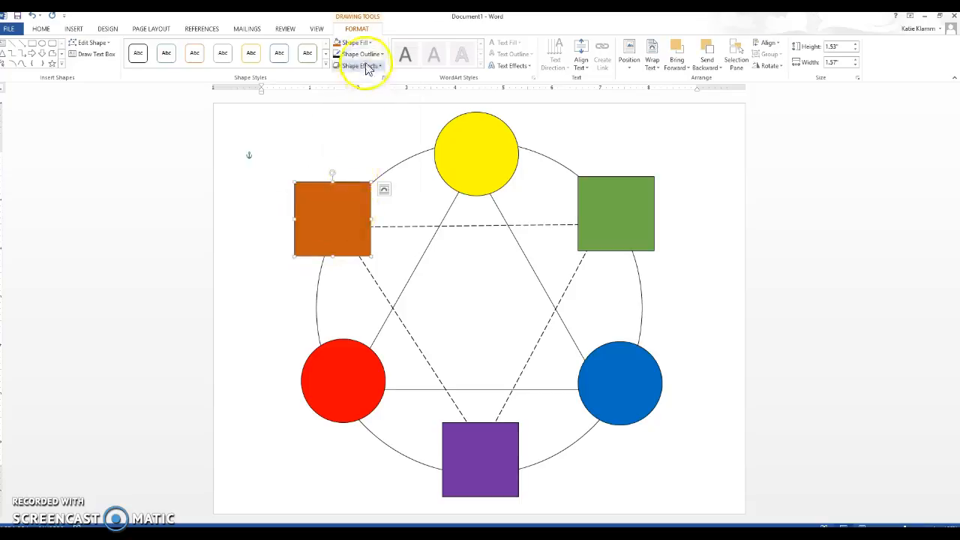
Change the upper-left square to a brighter orange from More Fill Colors.
left_click(353, 42)
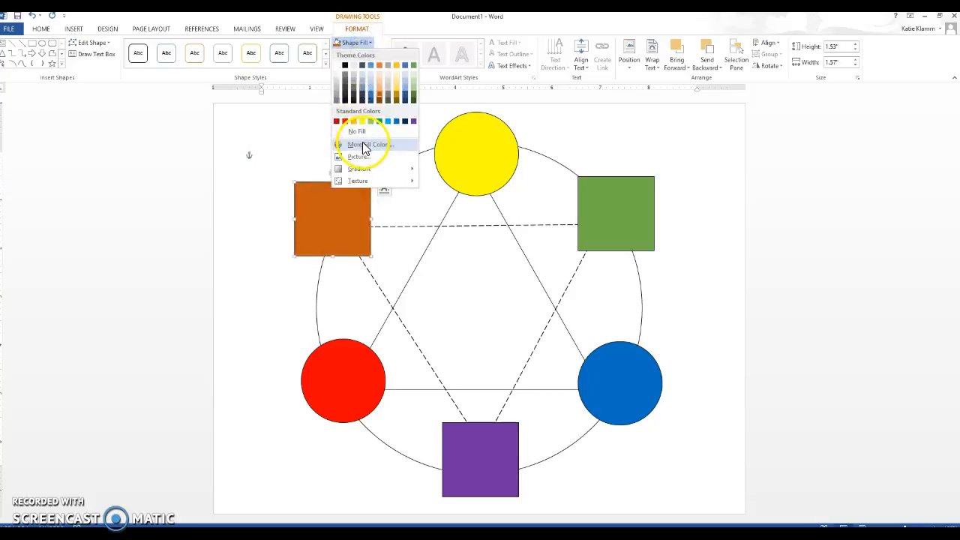
left_click(367, 144)
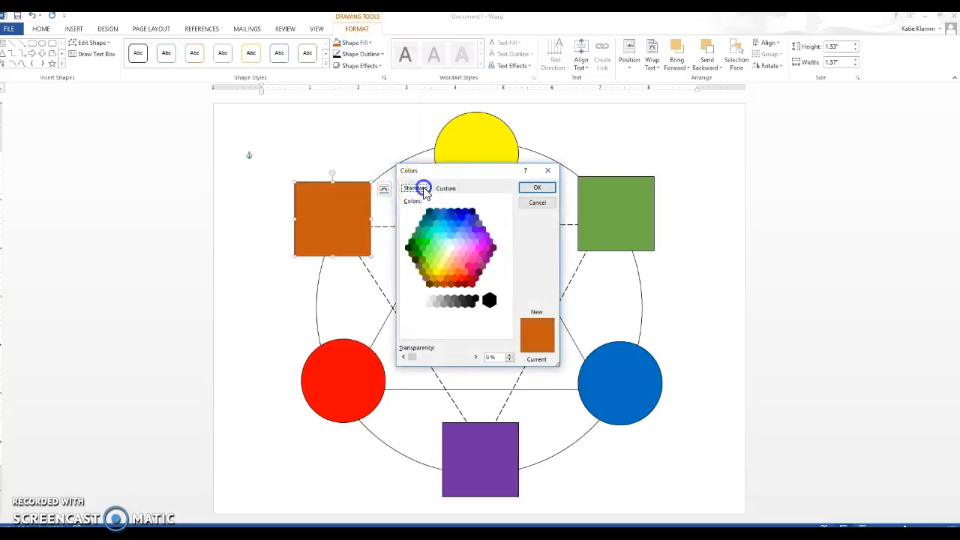
left_click(441, 277)
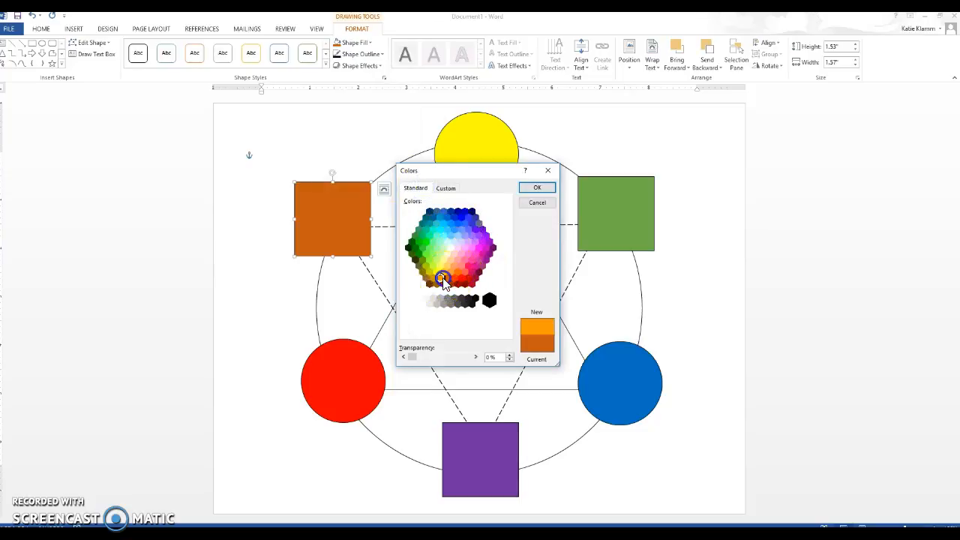
left_click(537, 186)
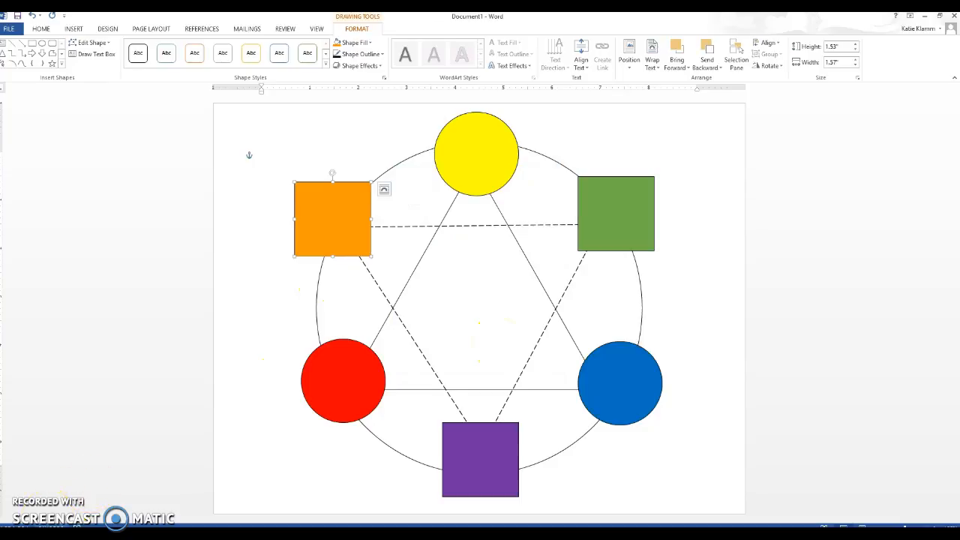
Draw a small custom text box just right of the green square, ready for a label.
left_click(492, 315)
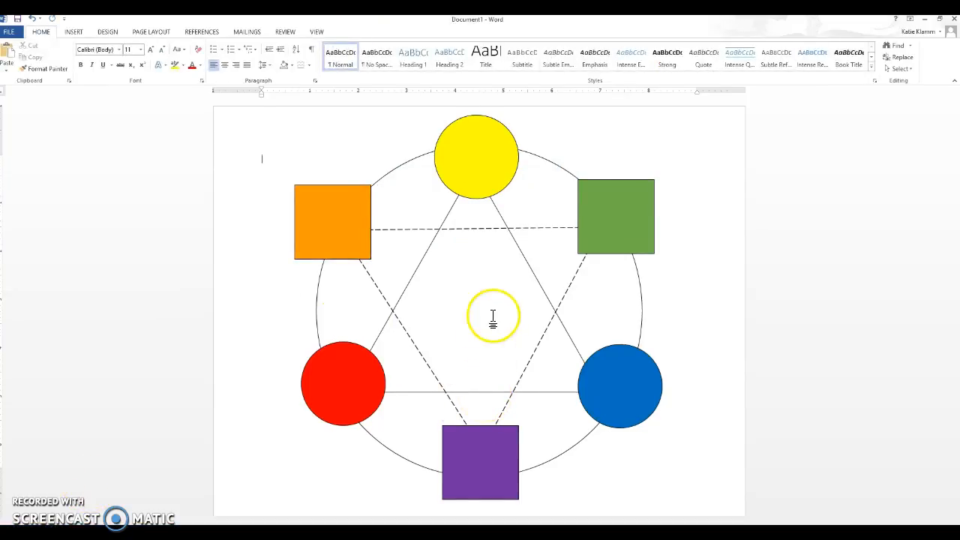
mouse_move(78, 42)
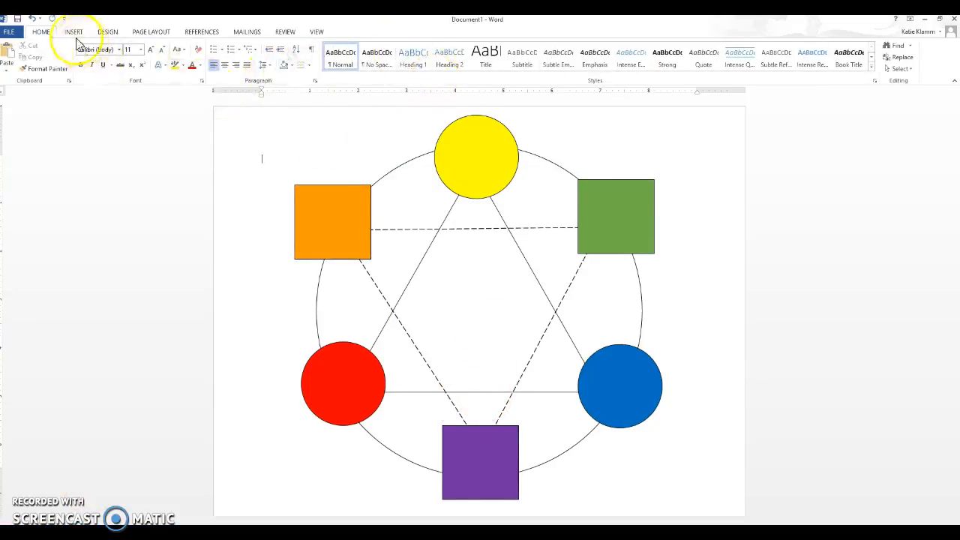
left_click(72, 32)
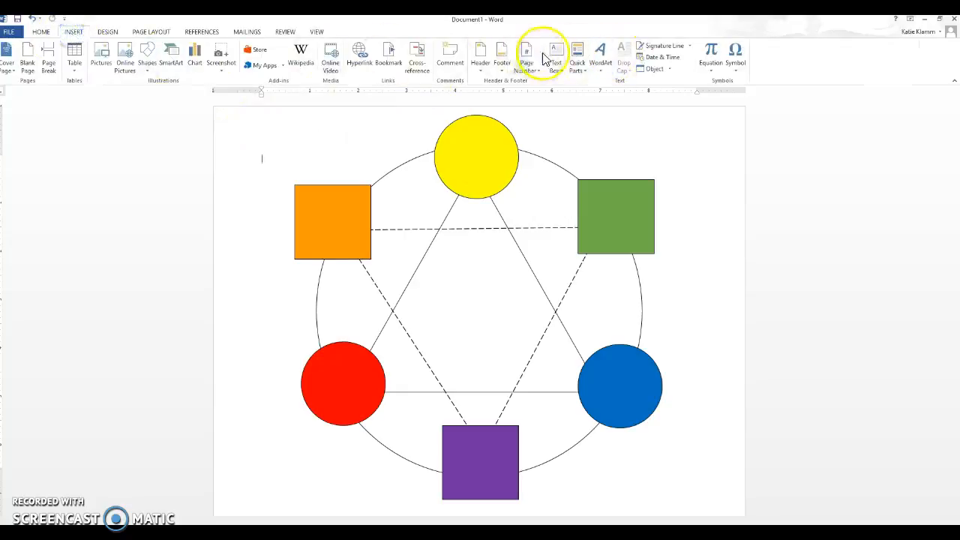
left_click(555, 52)
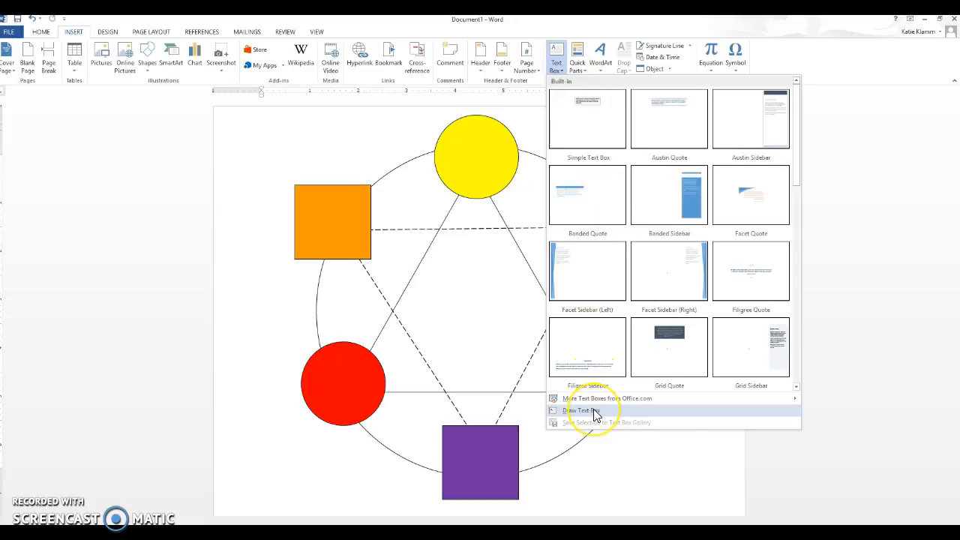
left_click(578, 412)
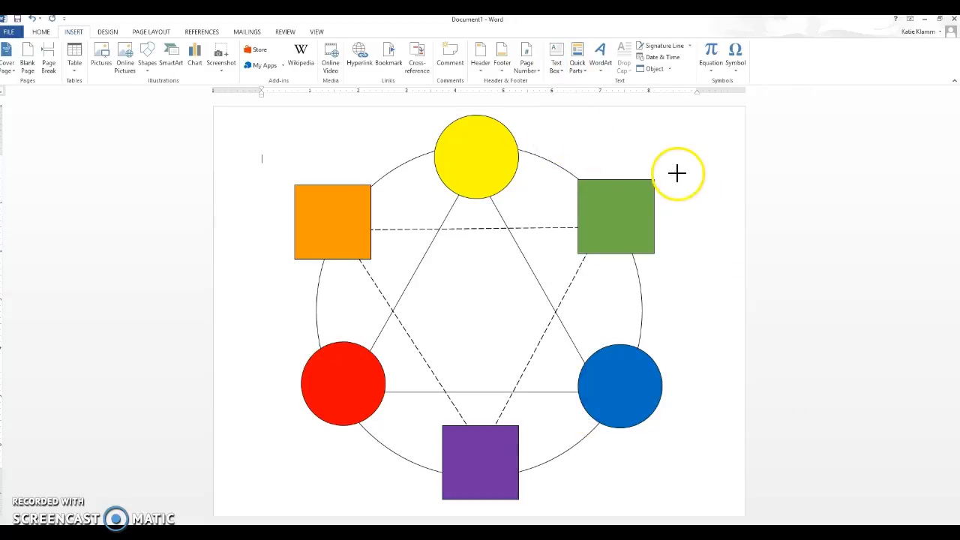
left_click_drag(661, 162, 728, 192)
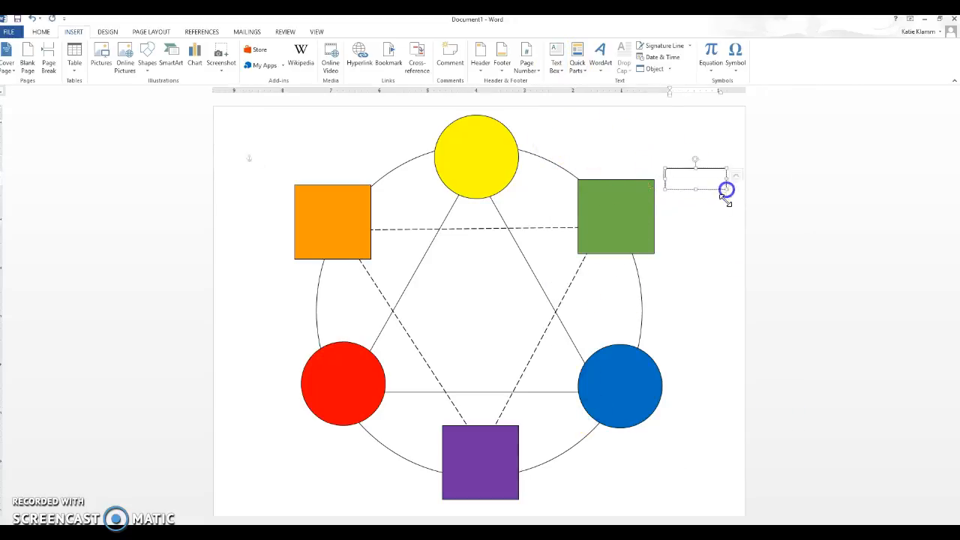
left_click(693, 177)
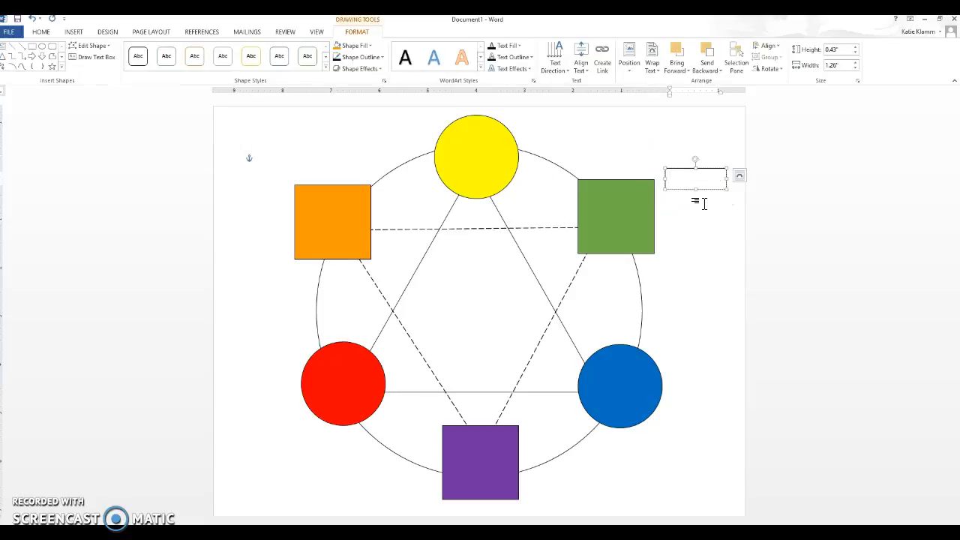
Label the box 'Green' and remove its shape outline.
type("Green")
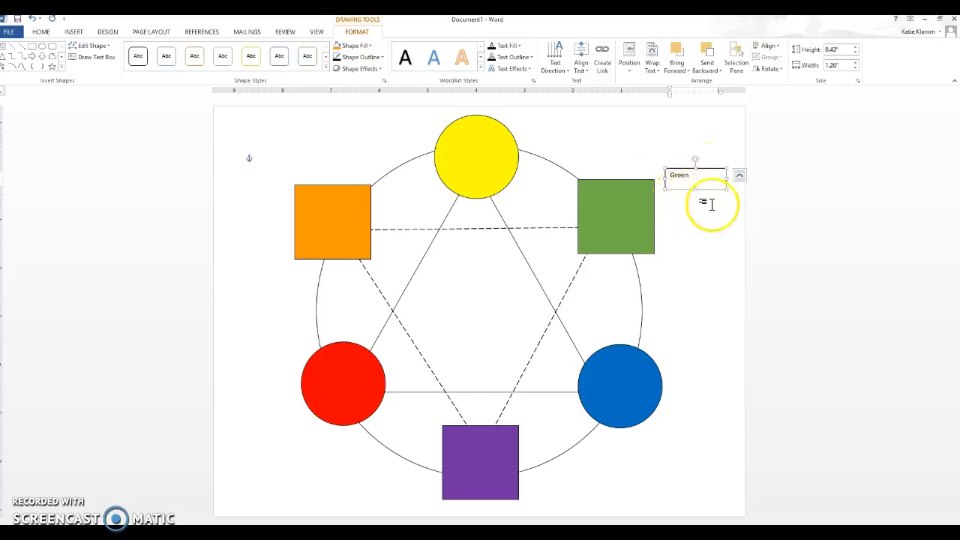
left_click(360, 57)
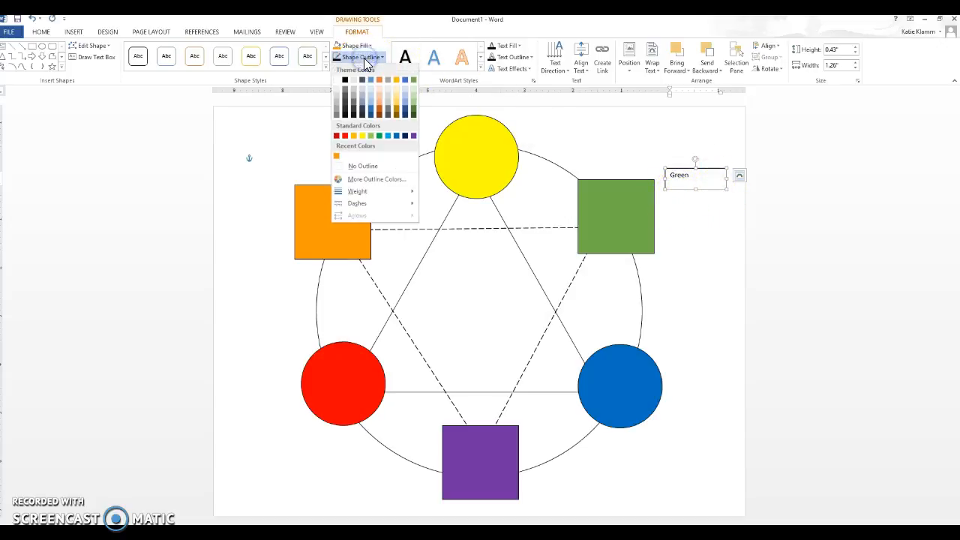
left_click(342, 166)
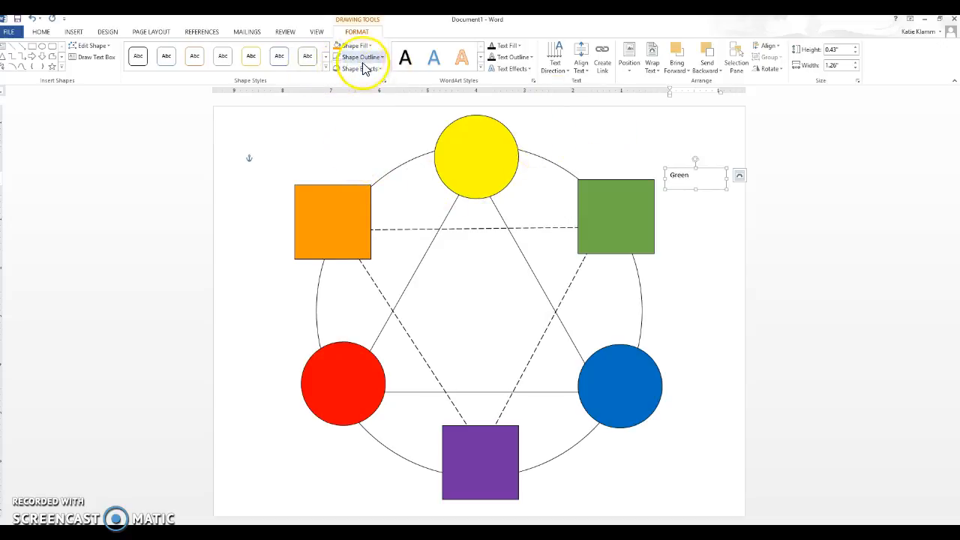
Enlarge the Green label text twice from the Home formatting controls.
left_click(40, 31)
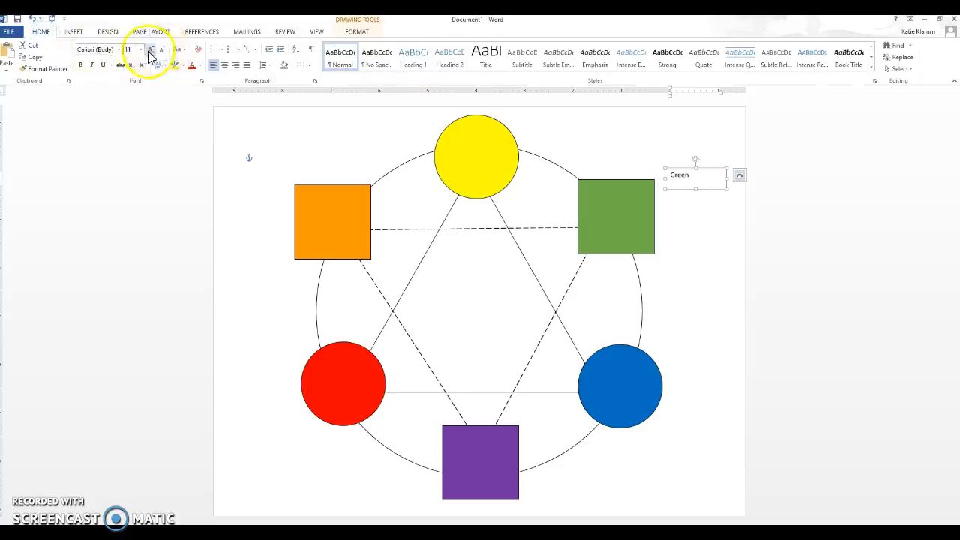
left_click(162, 50)
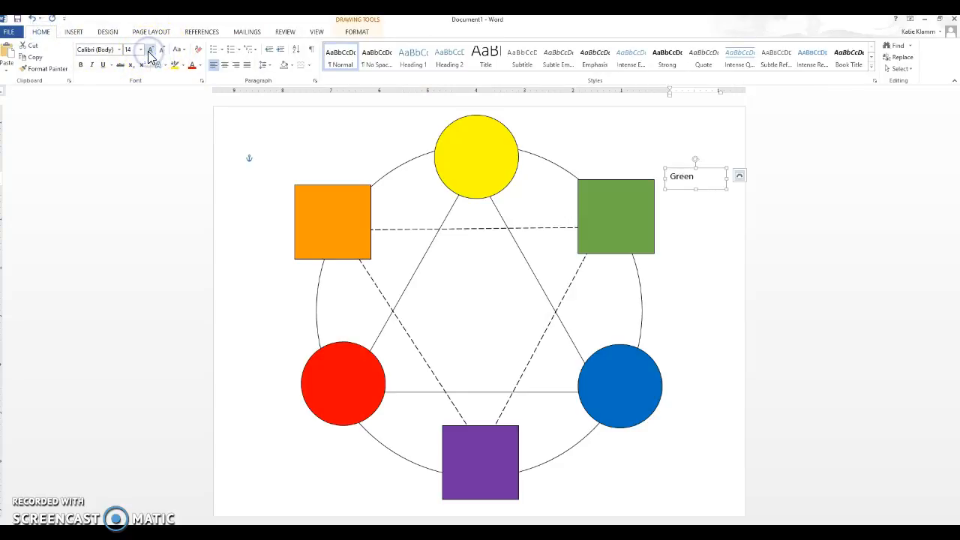
left_click(151, 50)
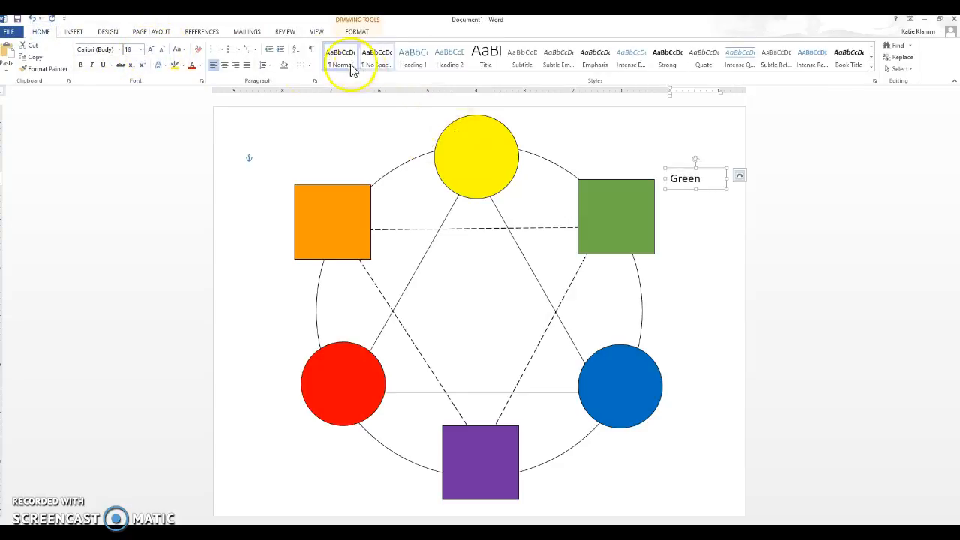
mouse_move(225, 64)
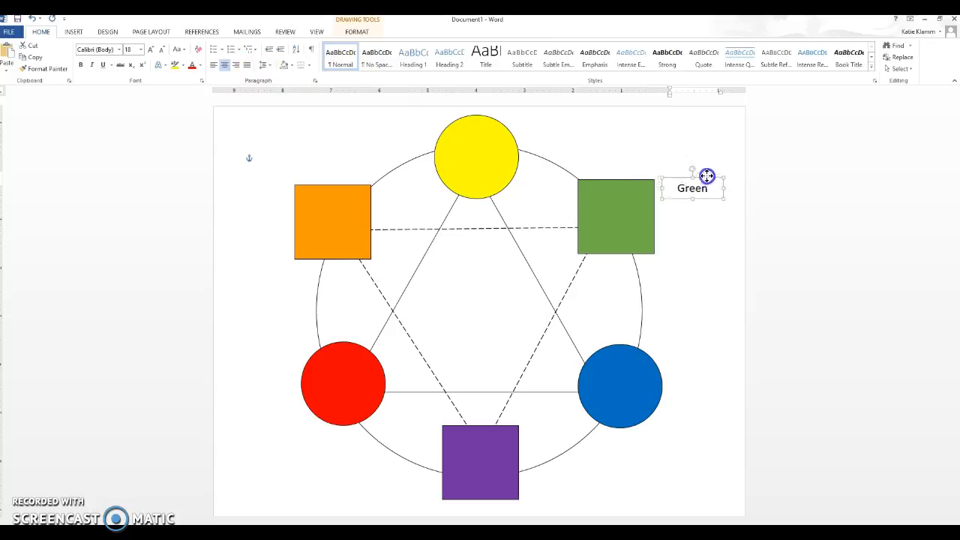
Center the Green label beside its square, then duplicate it for the other colour names.
left_click_drag(705, 175, 658, 206)
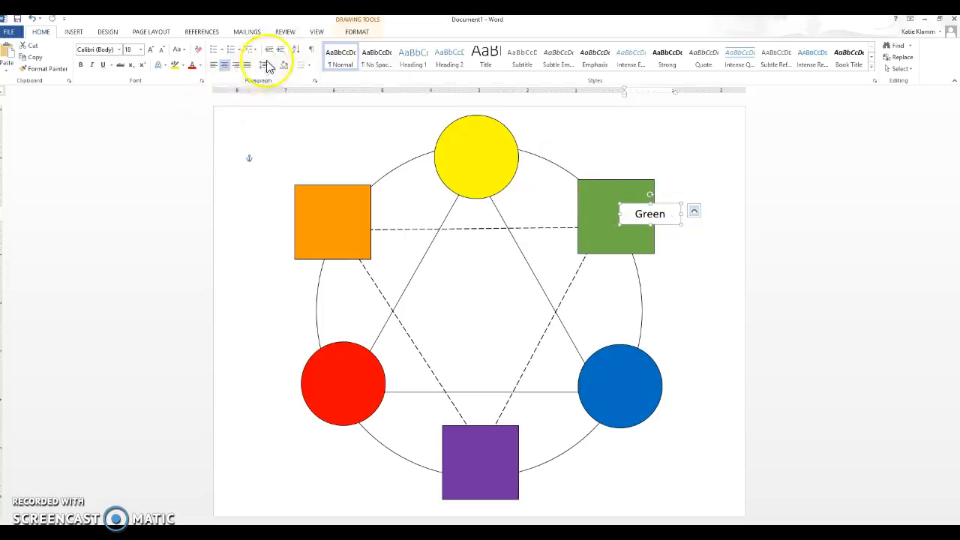
left_click(352, 45)
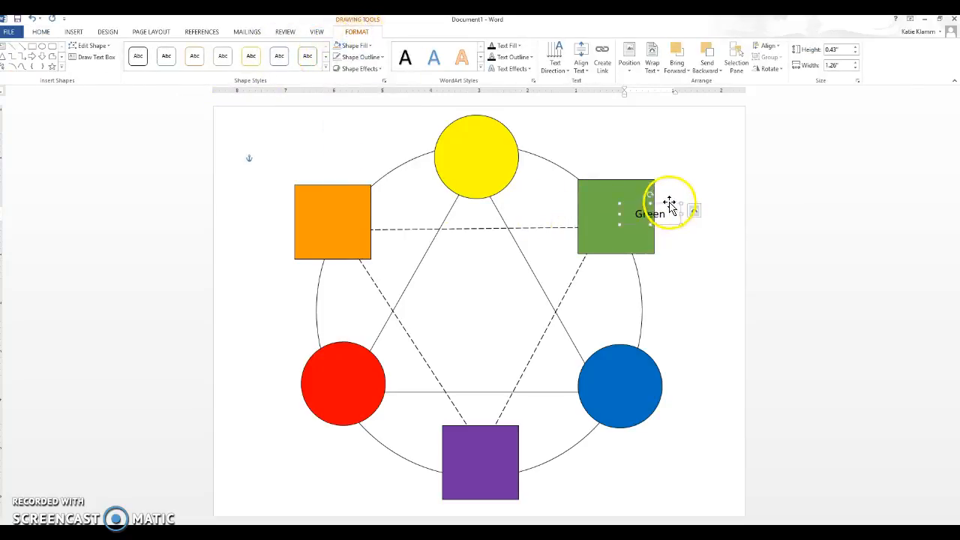
left_click_drag(668, 204, 693, 174)
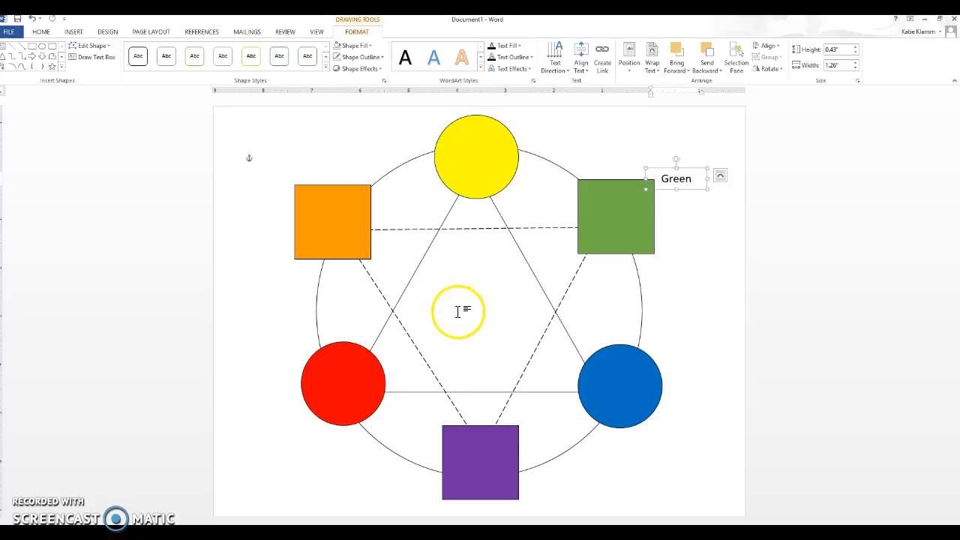
left_click_drag(458, 311, 537, 258)
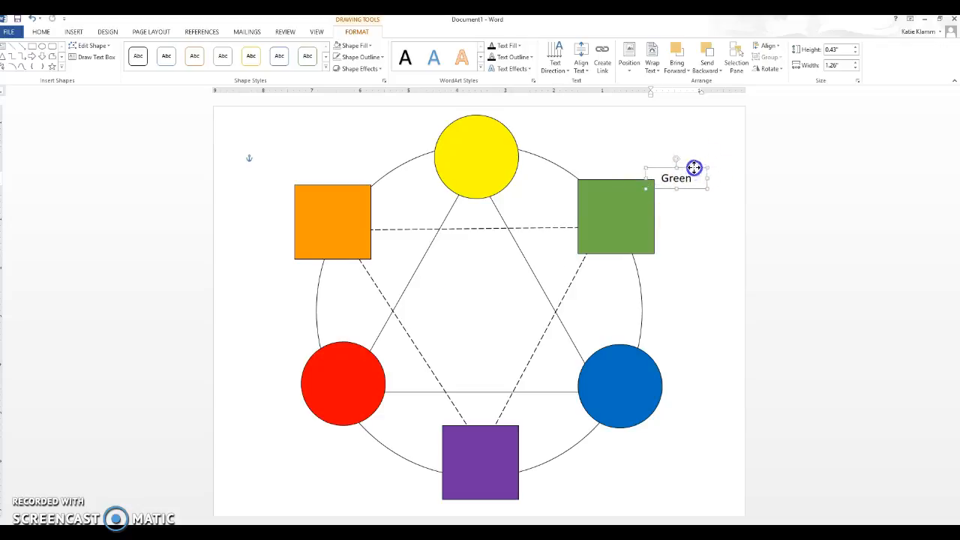
mouse_move(634, 254)
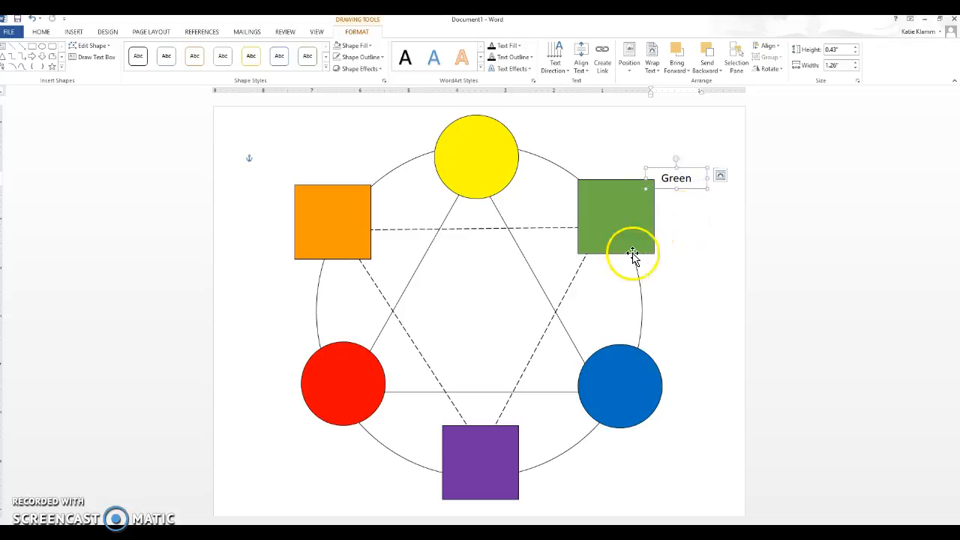
mouse_move(657, 285)
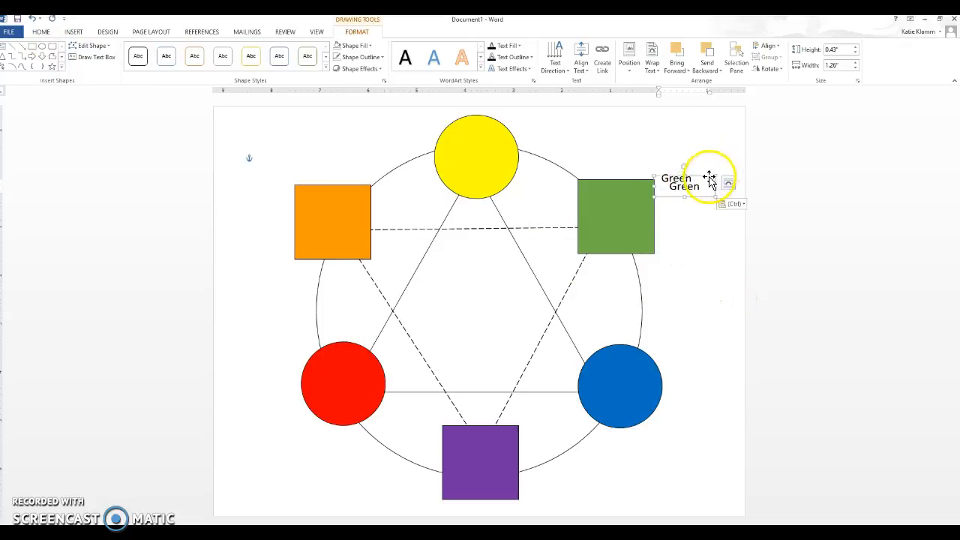
left_click_drag(708, 180, 708, 414)
type("Orange")
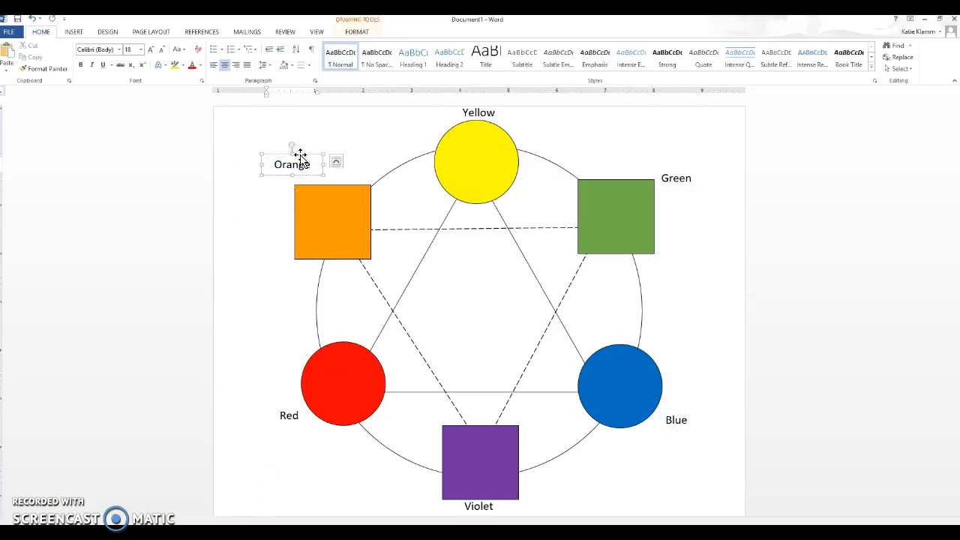
Move the Orange label above its square and bring up the shapes gallery for a triangle.
left_click_drag(293, 164, 284, 173)
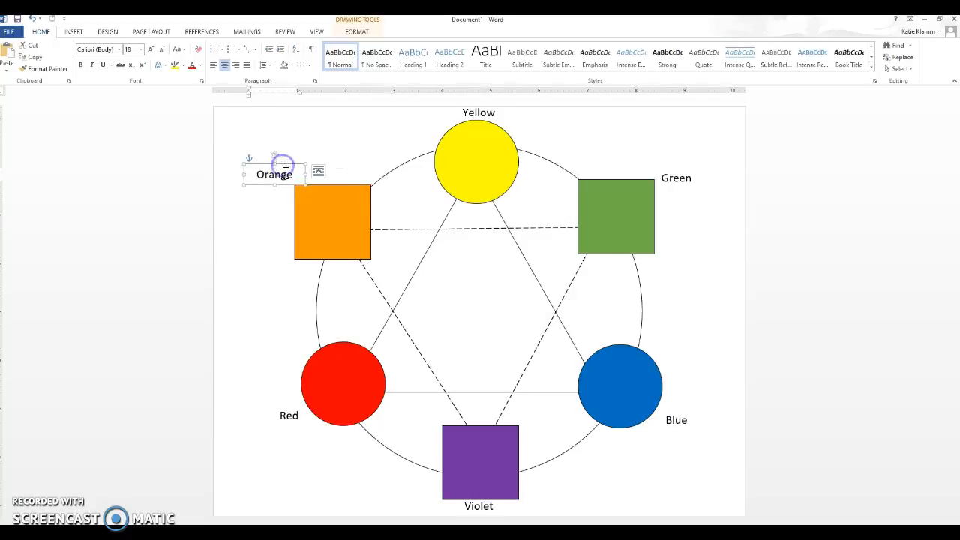
left_click(73, 32)
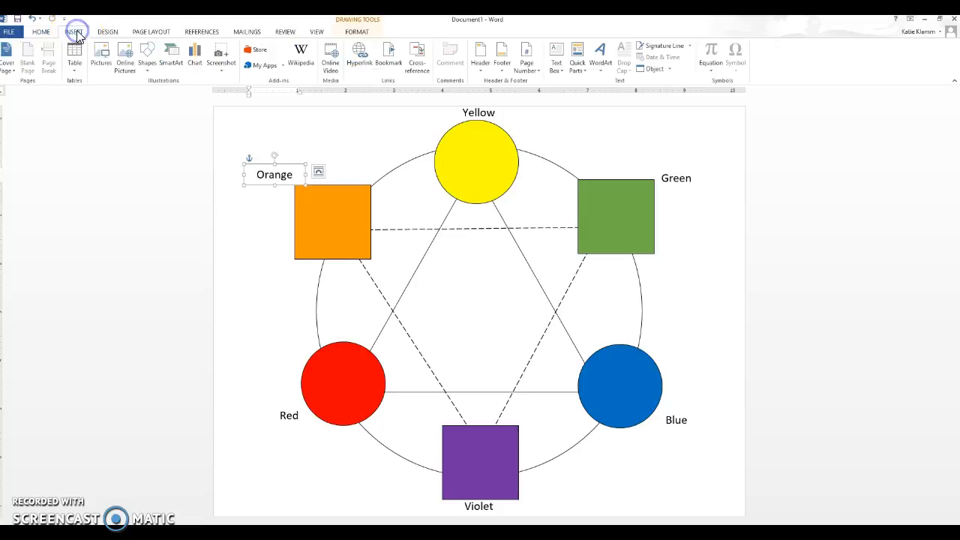
left_click(147, 54)
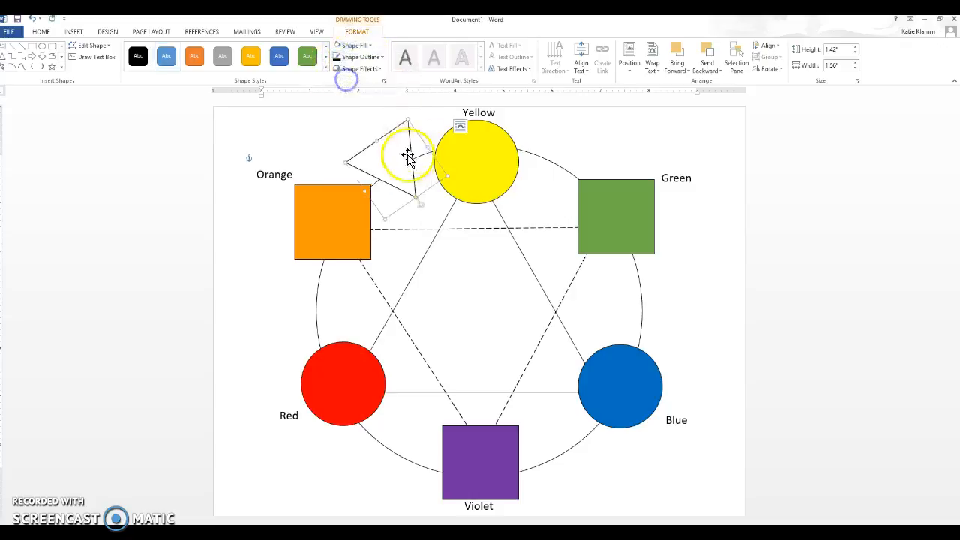
Copy the triangle into the gaps orange-red, red-violet, green-blue and yellow-green, then deselect.
left_click_drag(409, 153, 369, 243)
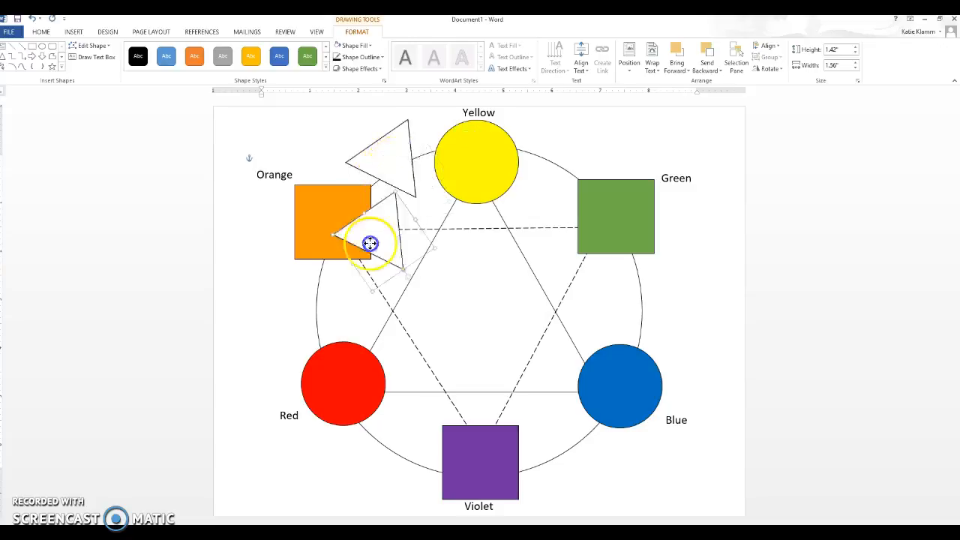
left_click_drag(369, 243, 372, 324)
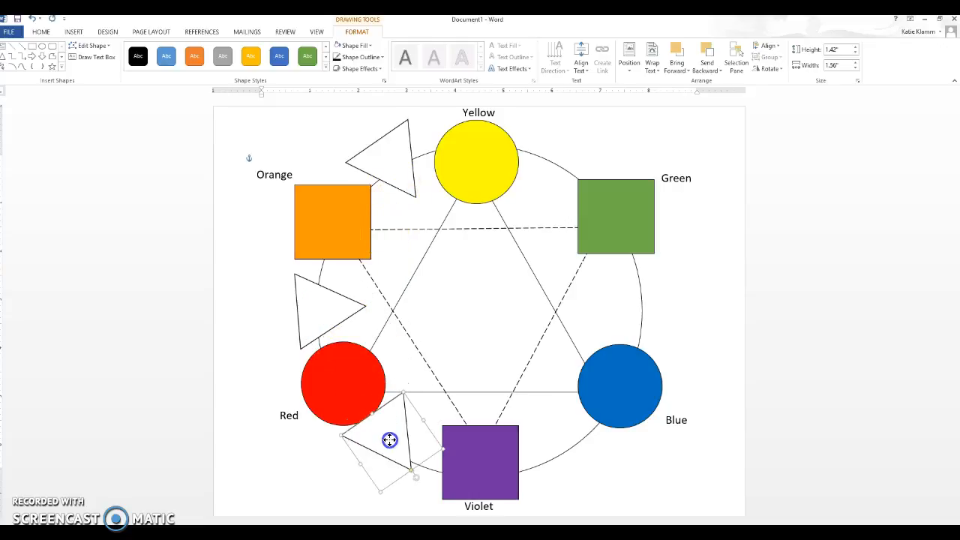
left_click_drag(390, 441, 414, 488)
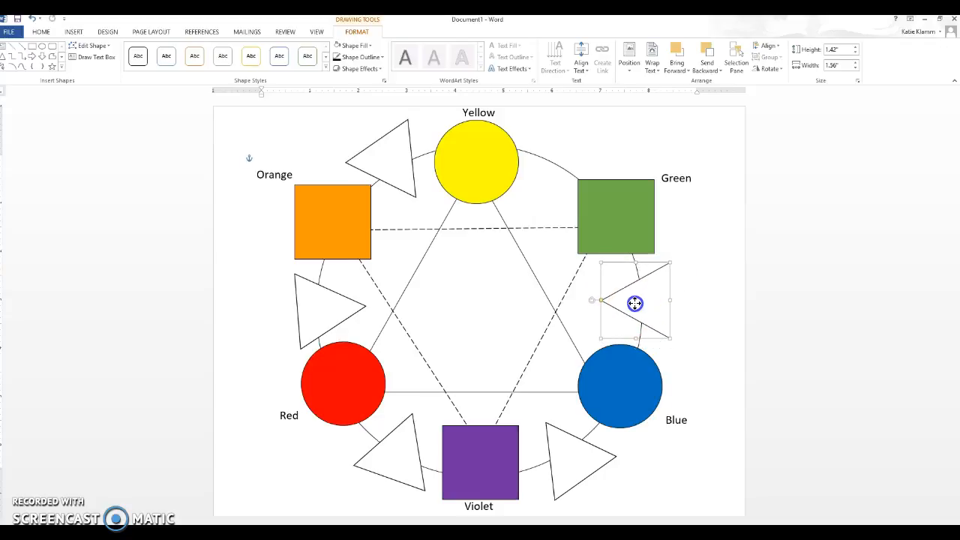
left_click_drag(633, 303, 556, 144)
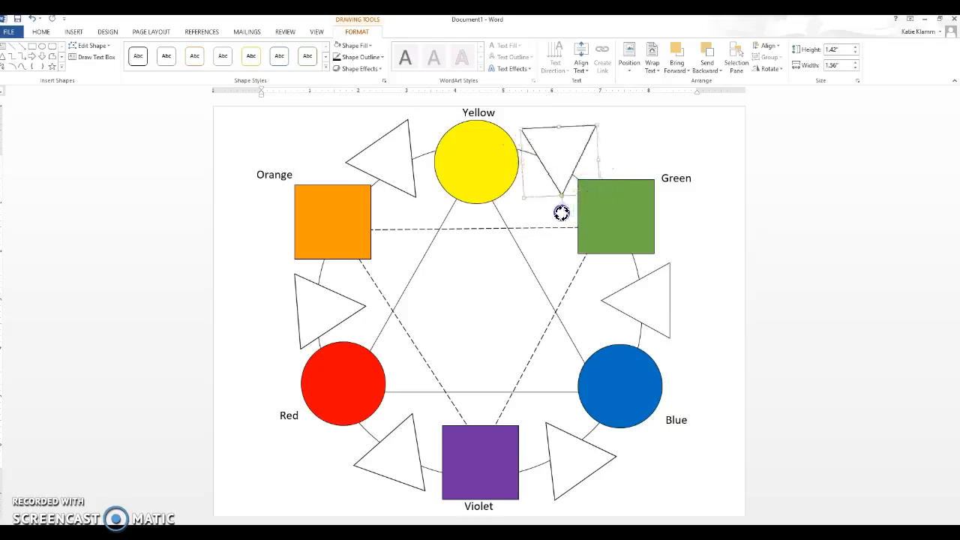
left_click_drag(561, 211, 557, 159)
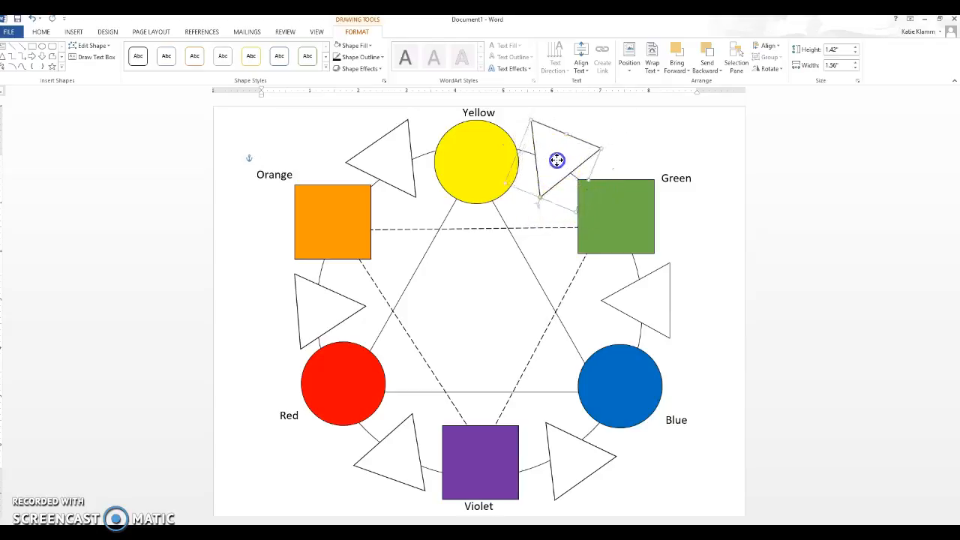
left_click(694, 228)
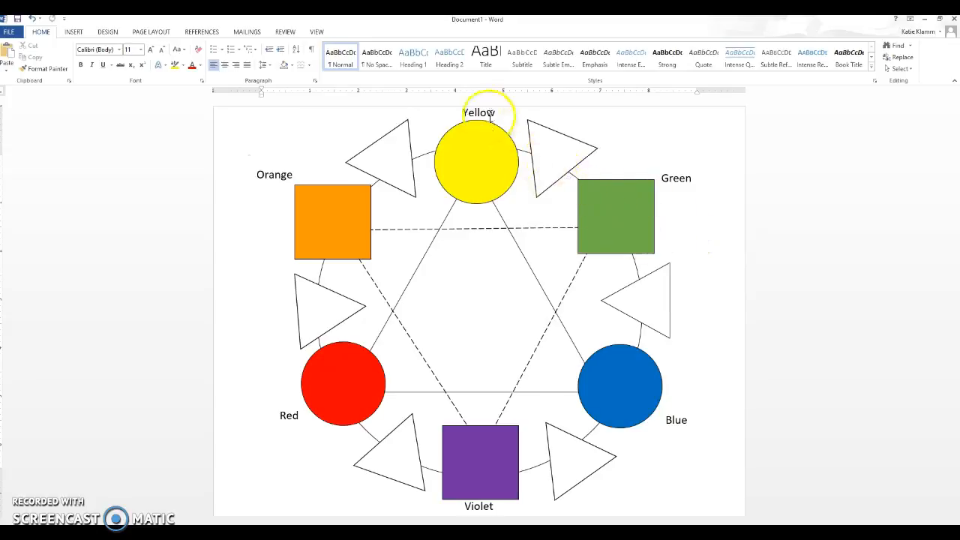
Place a copied label between Yellow and Green and retype it as 'Yellow-Green'.
left_click(677, 177)
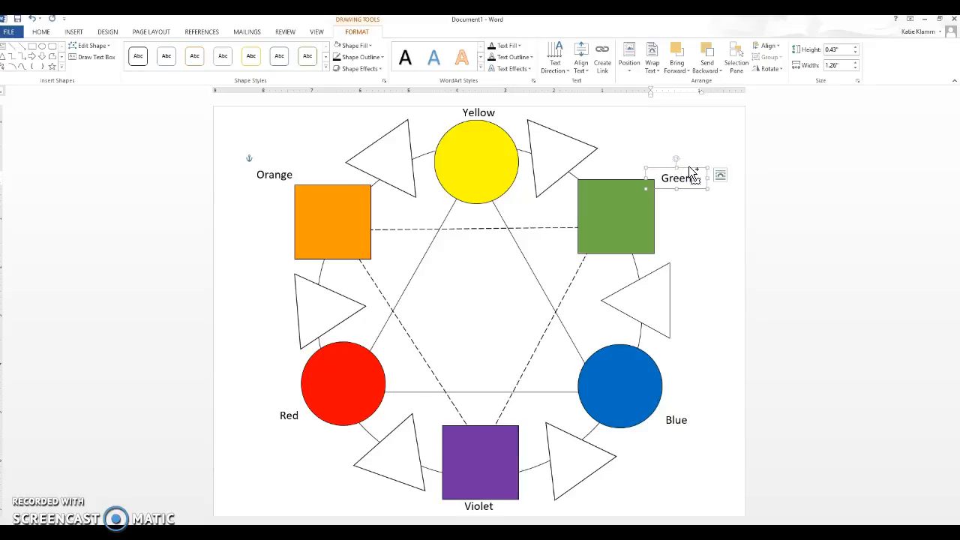
left_click_drag(679, 177, 606, 140)
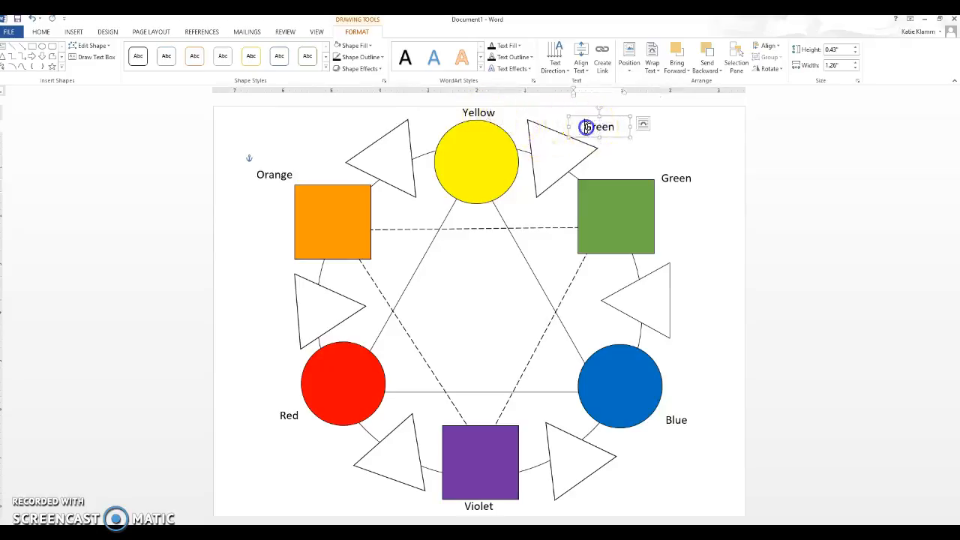
type("YellowGre")
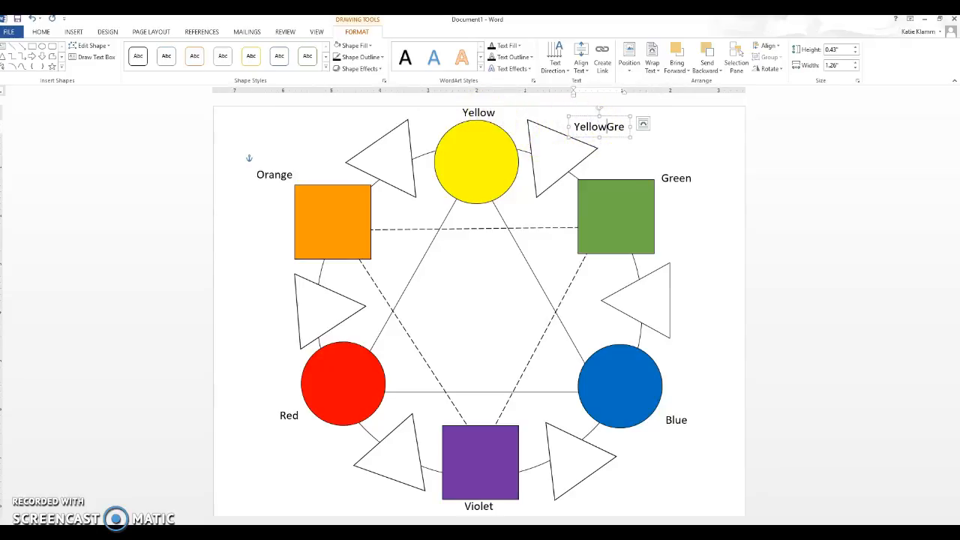
type("Yellow-")
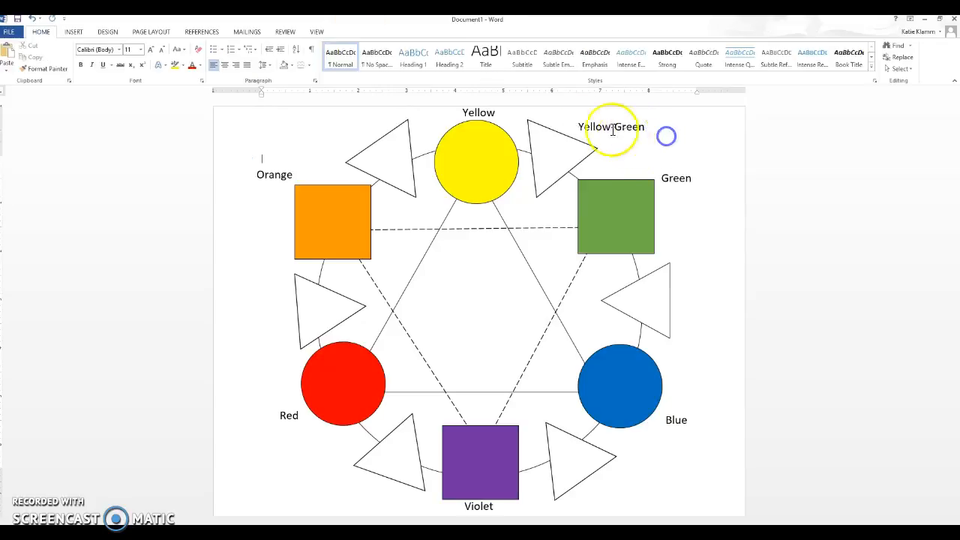
left_click(612, 126)
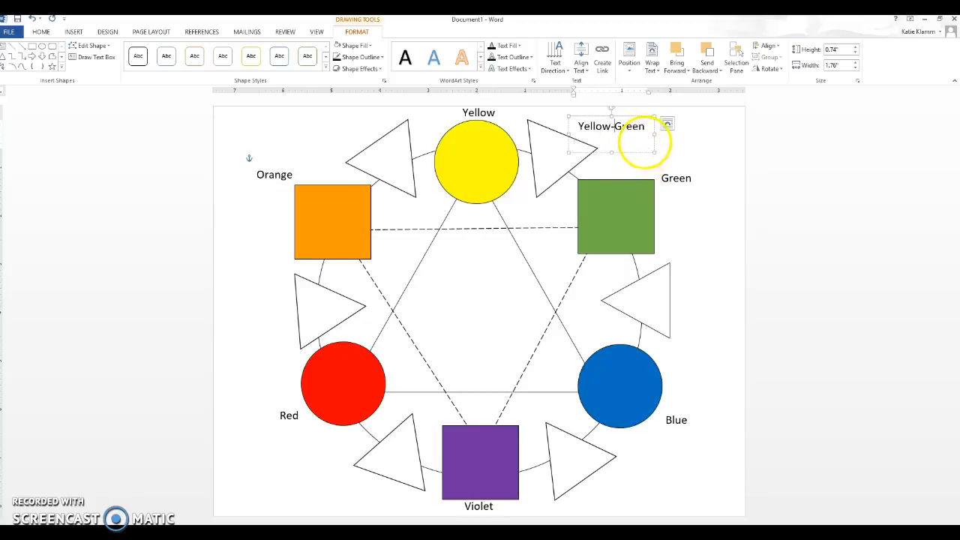
left_click(627, 126)
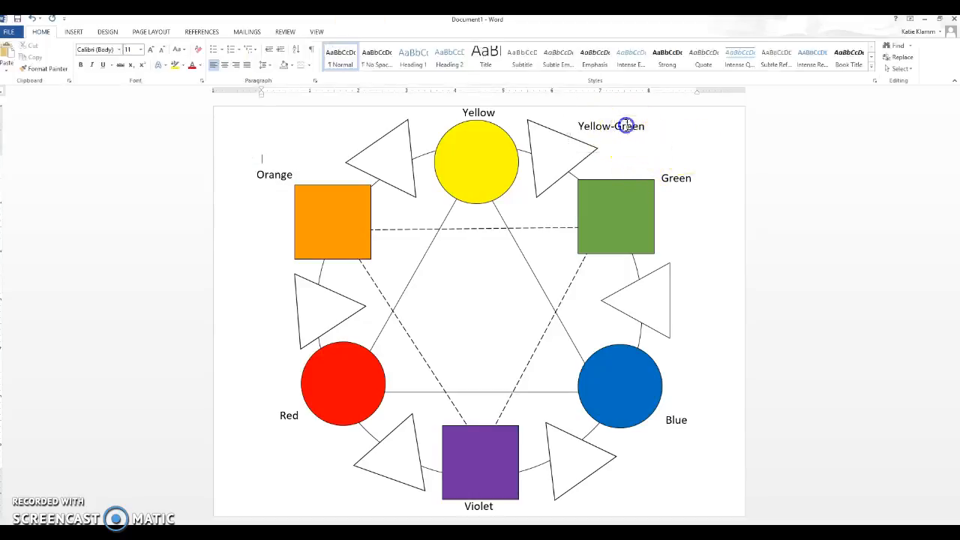
left_click(612, 150)
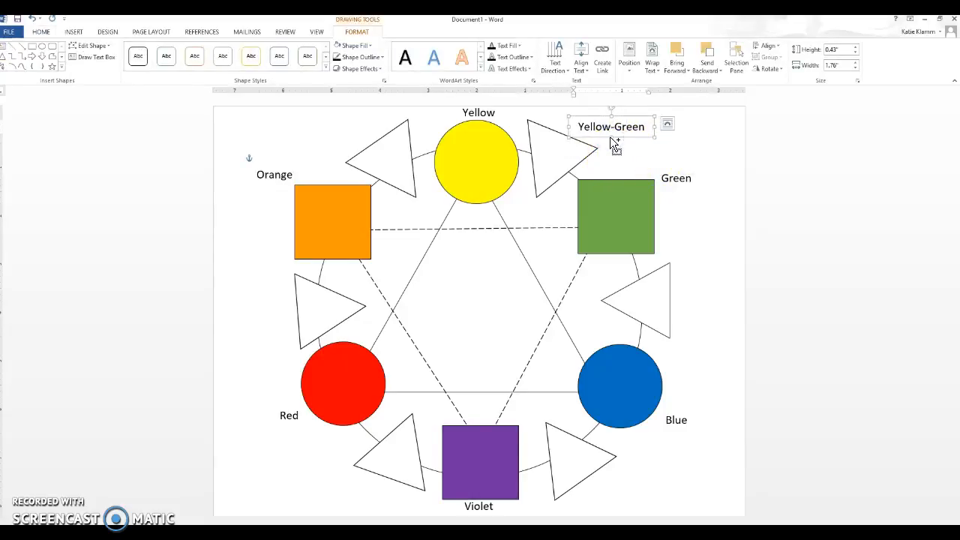
Move a label copy beside the next triangle for the remaining tertiary names.
left_click_drag(612, 126, 643, 187)
type("Yellow-Orange")
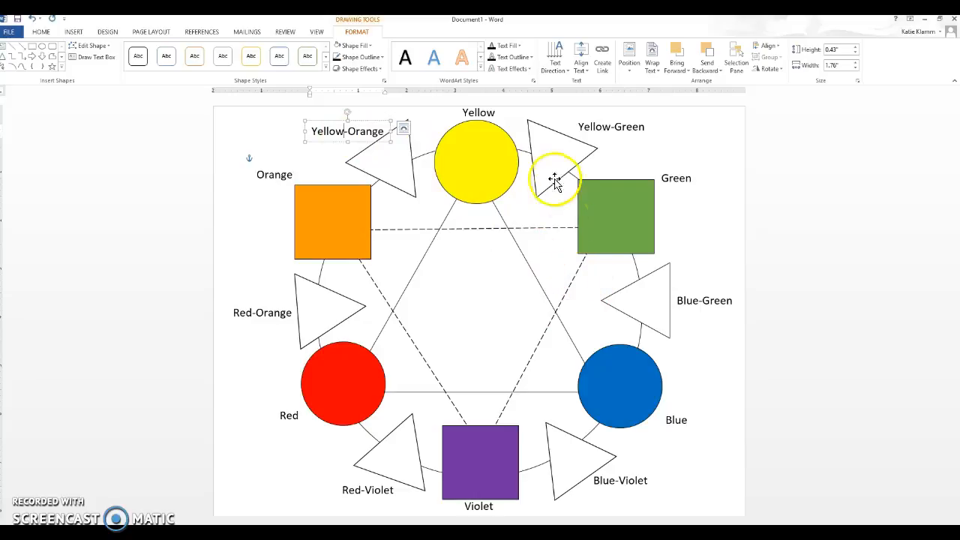
mouse_move(629, 213)
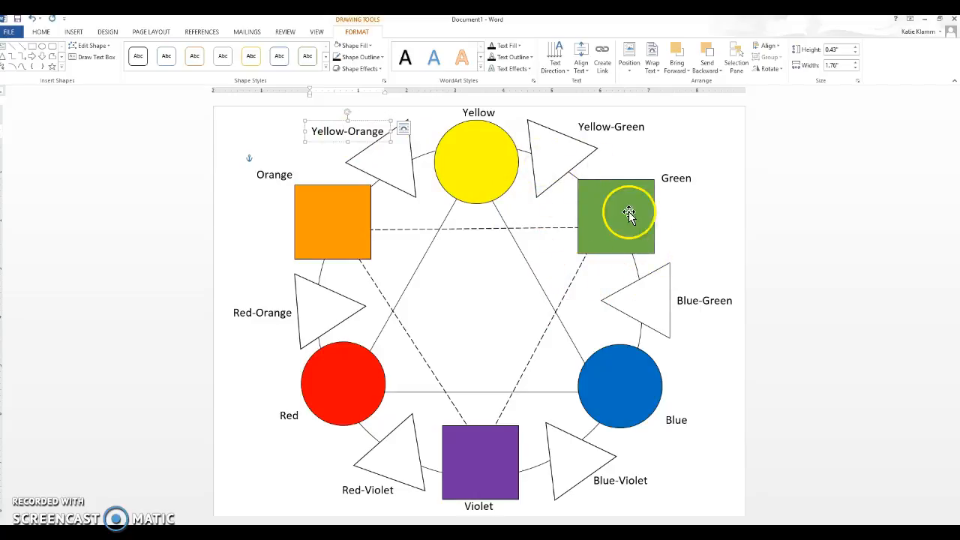
Fill the Yellow-Green triangle yellow-green and the Blue-Green triangle teal via More Fill Colors.
left_click(354, 45)
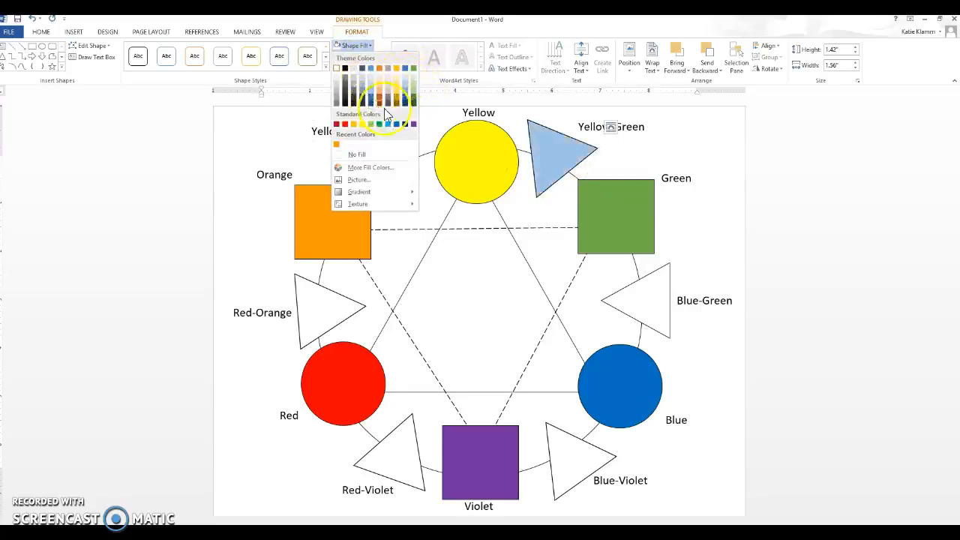
left_click(371, 124)
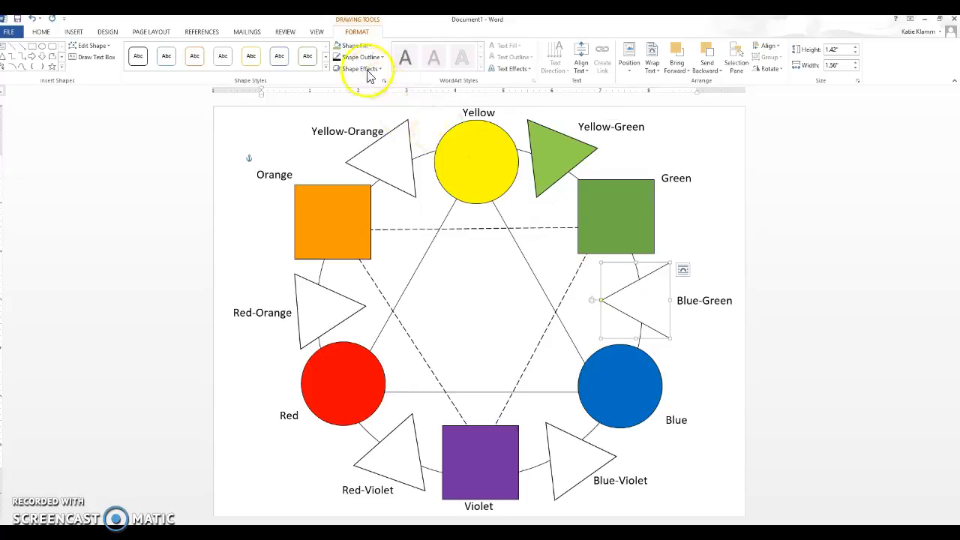
left_click(354, 45)
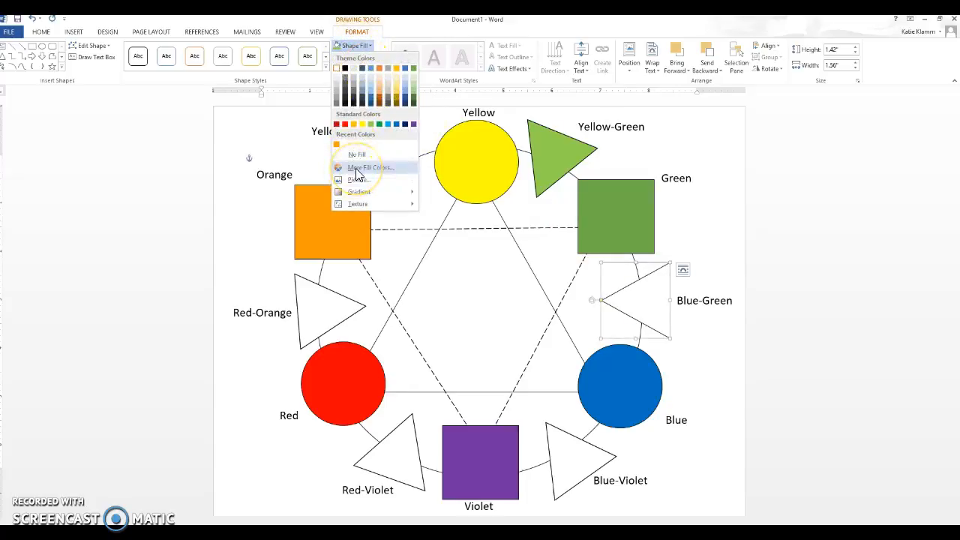
left_click(369, 167)
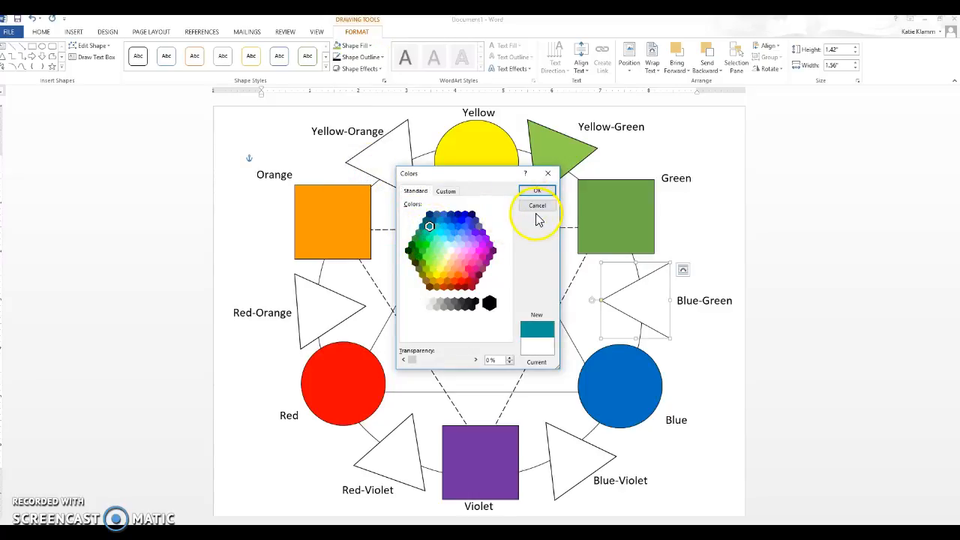
left_click(537, 189)
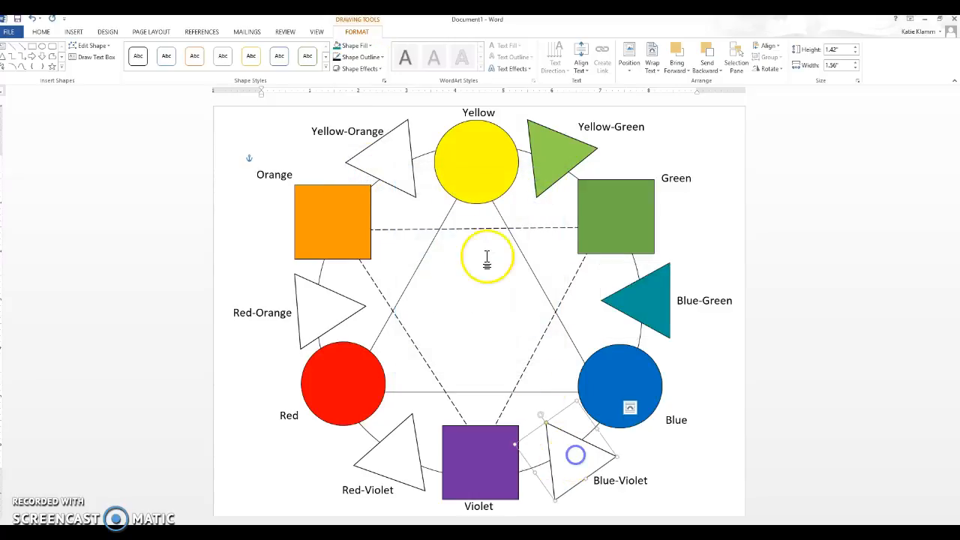
Fill the Blue-Violet triangle with its shade, then select the Yellow circle for a photo fill.
left_click(352, 45)
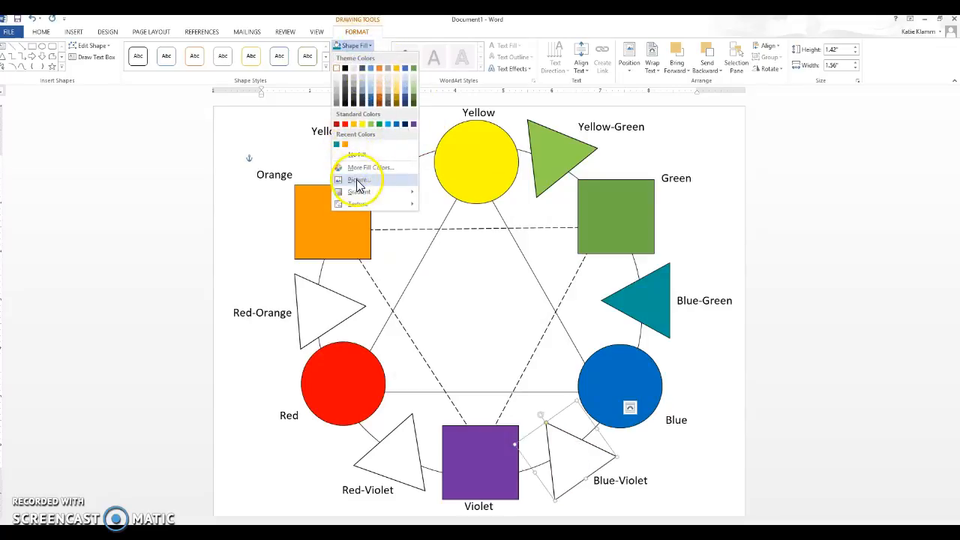
left_click(370, 167)
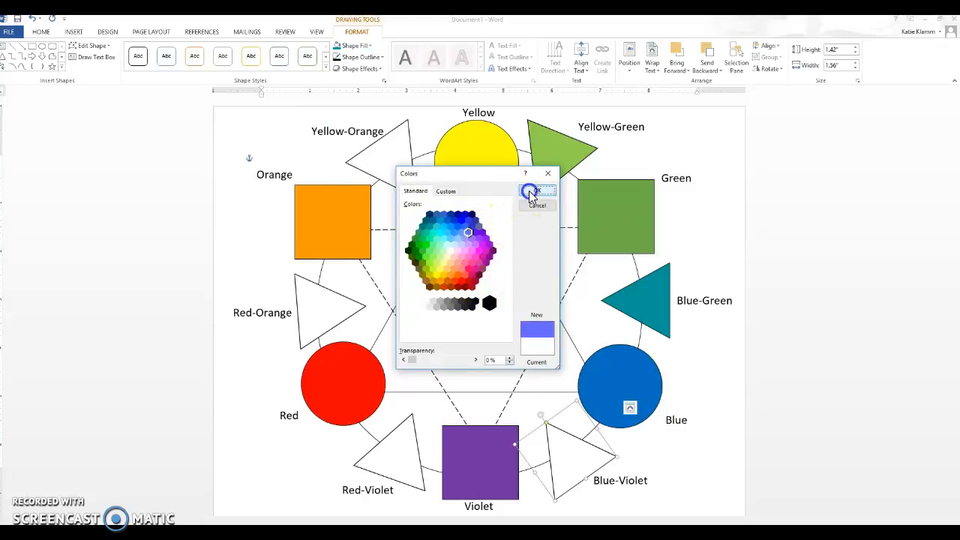
left_click(538, 189)
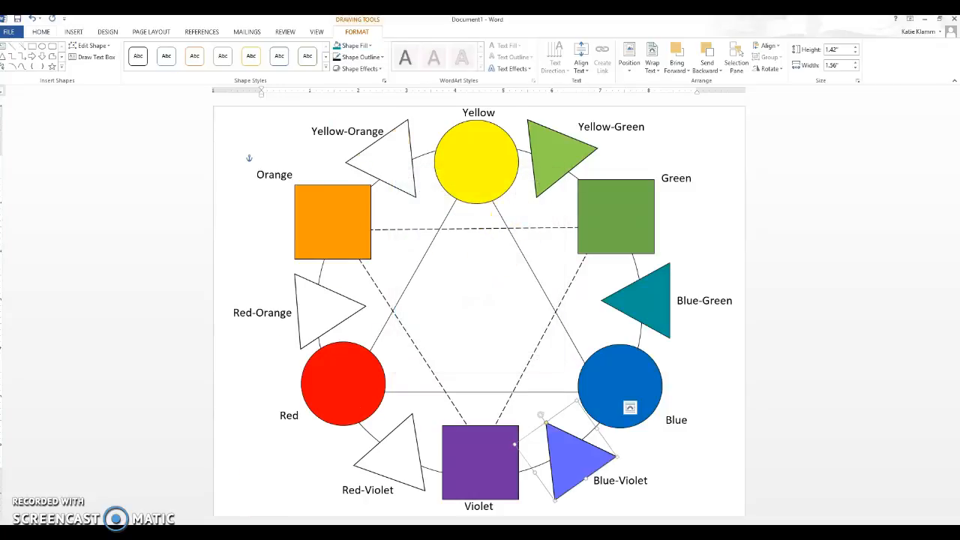
left_click(502, 138)
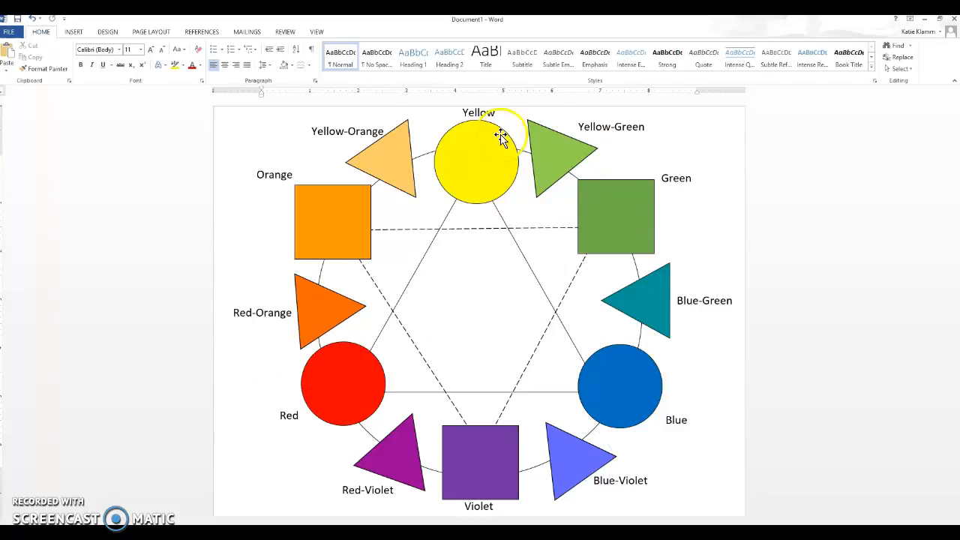
mouse_move(543, 458)
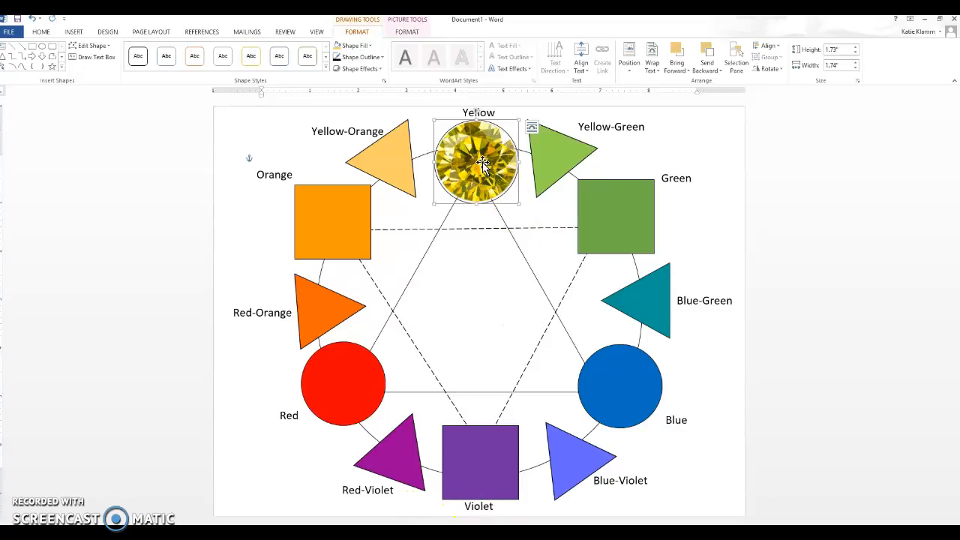
mouse_move(578, 252)
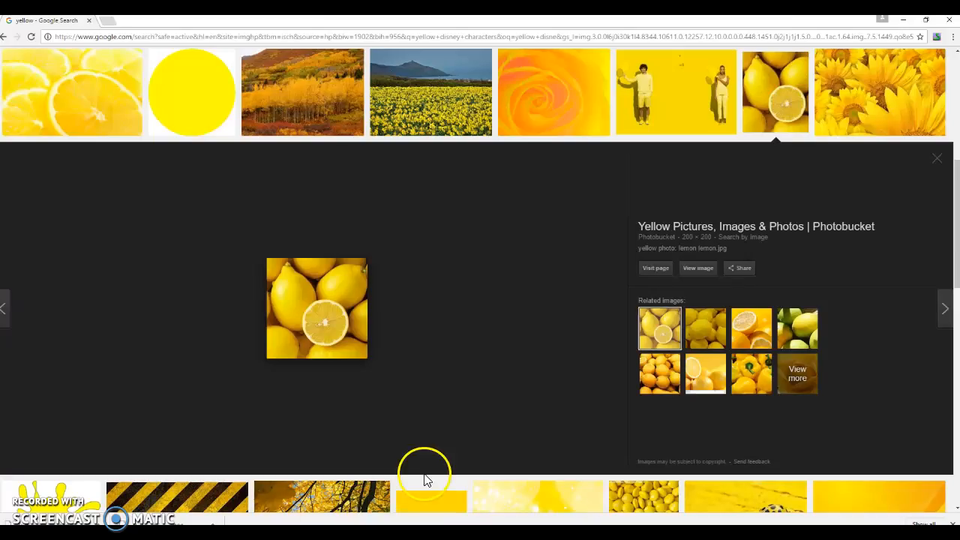
Find the round blue sapphire photo in the sapphire results and choose Save image as.
left_click(937, 158)
type("sapphire")
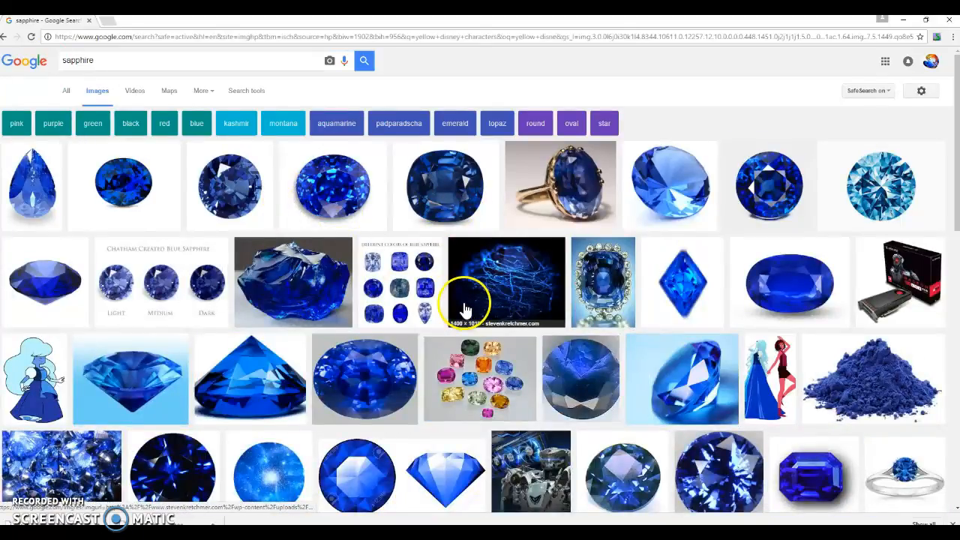
scroll("down", 3)
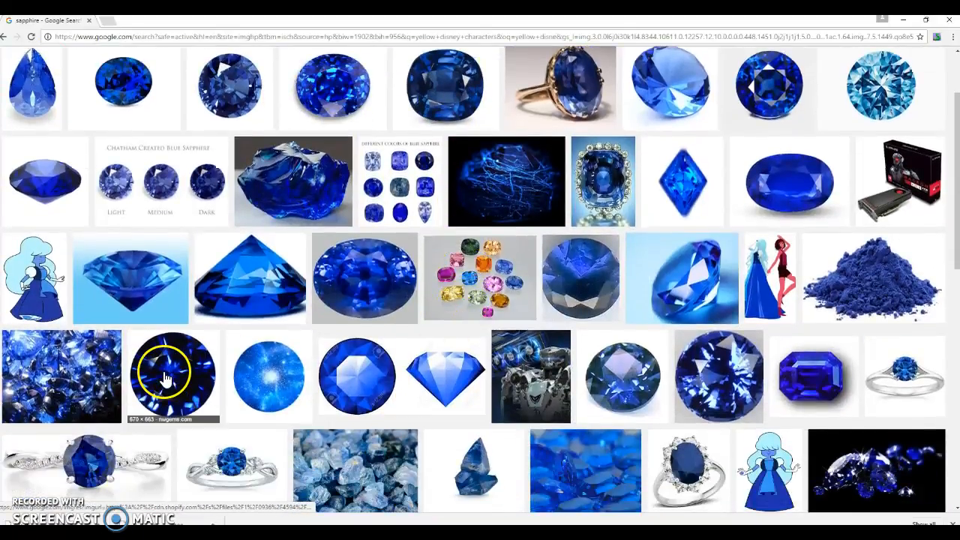
left_click(172, 376)
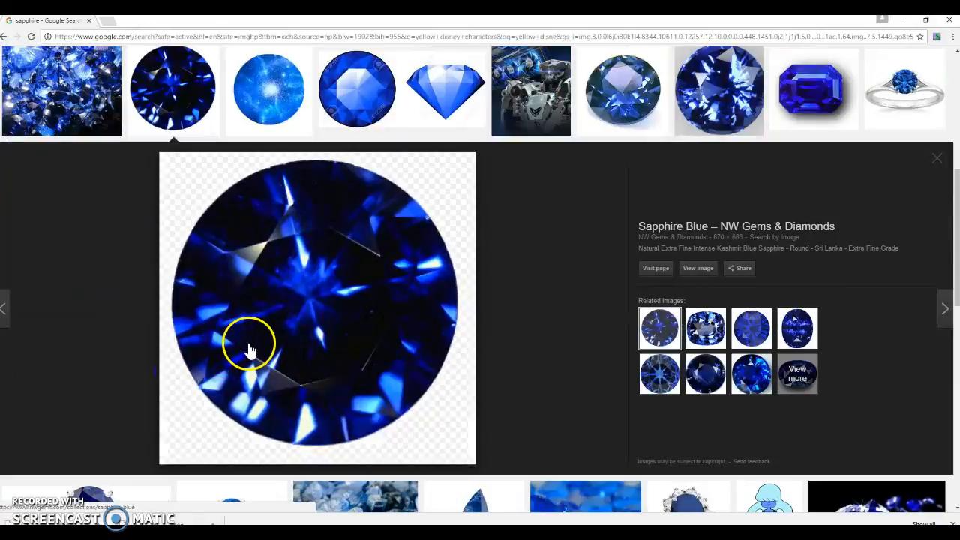
right_click(252, 349)
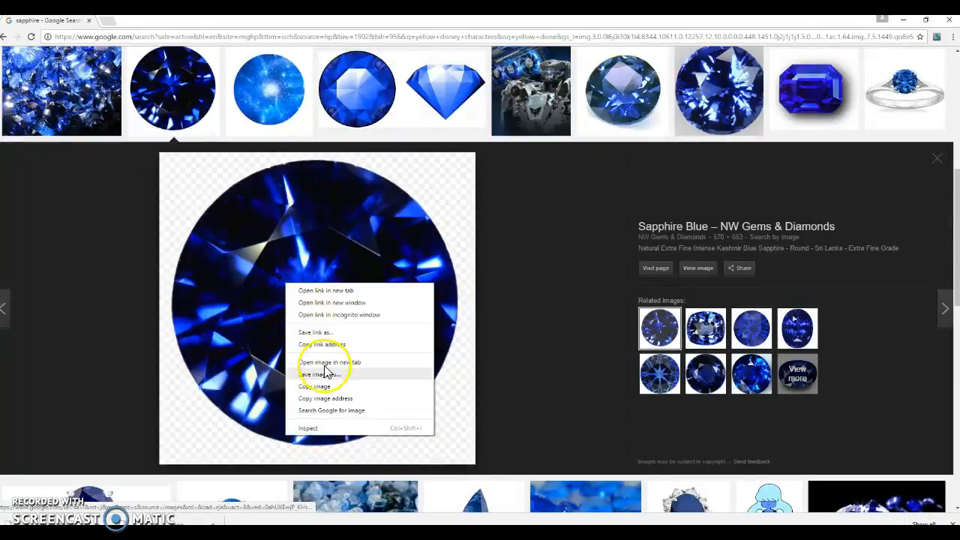
left_click(316, 374)
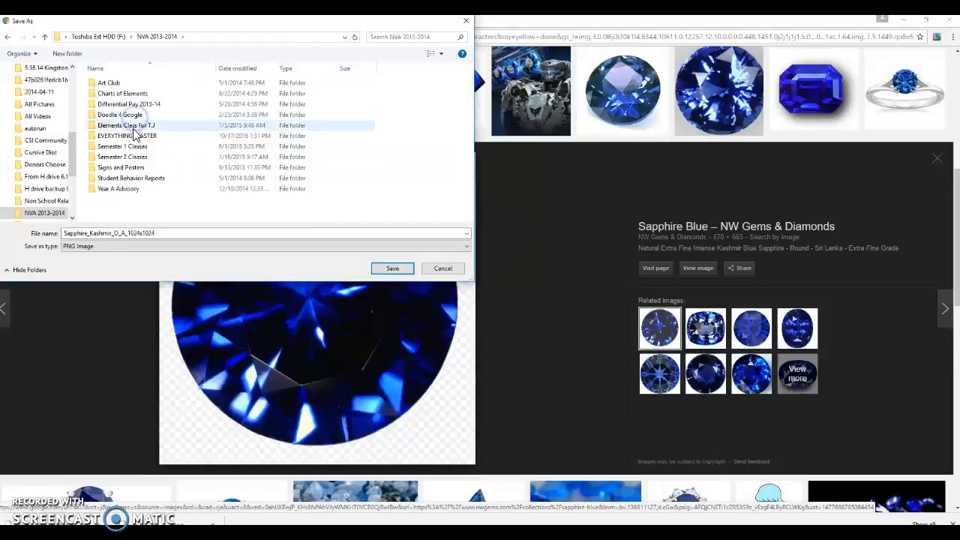
Save the sapphire photo as 'Blue' in the Color Wheel in Word Images folder.
double_click(128, 135)
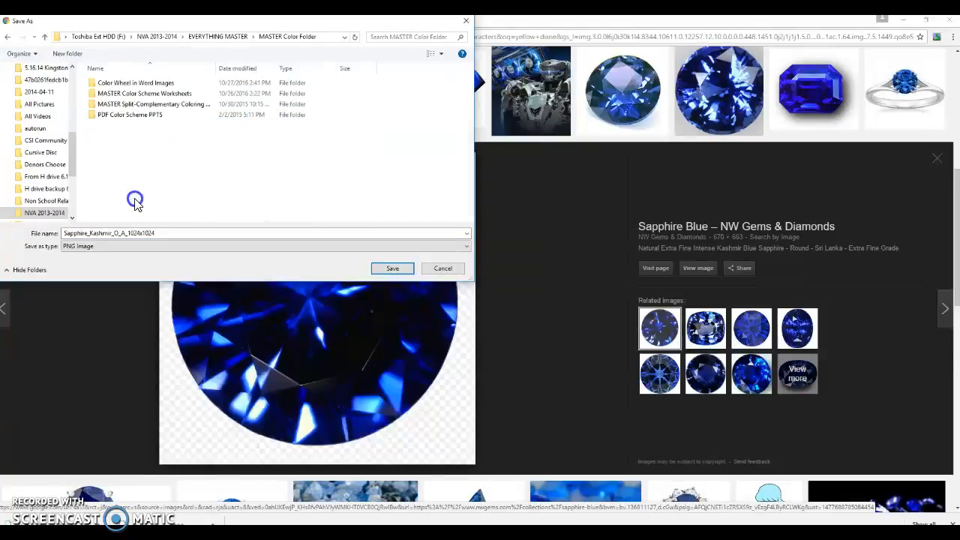
double_click(135, 83)
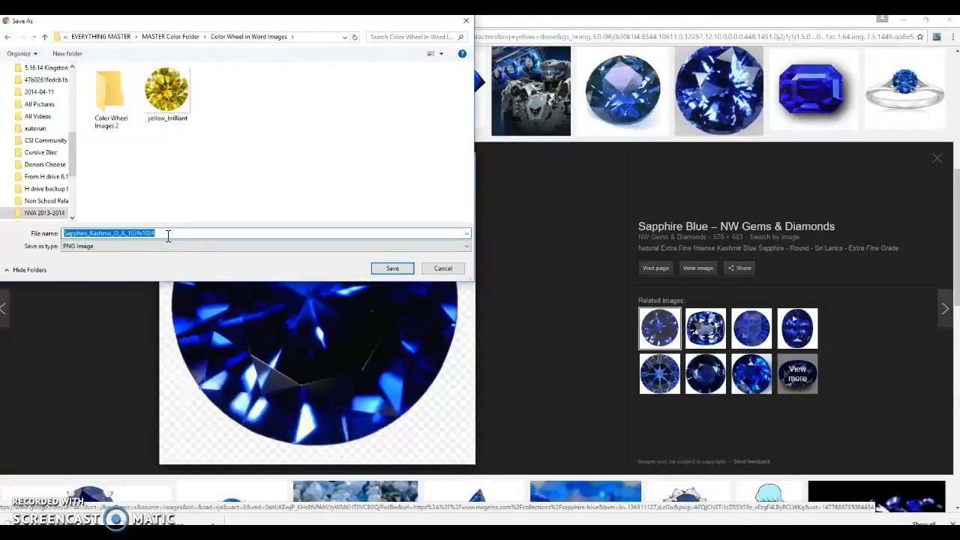
type("blue")
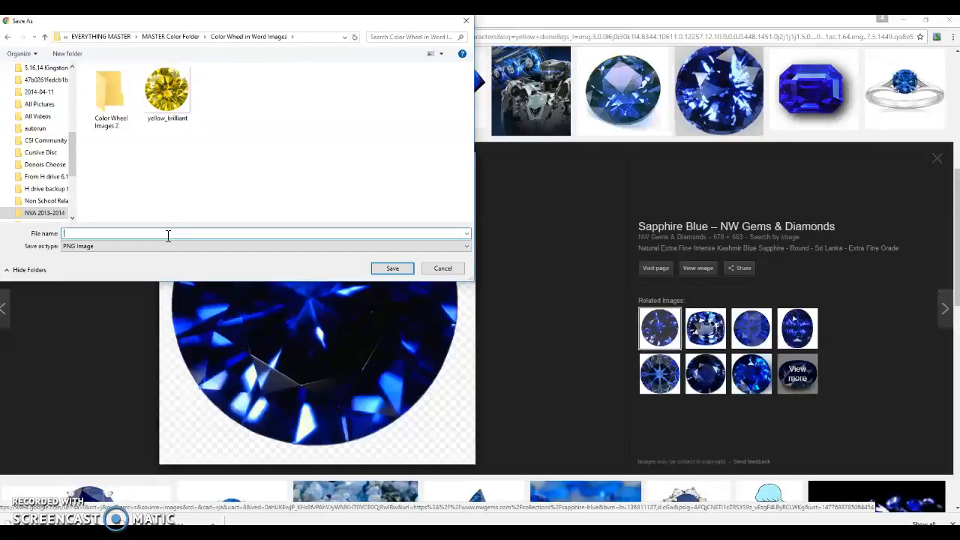
type("Blue 2")
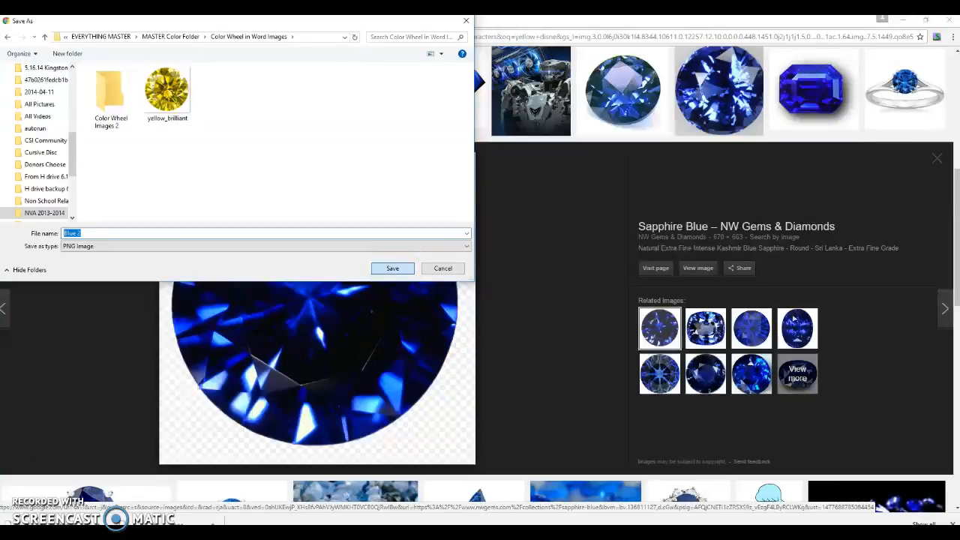
left_click(443, 267)
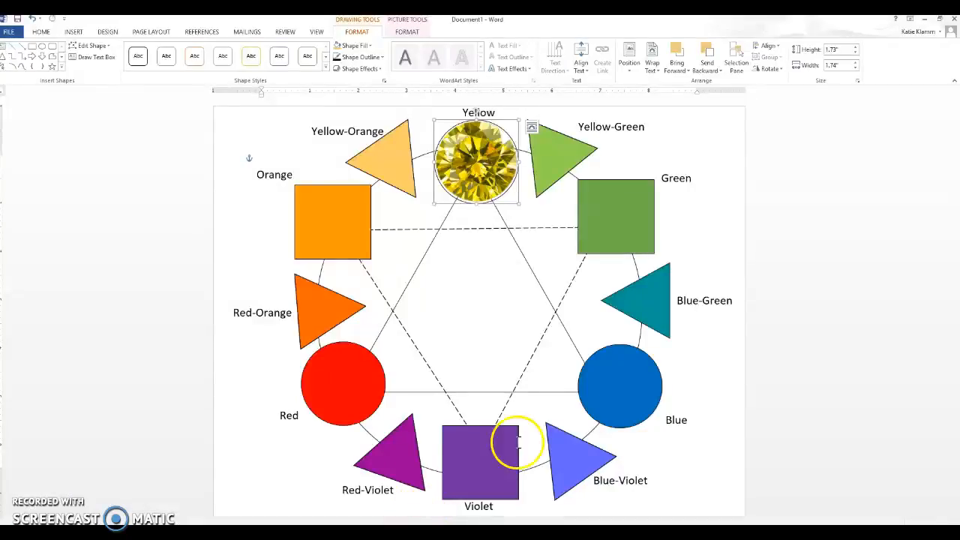
Fill the Blue circle with the saved sapphire photo from the gemstone folder.
left_click(619, 384)
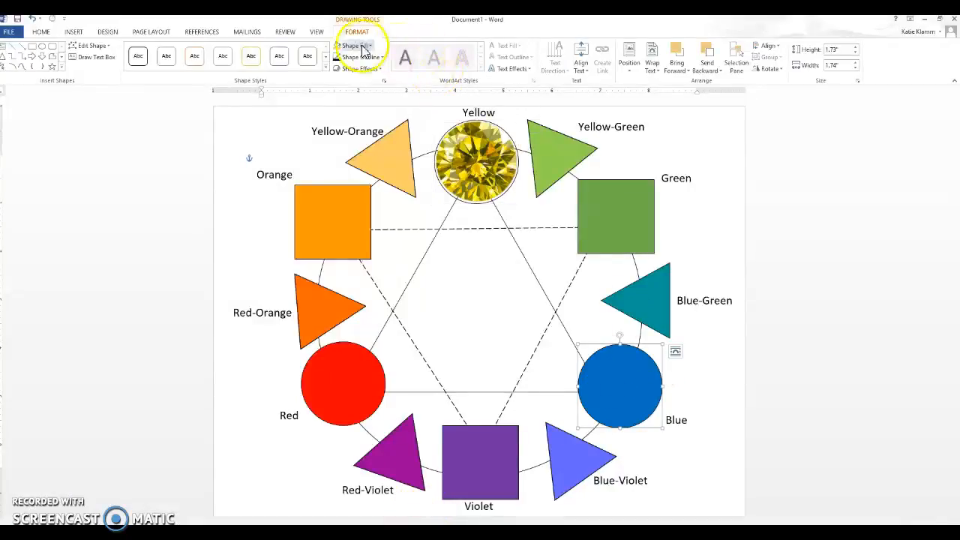
left_click(352, 45)
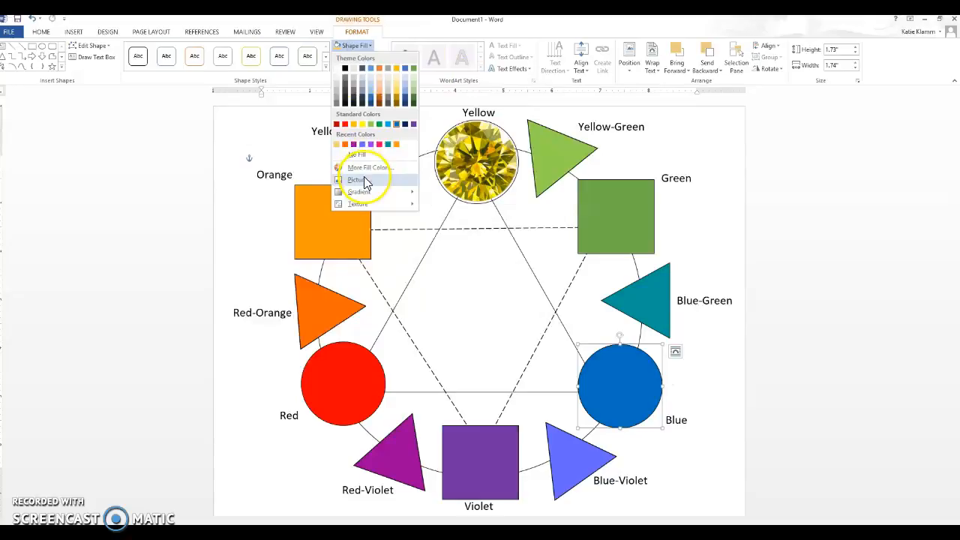
left_click(357, 180)
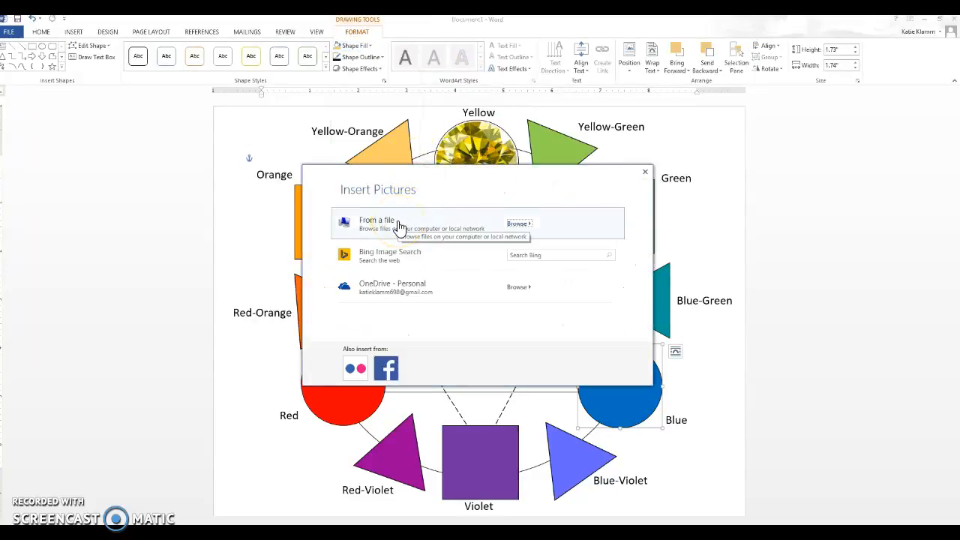
left_click(519, 224)
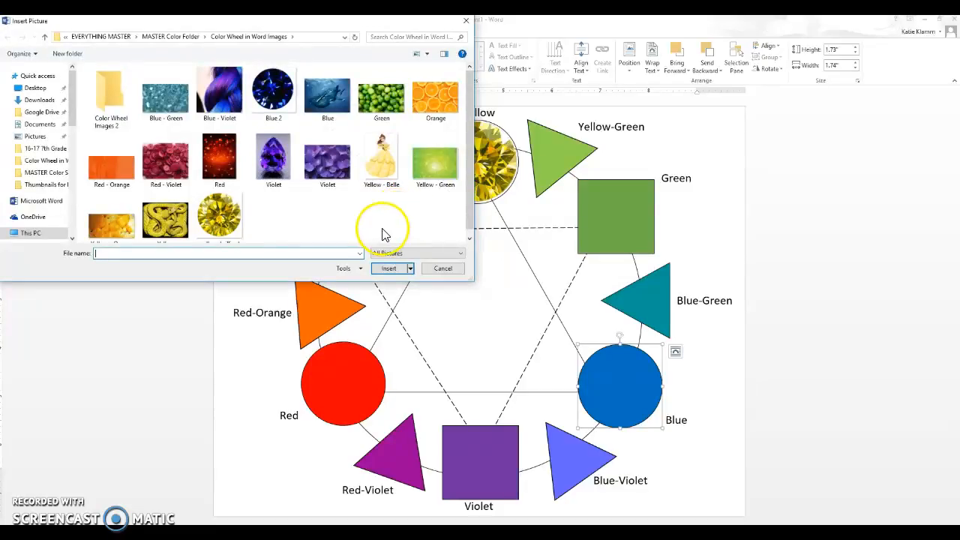
left_click(274, 91)
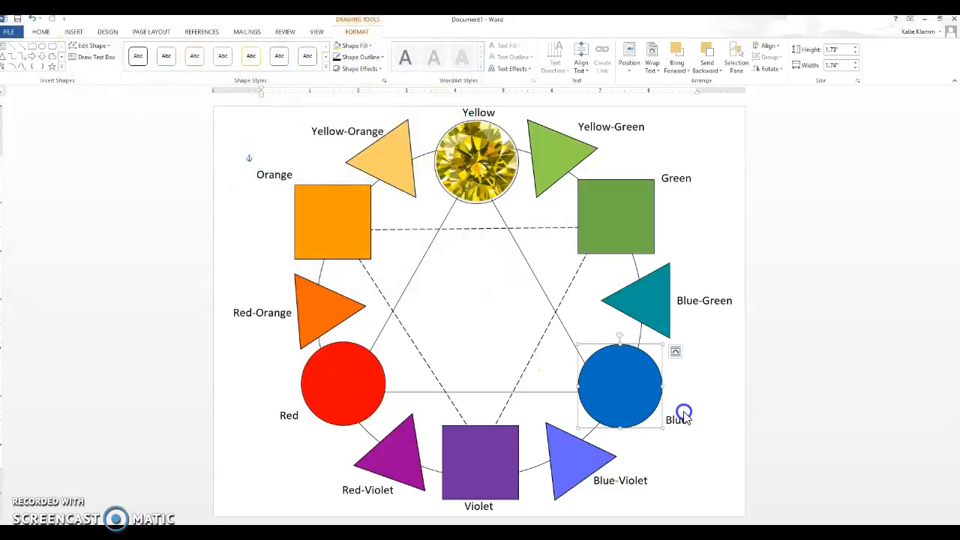
mouse_move(689, 417)
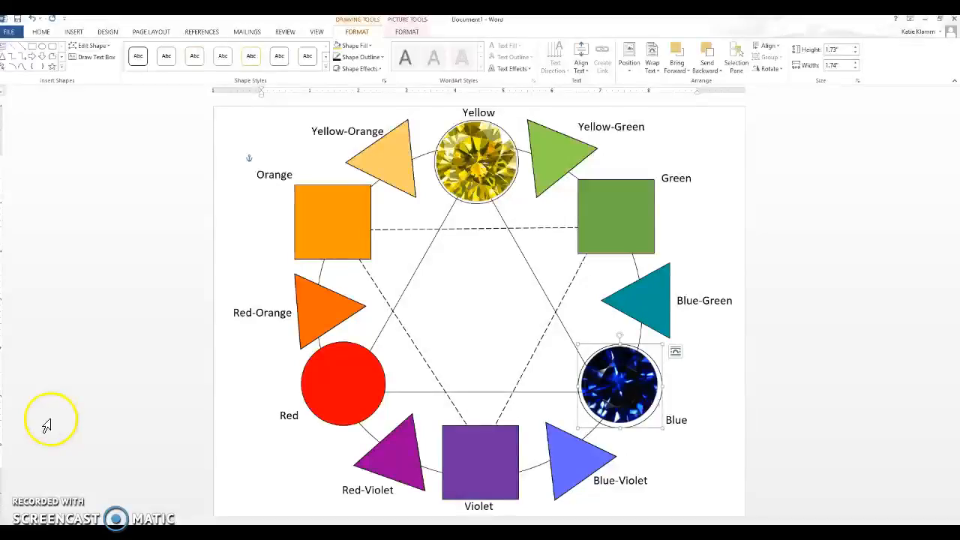
mouse_move(646, 392)
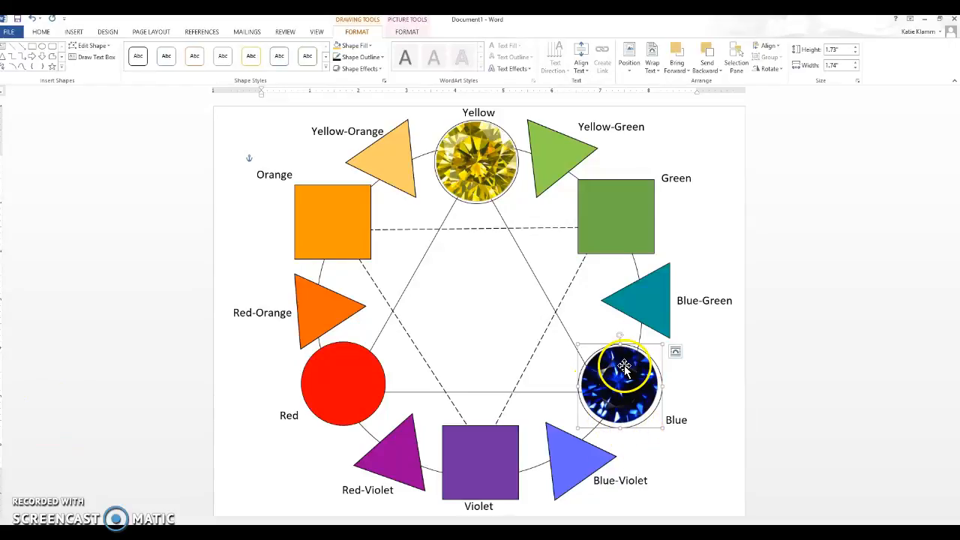
mouse_move(458, 187)
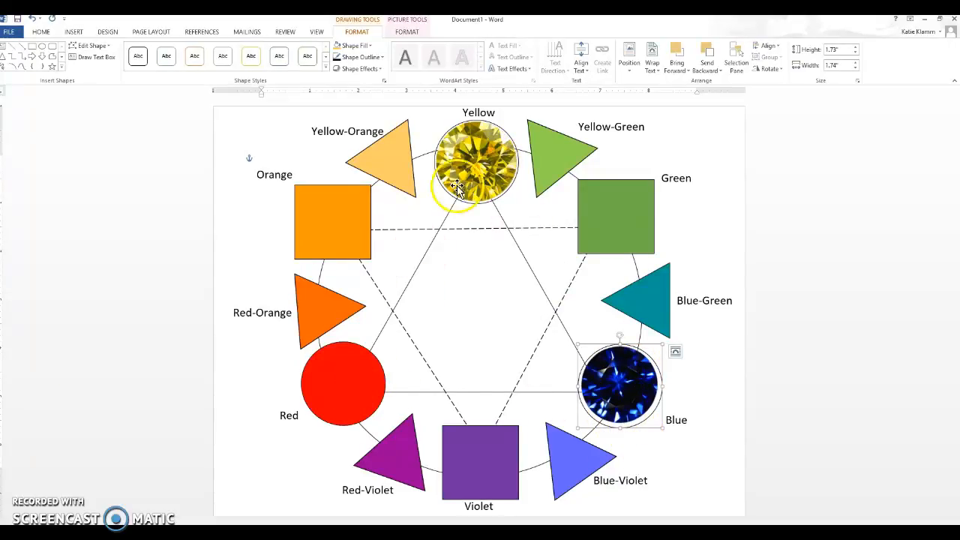
mouse_move(219, 426)
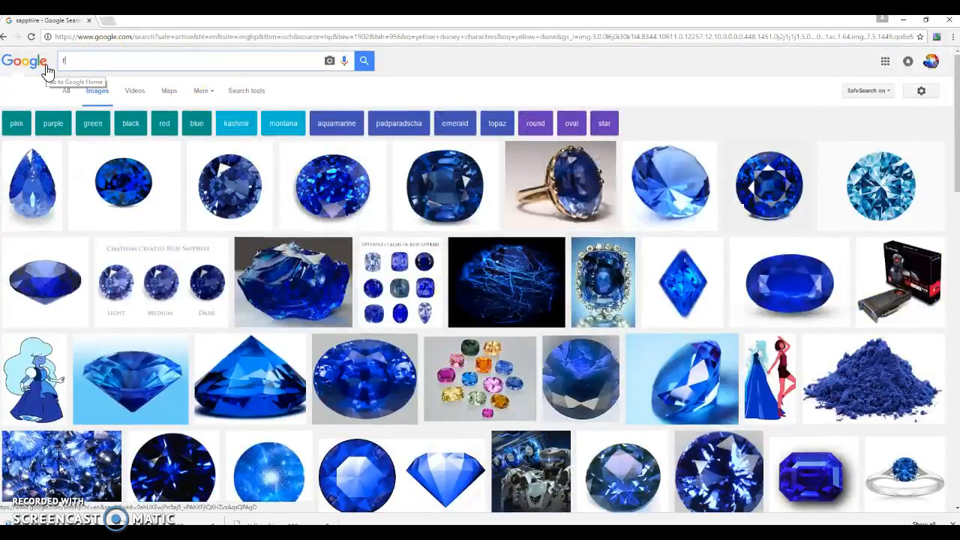
Search 'ruby' and save a round ruby photo as 'Red 2'.
type("ruby")
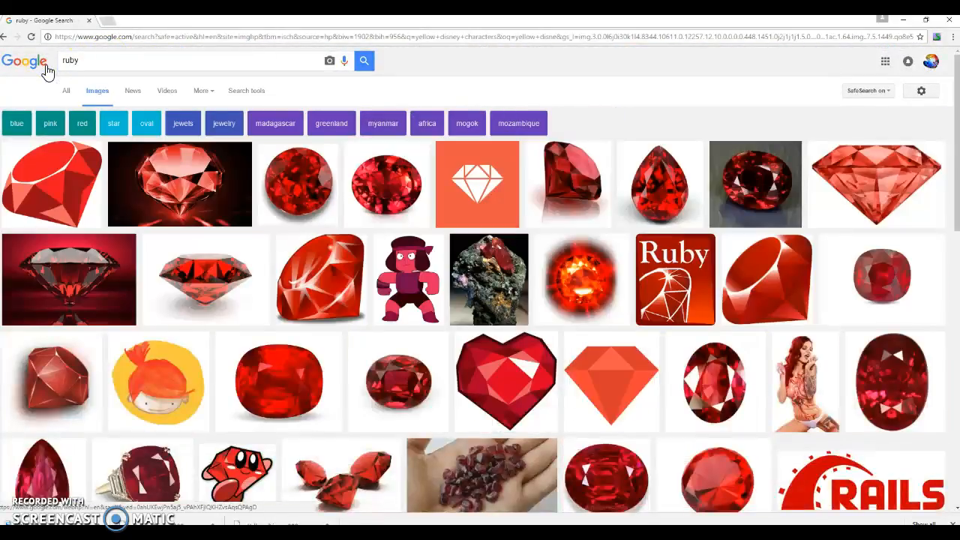
mouse_move(222, 216)
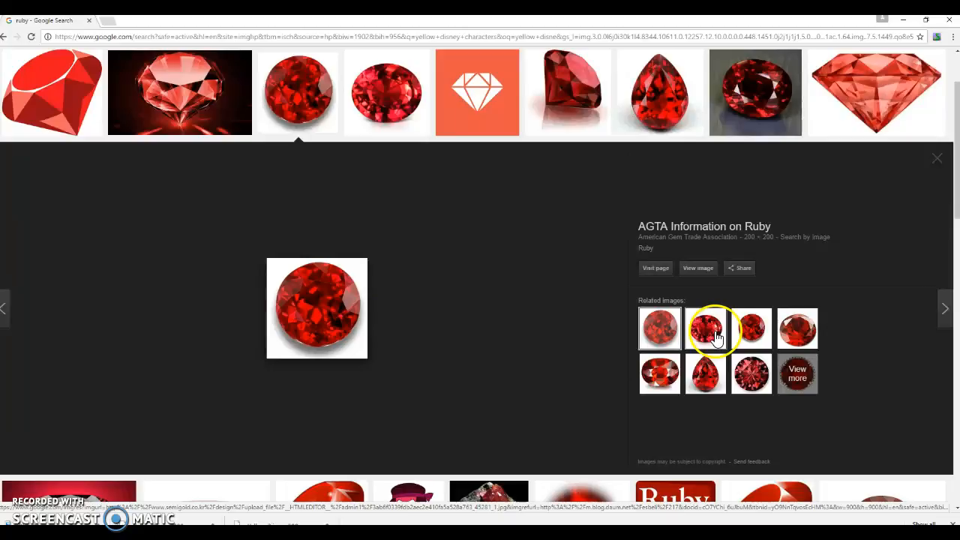
right_click(317, 307)
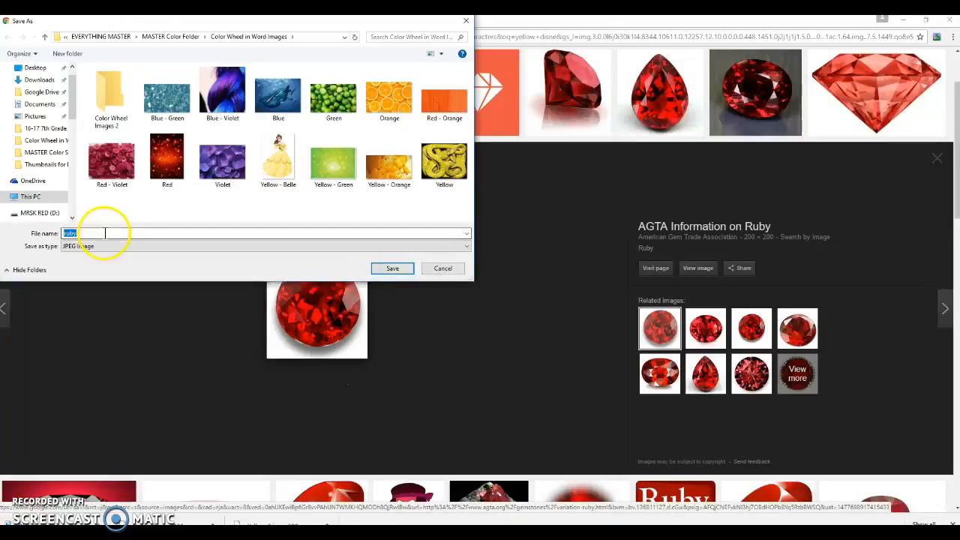
type("R")
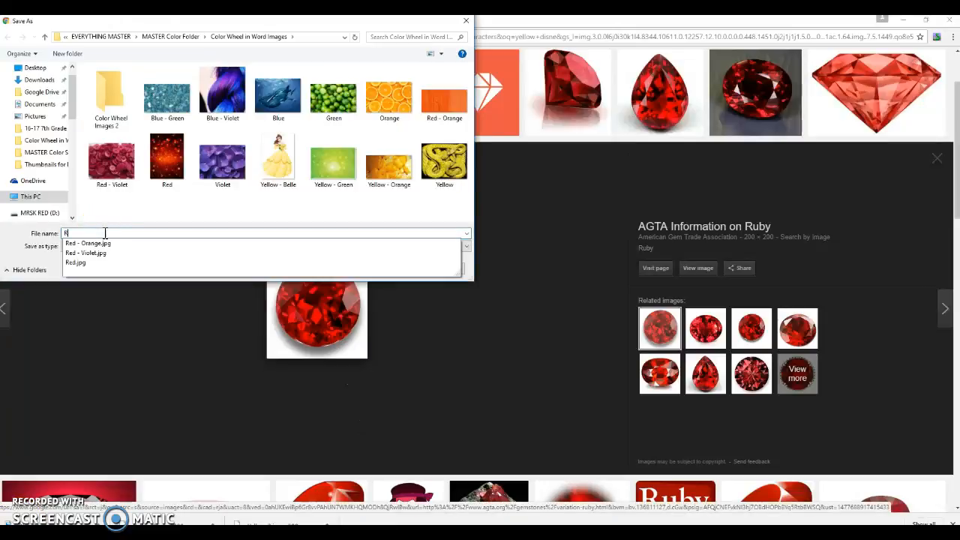
type("Red 2")
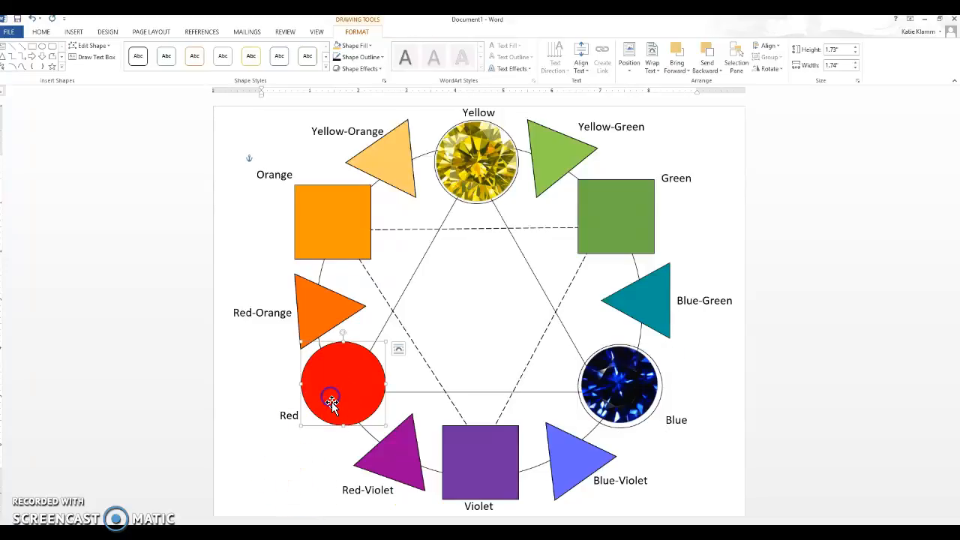
Fill the Red circle with the saved 'Red 2' ruby photo.
left_click(354, 45)
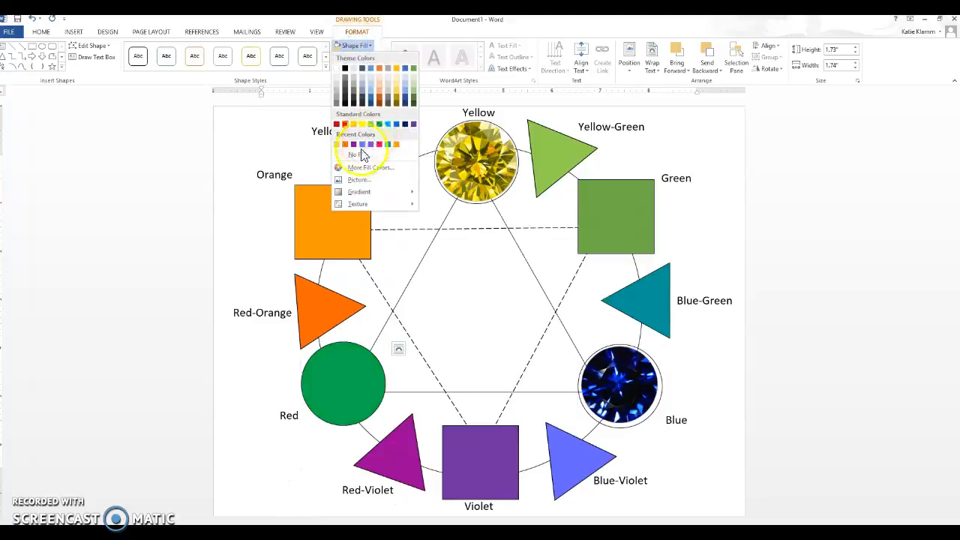
left_click(359, 180)
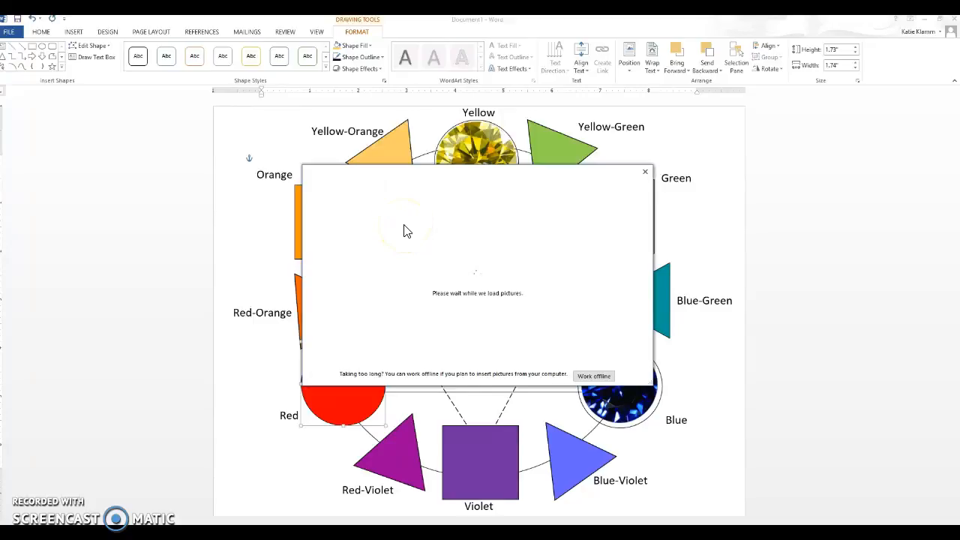
left_click(594, 375)
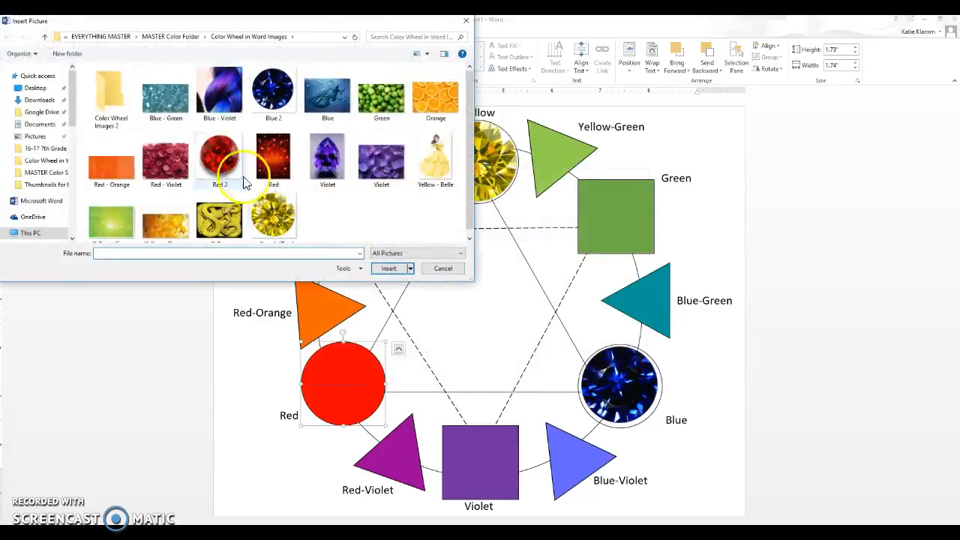
left_click(387, 269)
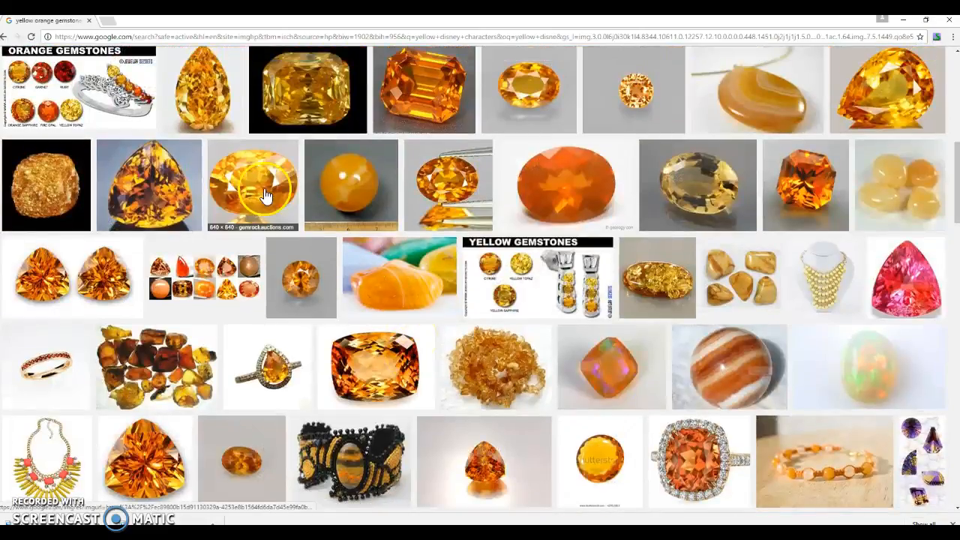
Save a round golden-orange gemstone photo as 'Yellow' in the color wheel folder.
left_click(252, 186)
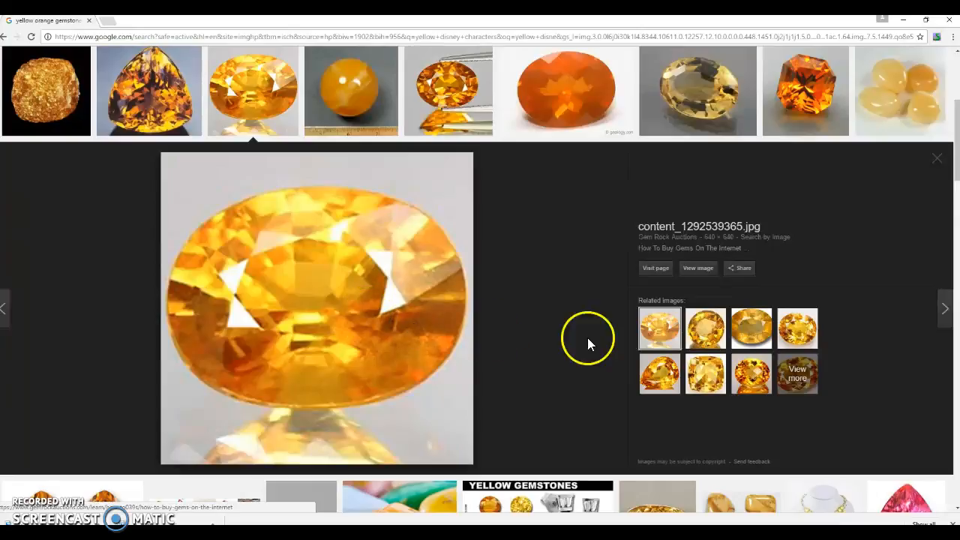
right_click(316, 307)
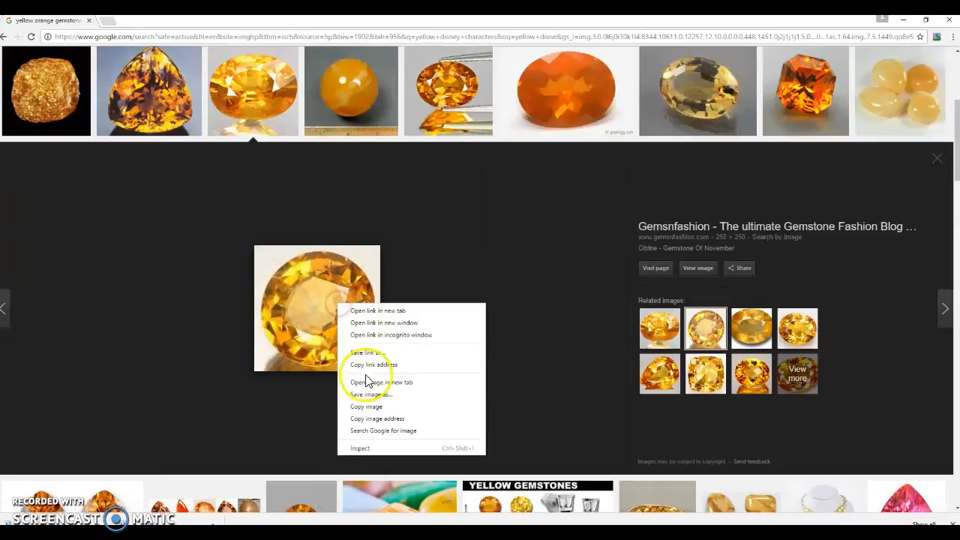
left_click(371, 393)
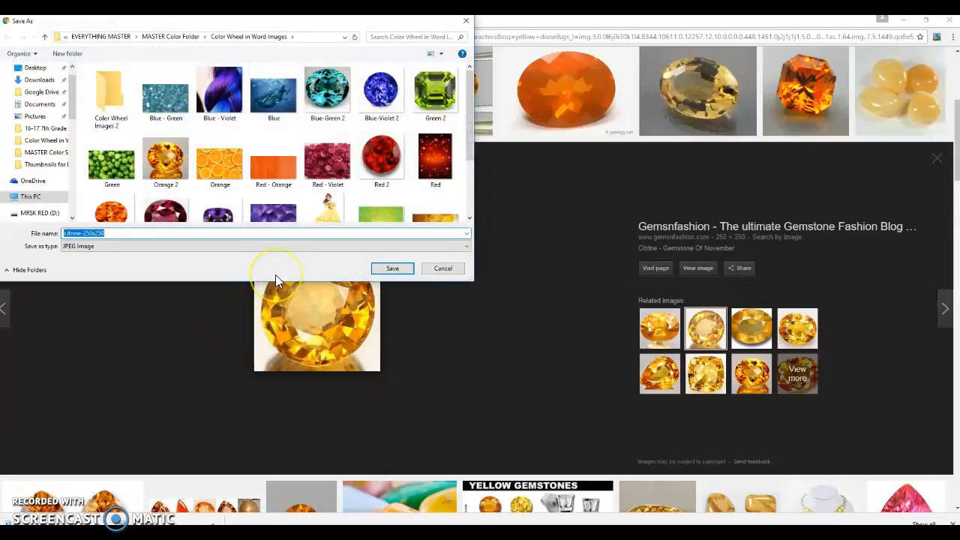
type("Yellow")
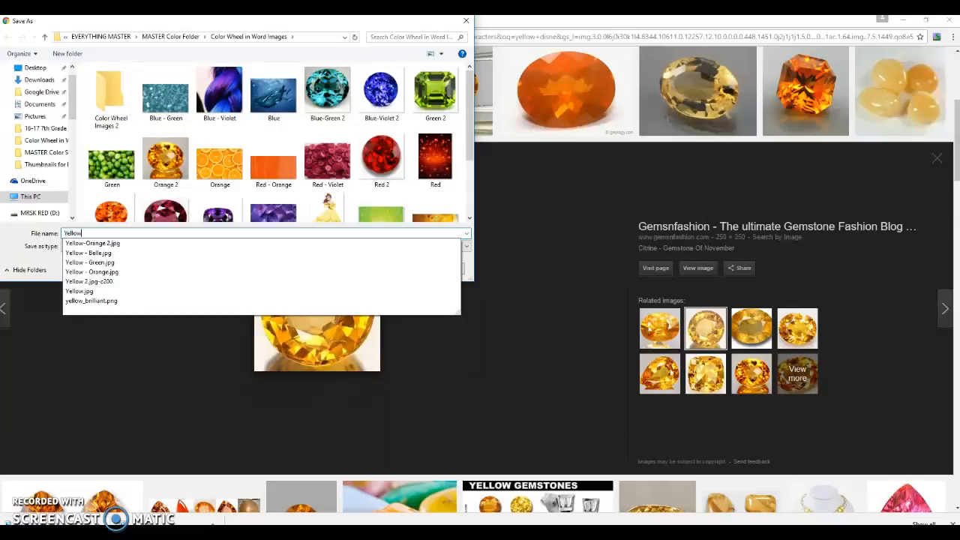
left_click(93, 243)
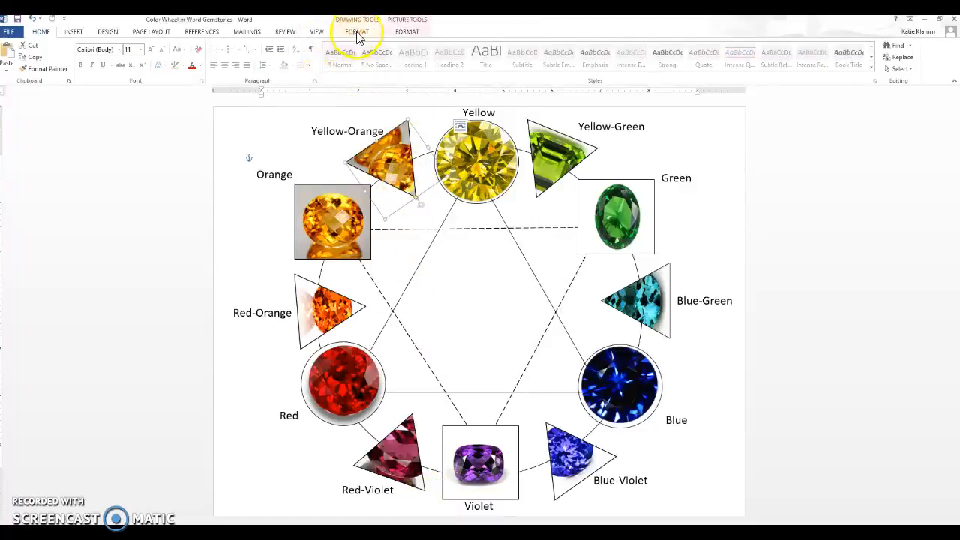
Fill the last remaining shape with its gemstone photo via Shape Fill > Picture.
left_click(353, 45)
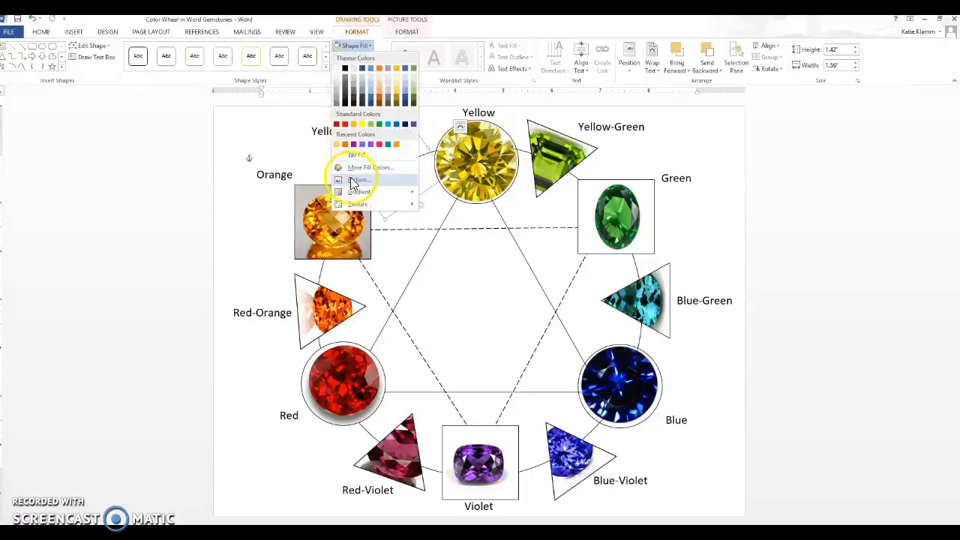
left_click(360, 180)
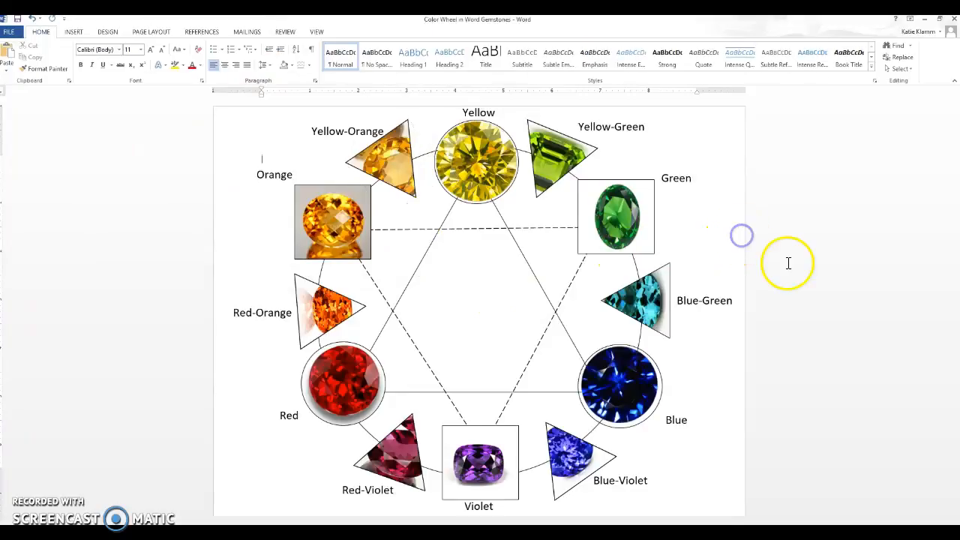
mouse_move(721, 331)
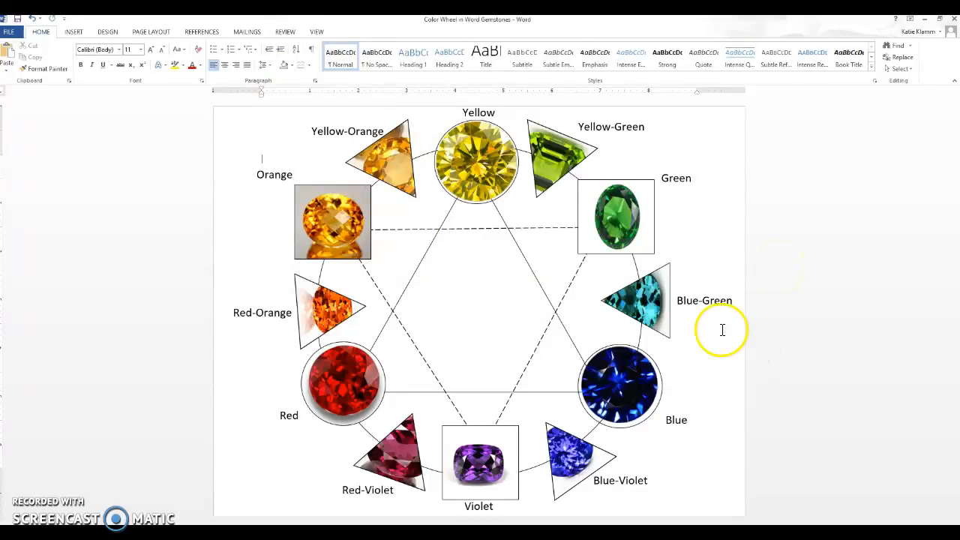